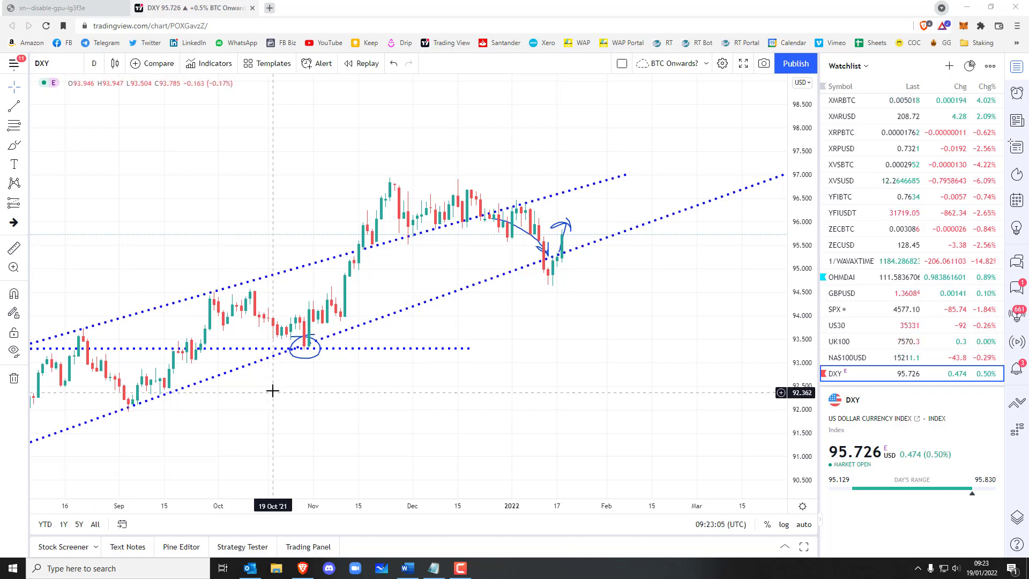
{"action": "mouse_move", "coordinate": [269, 374]}
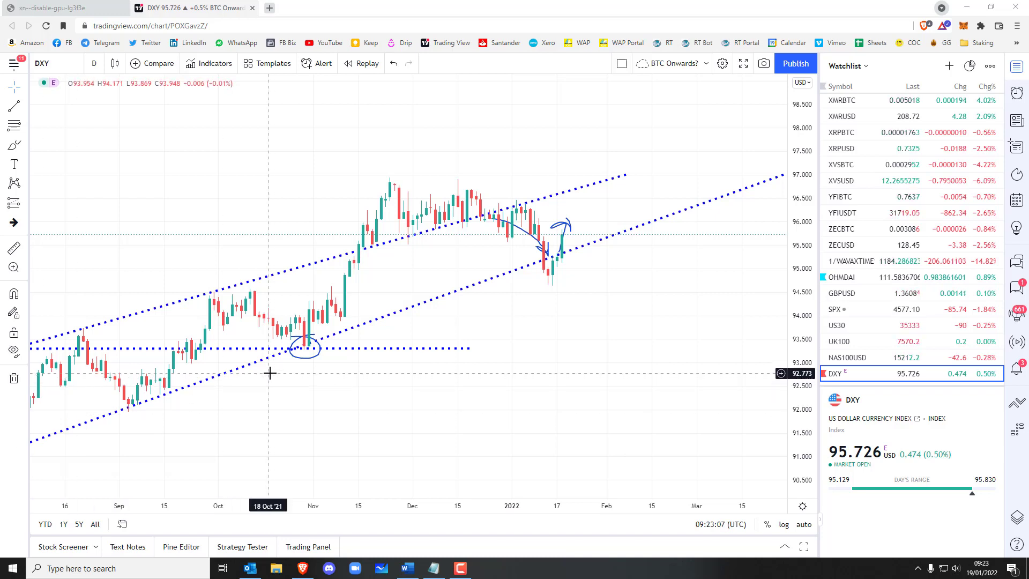
{"action": "mouse_move", "coordinate": [269, 363]}
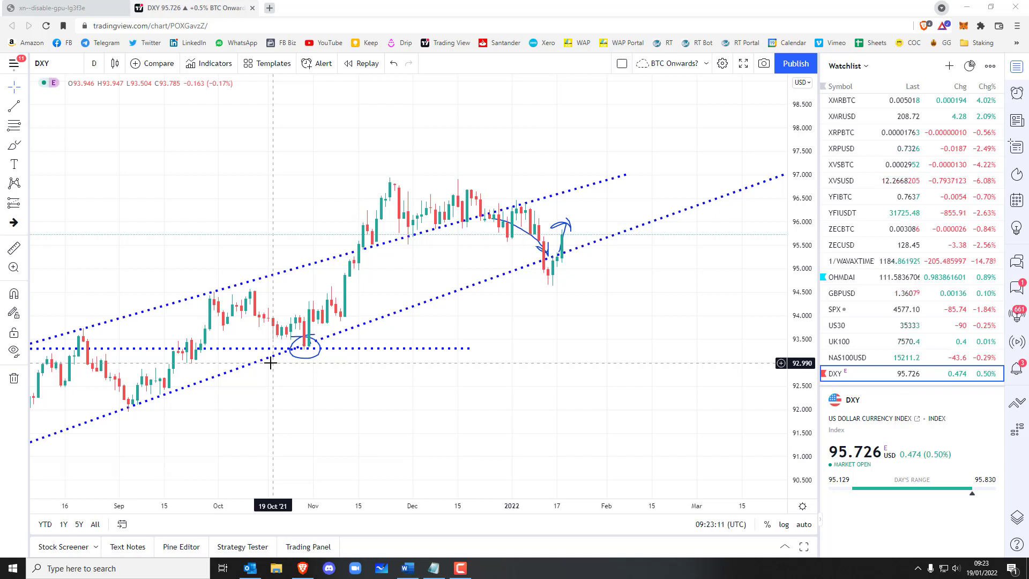
{"action": "mouse_move", "coordinate": [562, 223]}
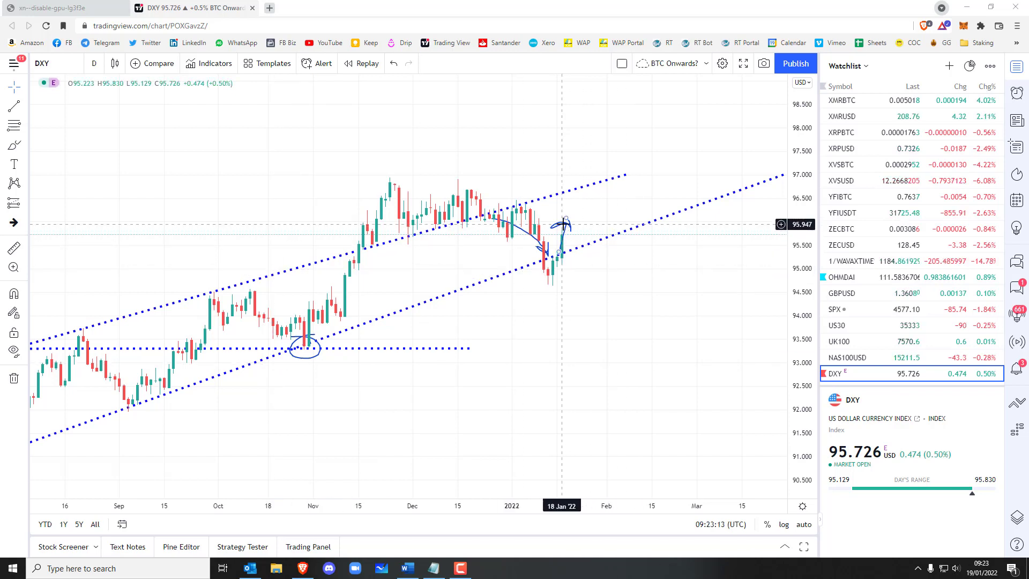
Step: Review the NAS100USD, UK100, US30 and SPX charts from the Watchlist, ending on SPX daily
{"action": "left_click", "coordinate": [847, 357]}
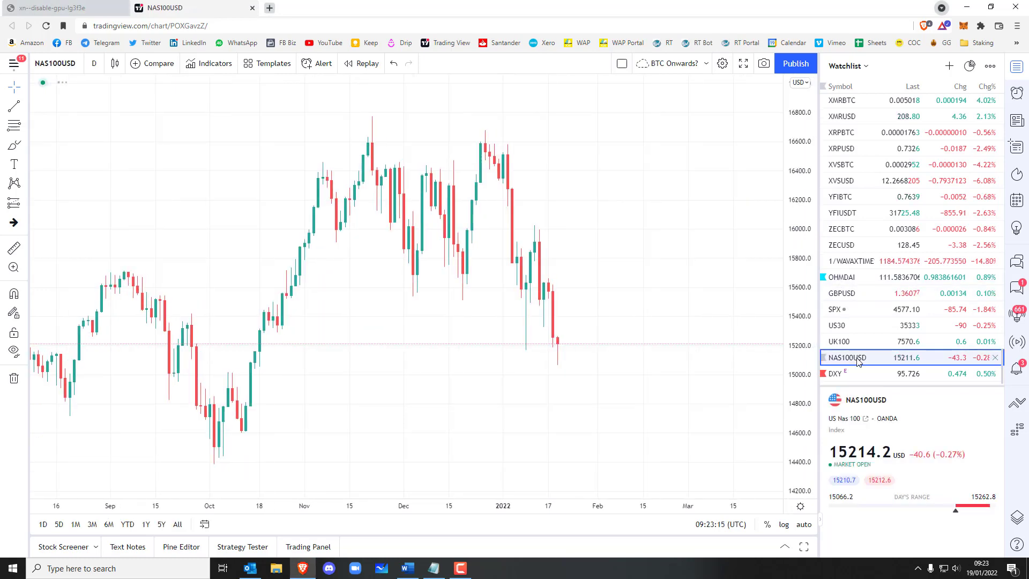
{"action": "left_click", "coordinate": [838, 340]}
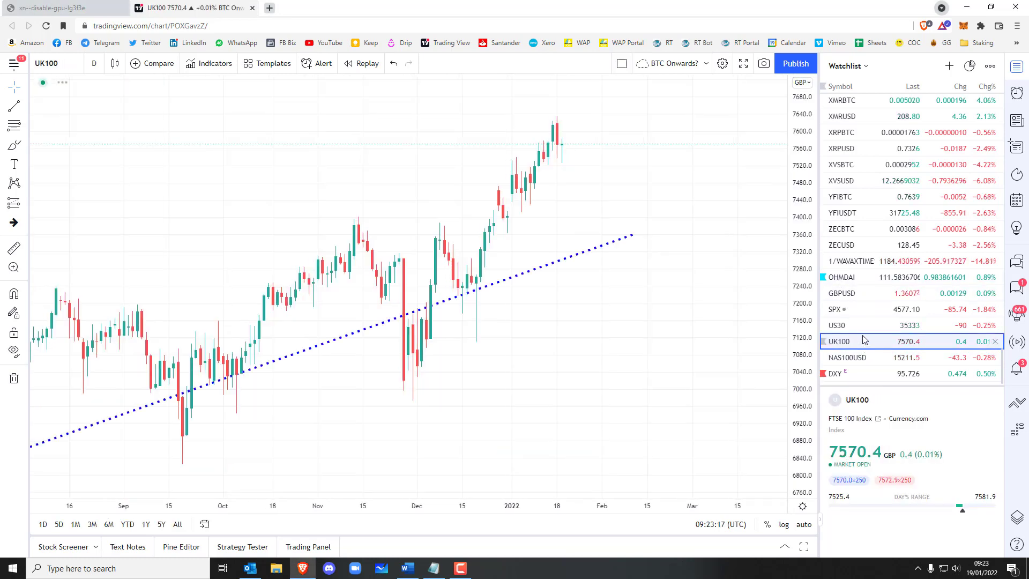
{"action": "left_click", "coordinate": [847, 358]}
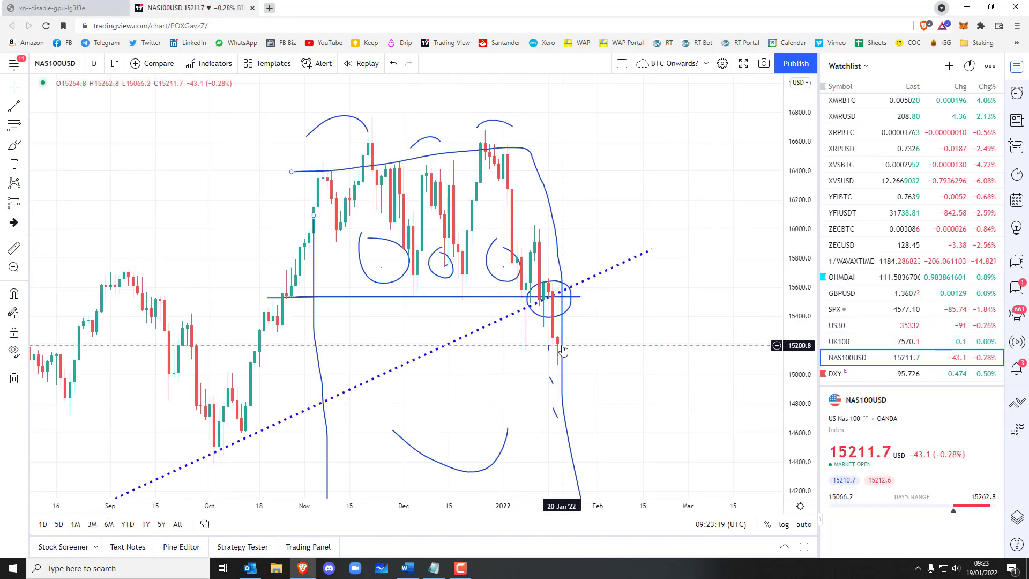
{"action": "mouse_move", "coordinate": [560, 347]}
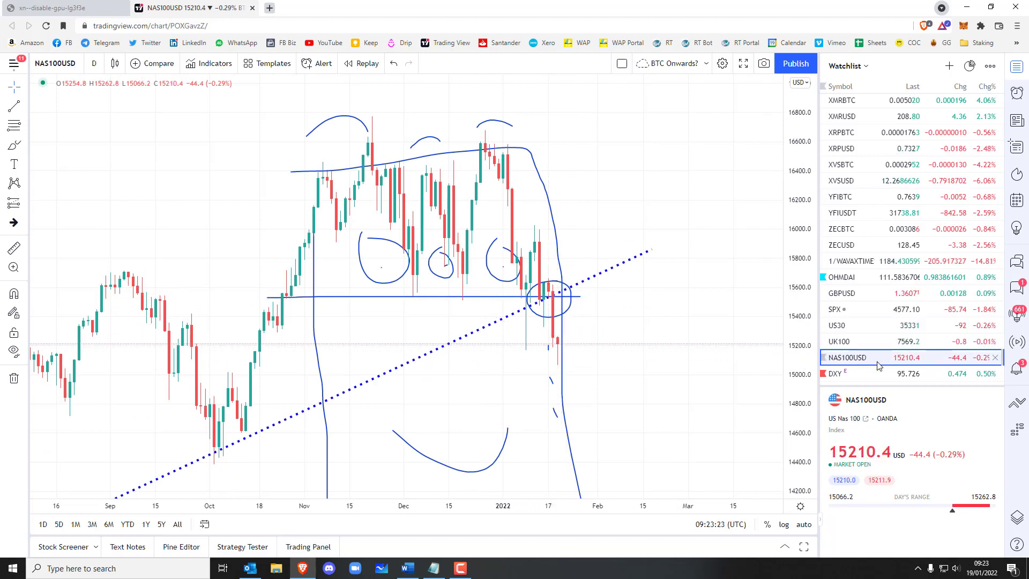
{"action": "left_click", "coordinate": [854, 325]}
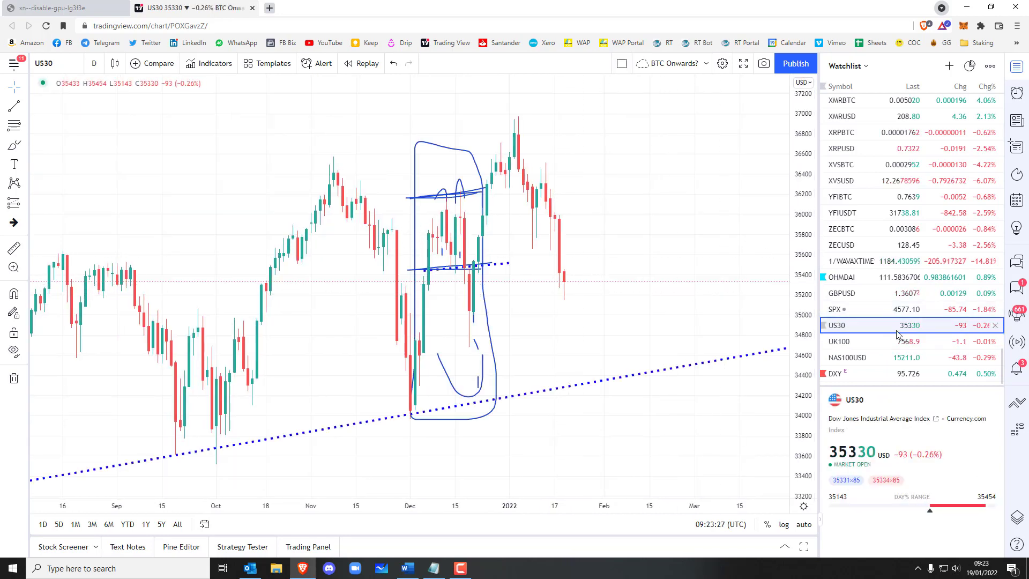
{"action": "left_click", "coordinate": [853, 309]}
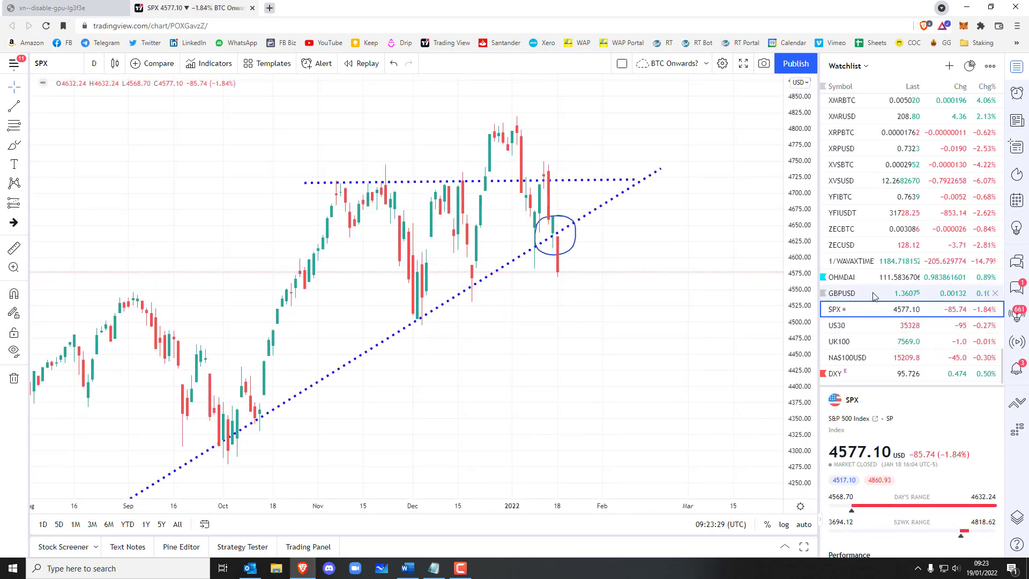
{"action": "mouse_move", "coordinate": [748, 243]}
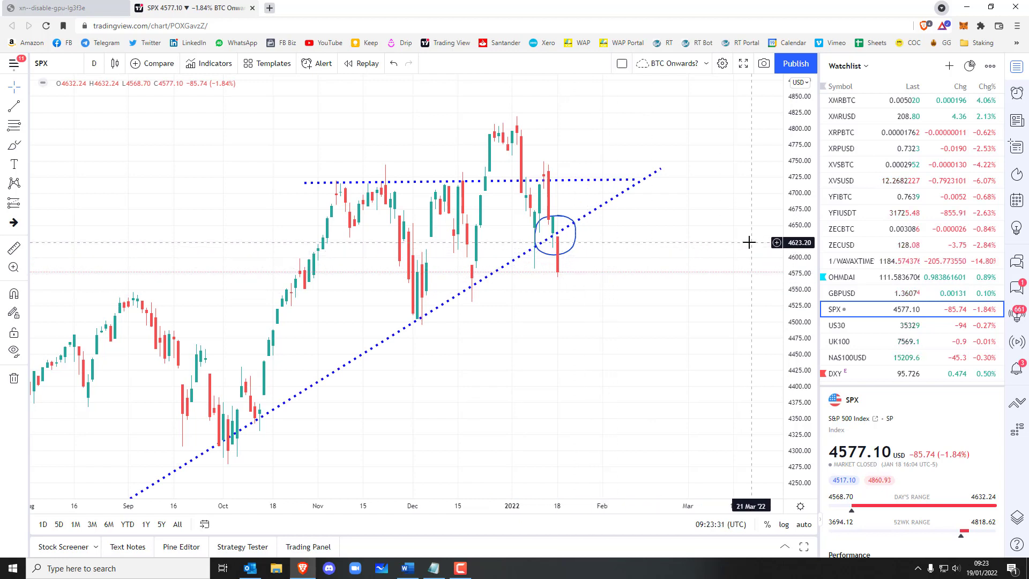
{"action": "mouse_move", "coordinate": [869, 283]}
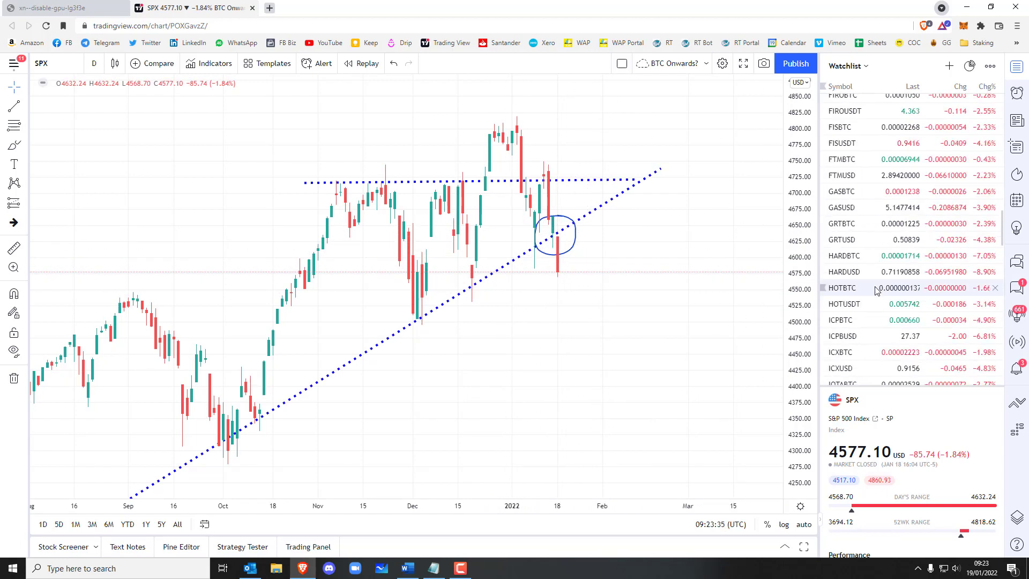
Step: Show the BTCUSD chart, then the ETHUSD daily chart with its support lines
{"action": "scroll", "scroll_direction": "up", "scroll_amount": 3}
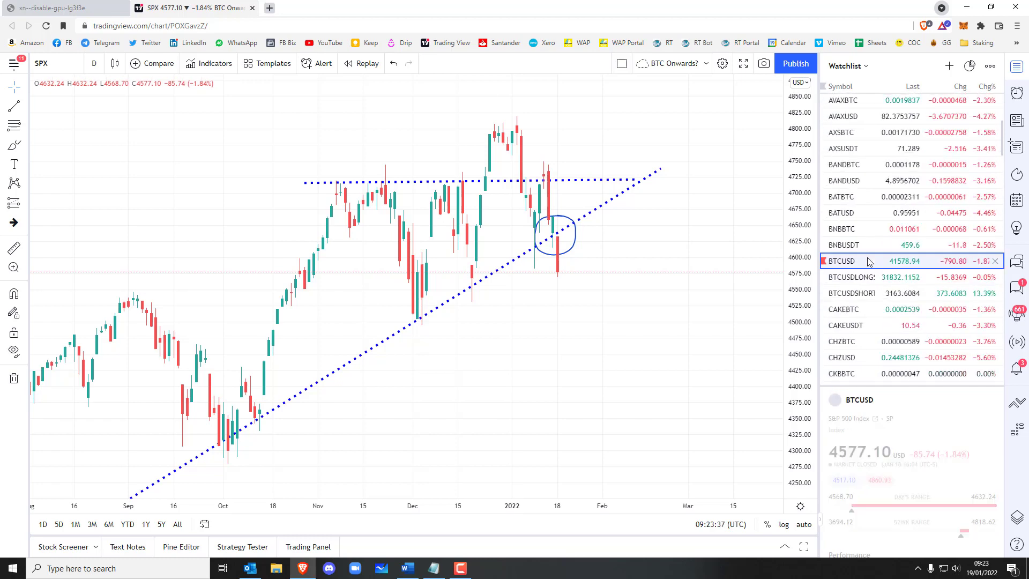
{"action": "left_click", "coordinate": [840, 260]}
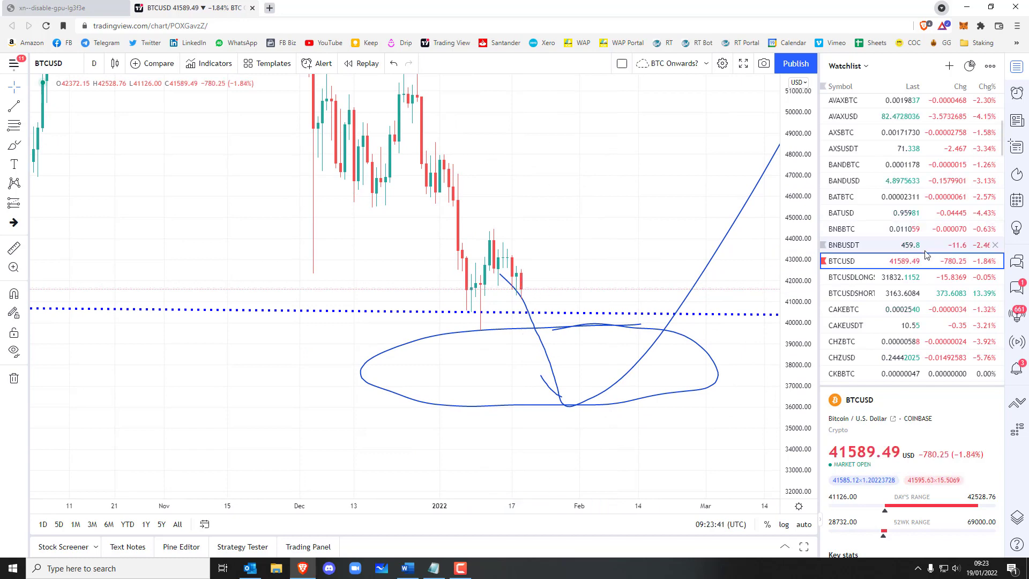
{"action": "scroll", "scroll_direction": "down", "scroll_amount": 3}
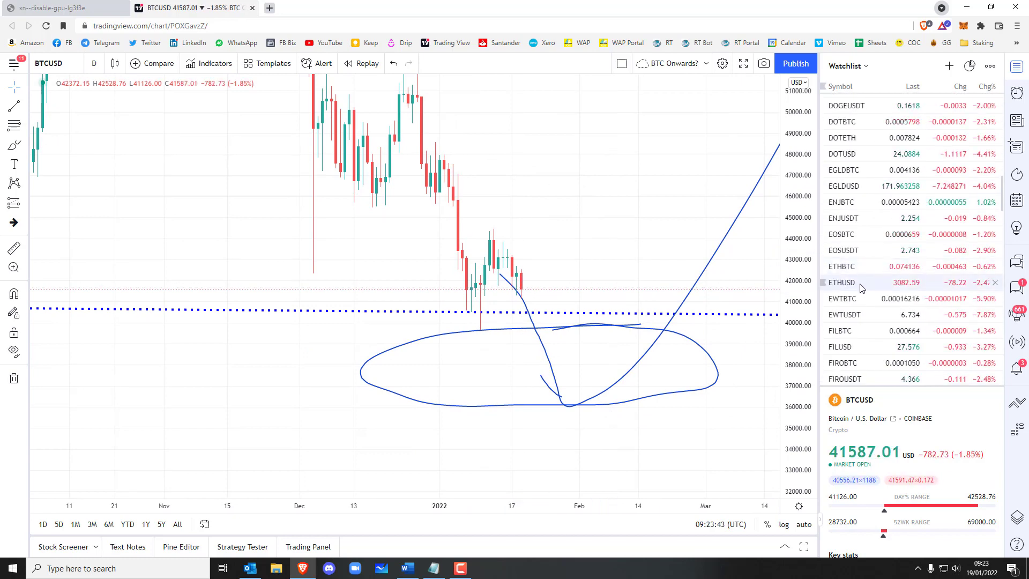
{"action": "left_click", "coordinate": [842, 282]}
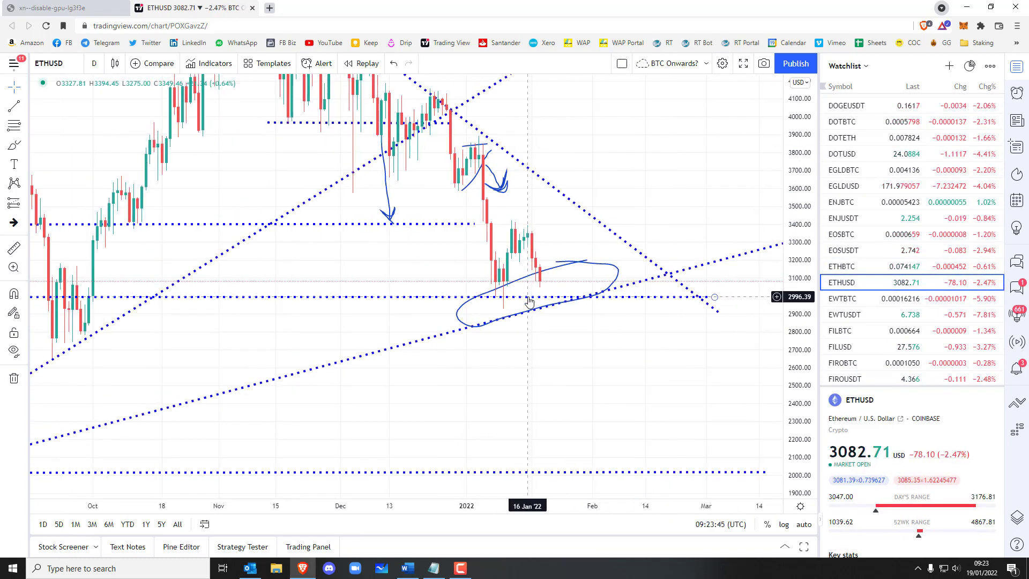
{"action": "mouse_move", "coordinate": [612, 259]}
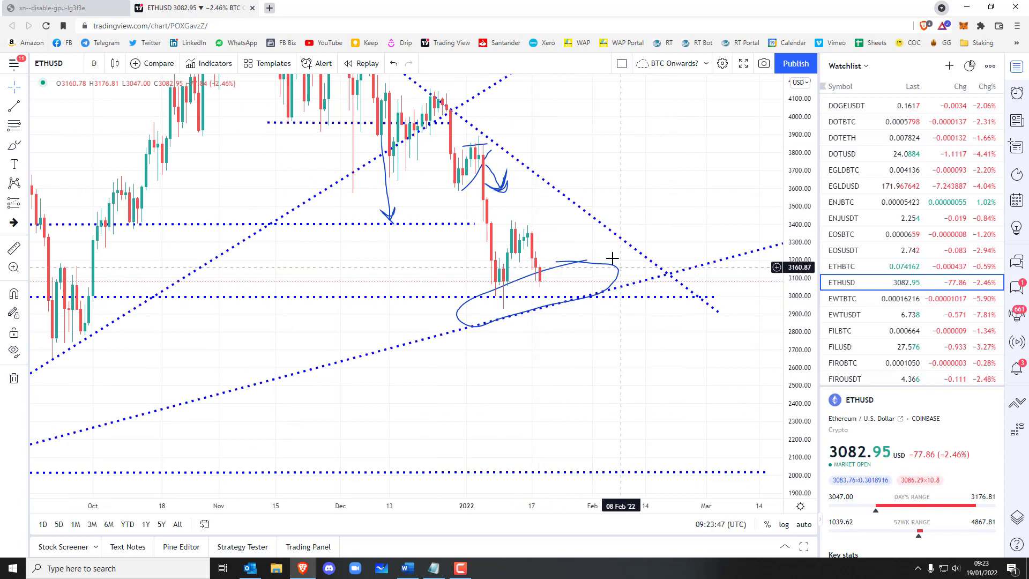
{"action": "mouse_move", "coordinate": [577, 303]}
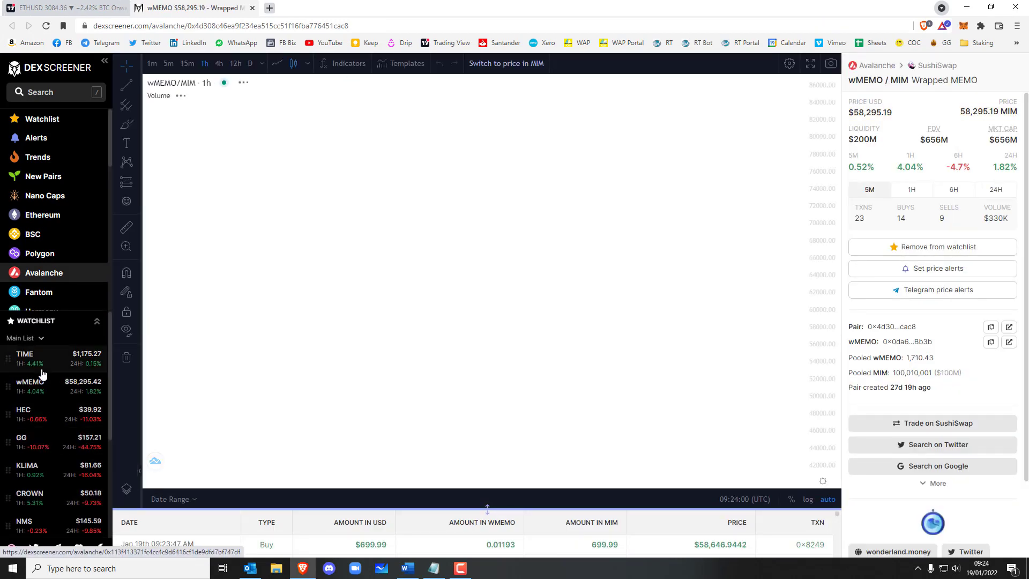
Step: Check the TIME/MIM chart, load the wMEMO/MIM SushiSwap chart and open YouTube in a new tab
{"action": "left_click", "coordinate": [24, 358]}
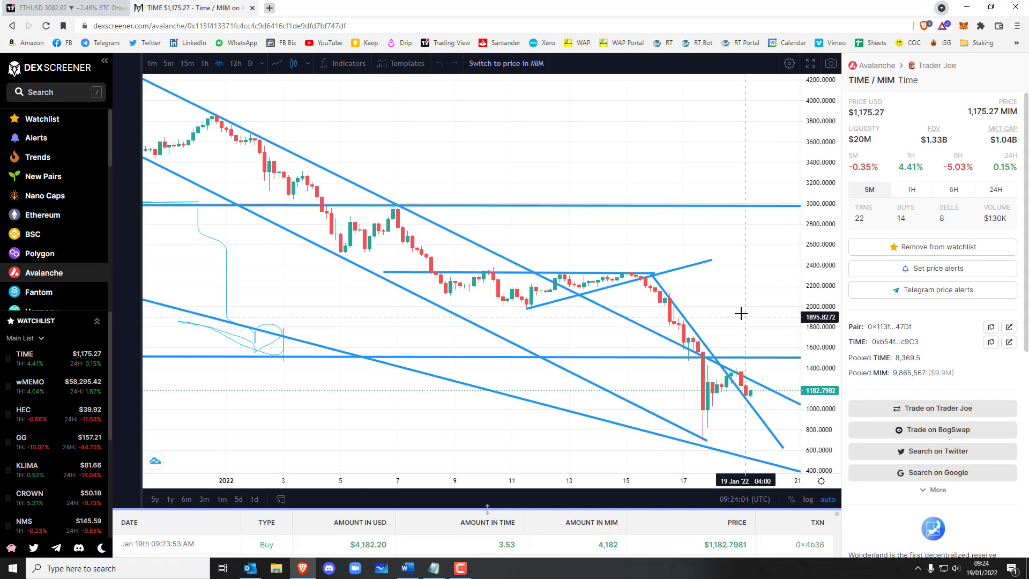
{"action": "scroll", "scroll_direction": "down", "scroll_amount": 3}
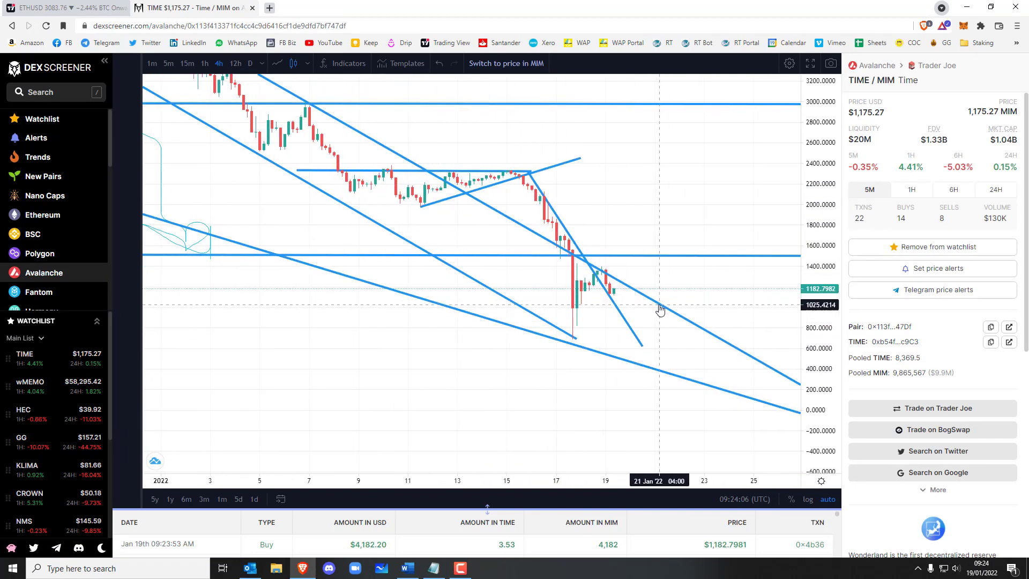
{"action": "mouse_move", "coordinate": [606, 281]}
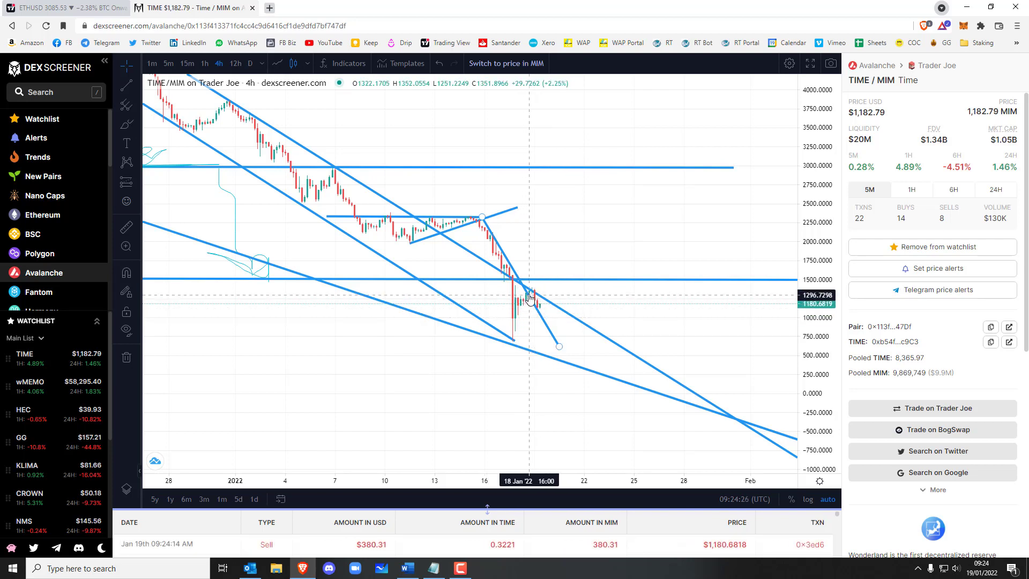
{"action": "mouse_move", "coordinate": [525, 302]}
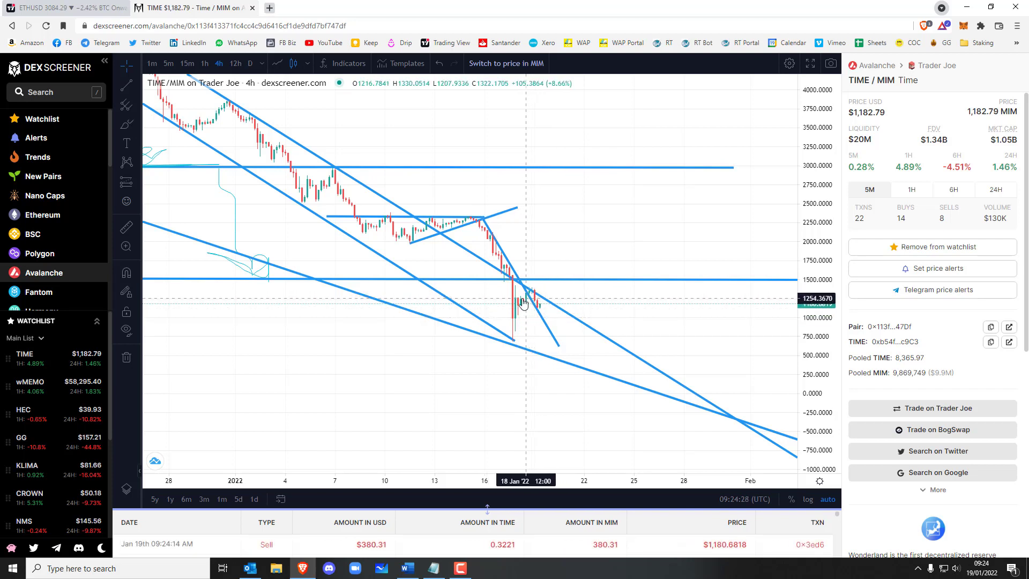
{"action": "left_click", "coordinate": [30, 386]}
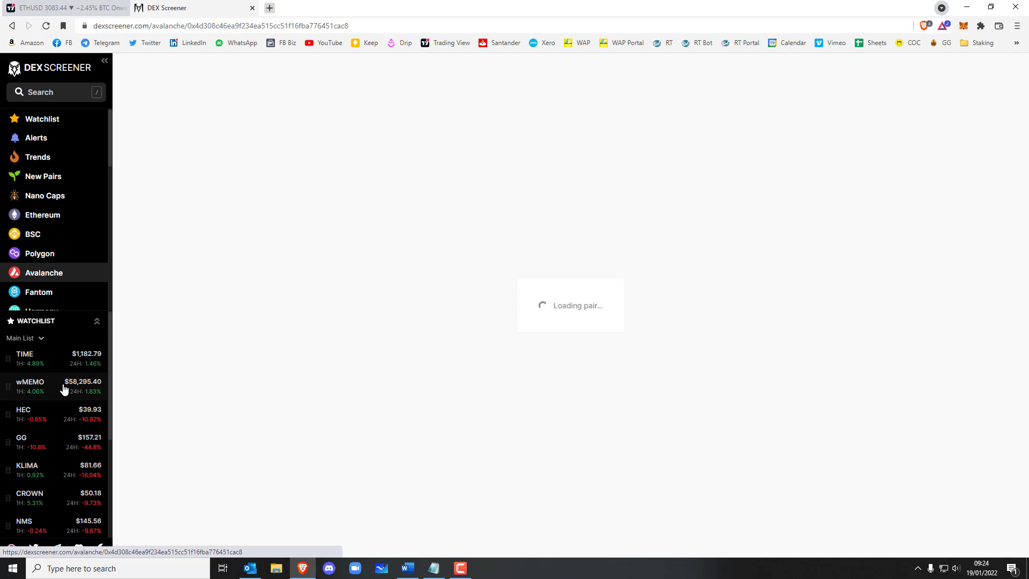
{"action": "left_click", "coordinate": [30, 385]}
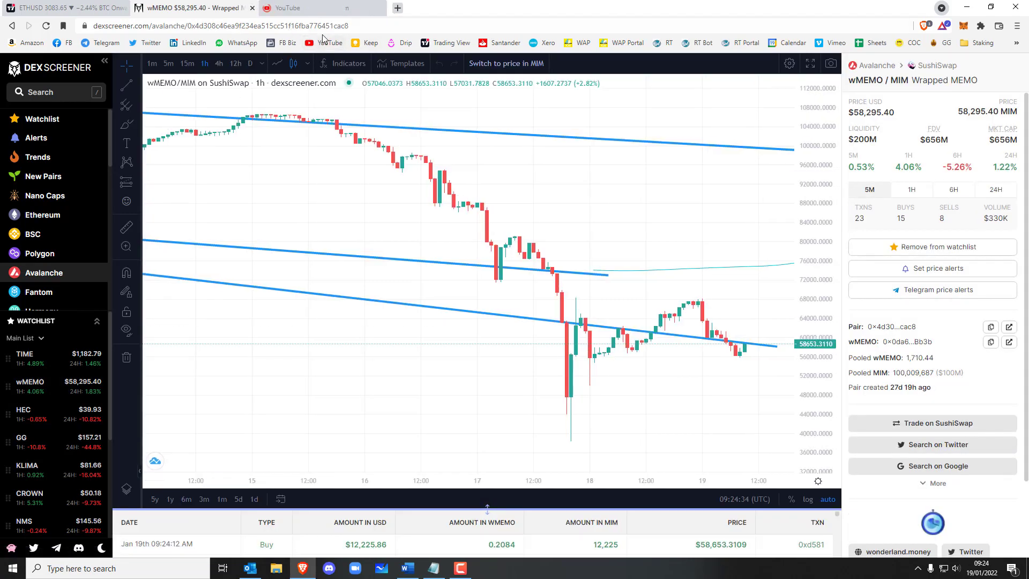
{"action": "mouse_move", "coordinate": [745, 356]}
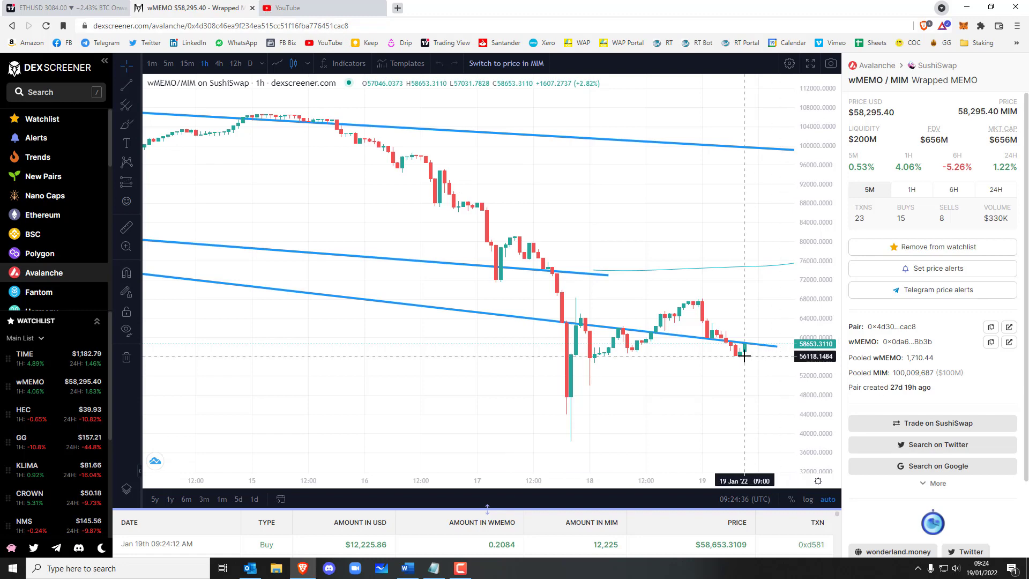
Step: Scrub through the channel's 19 Jan 22 capital-protection video on YouTube, then close its tab
{"action": "left_click", "coordinate": [299, 7]}
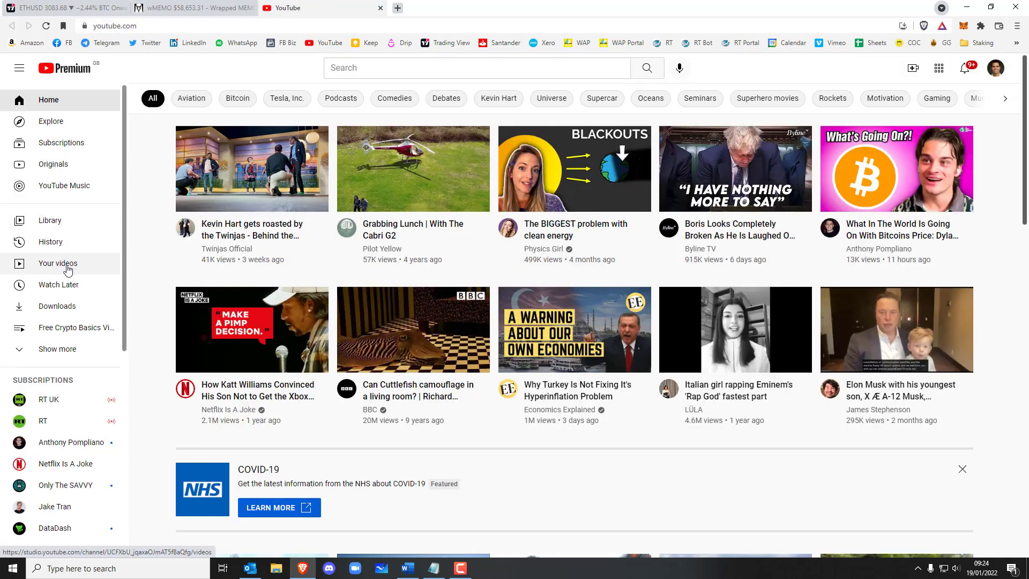
{"action": "left_click", "coordinate": [58, 264]}
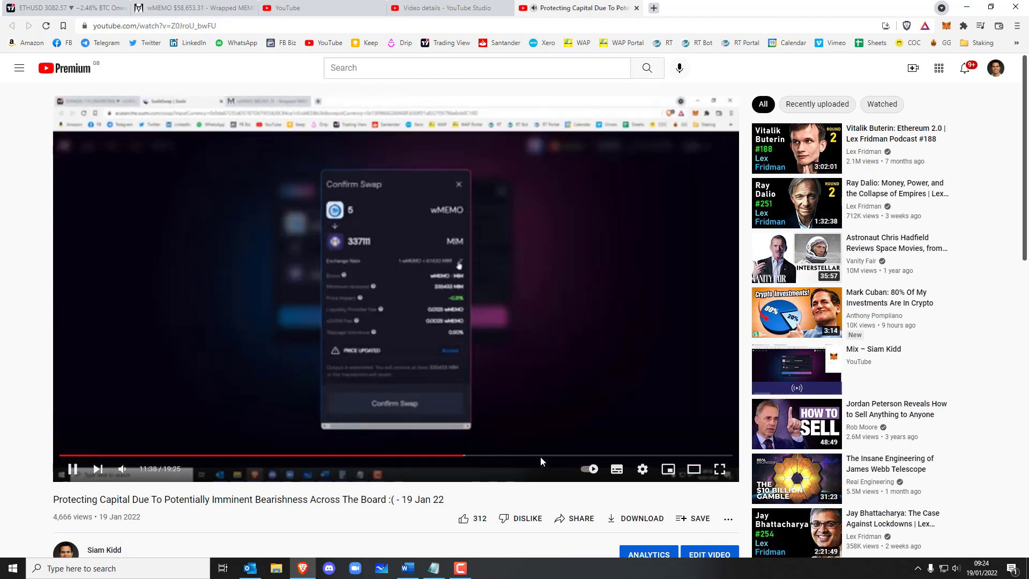
{"action": "left_click", "coordinate": [318, 456]}
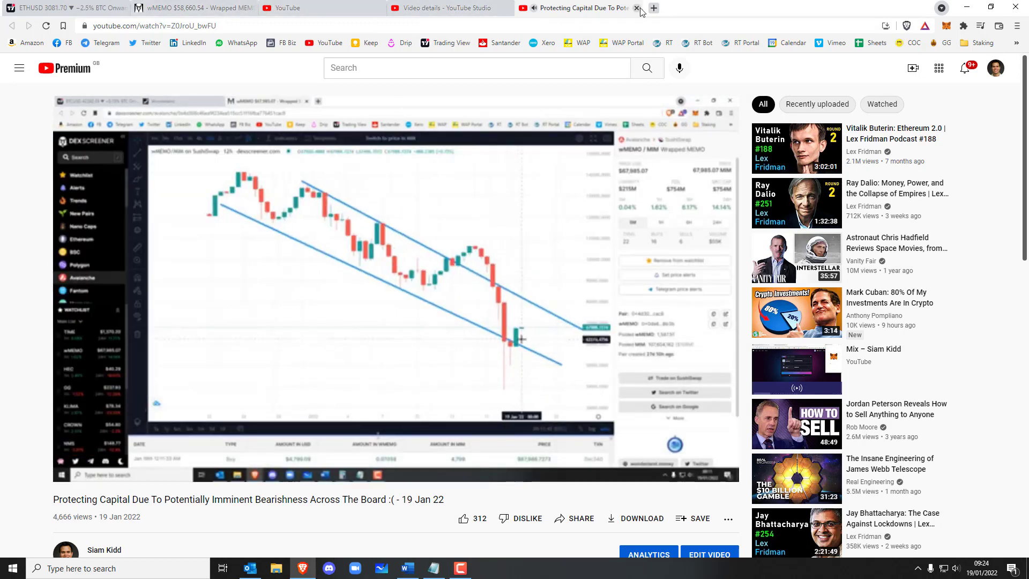
{"action": "left_click", "coordinate": [636, 8]}
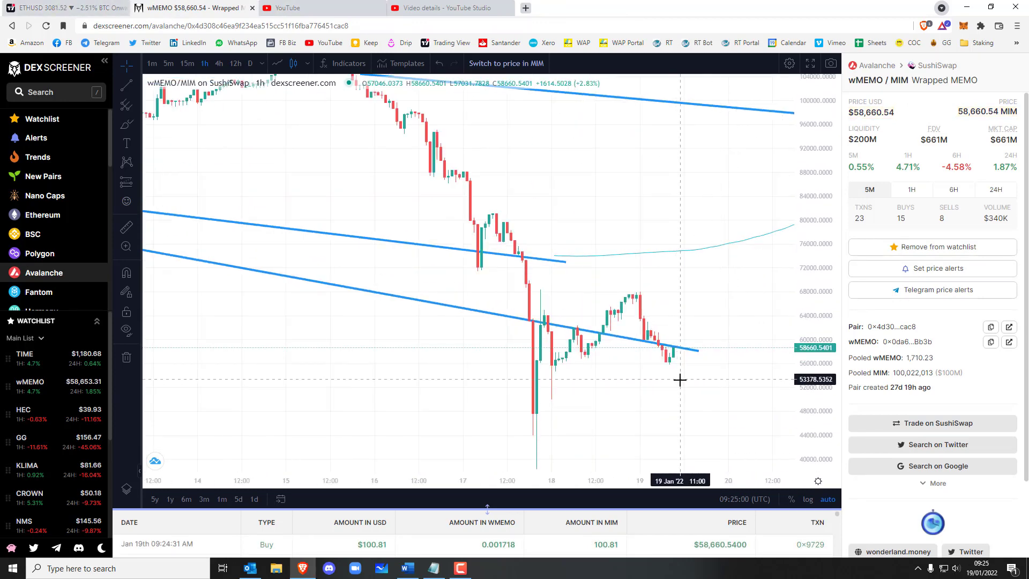
{"action": "mouse_move", "coordinate": [663, 378]}
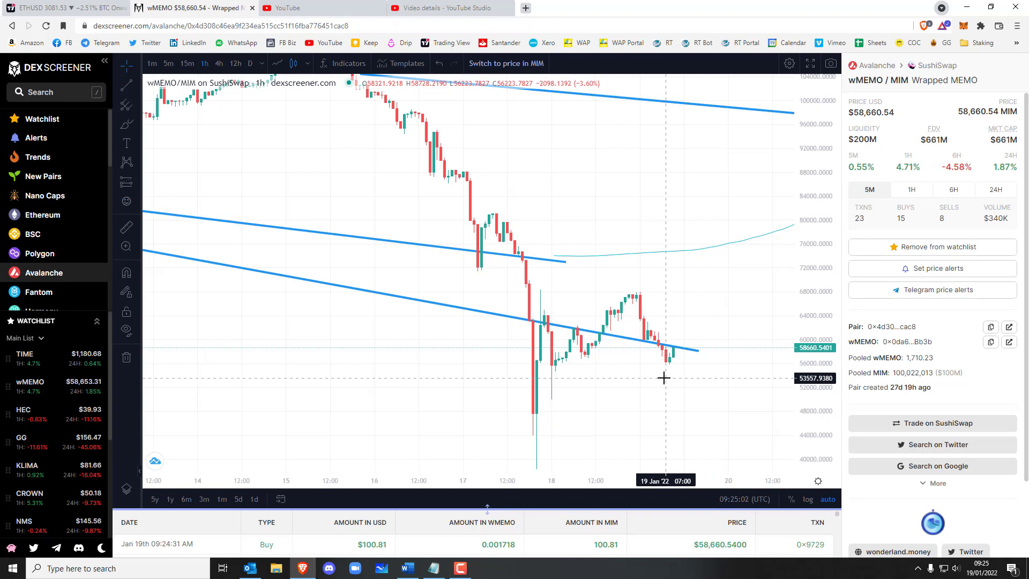
{"action": "mouse_move", "coordinate": [687, 346]}
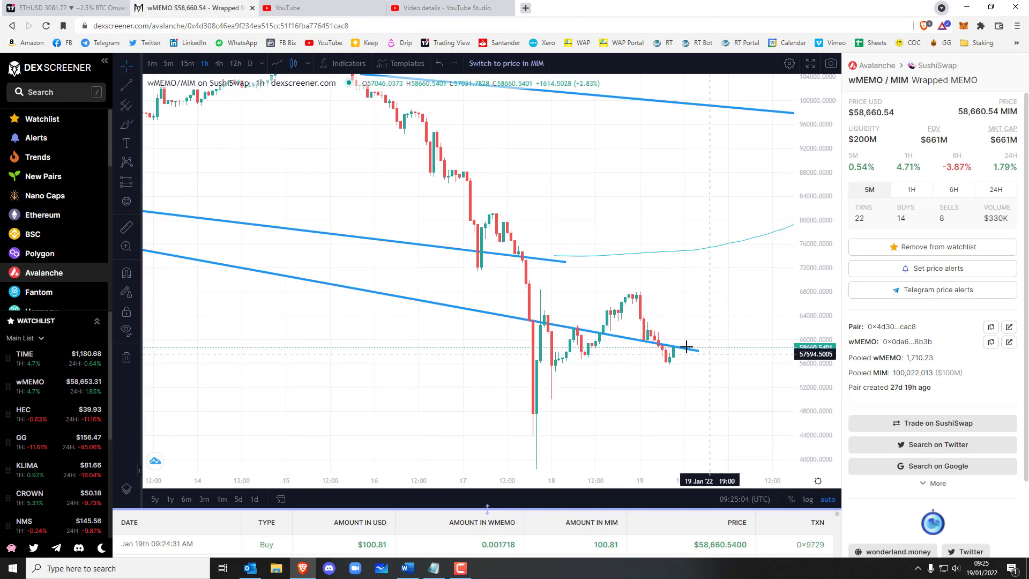
{"action": "mouse_move", "coordinate": [671, 276]}
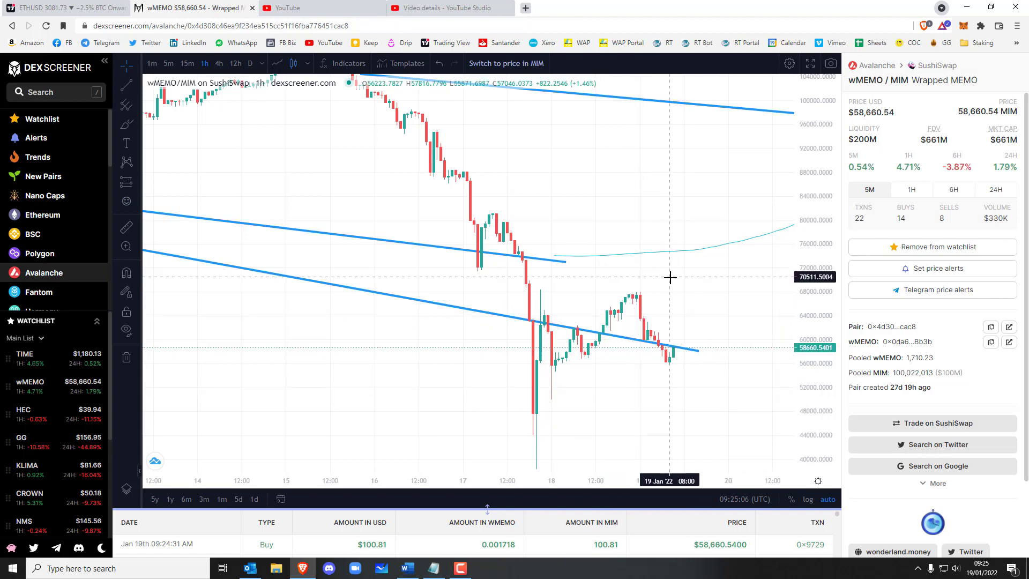
{"action": "mouse_move", "coordinate": [667, 364]}
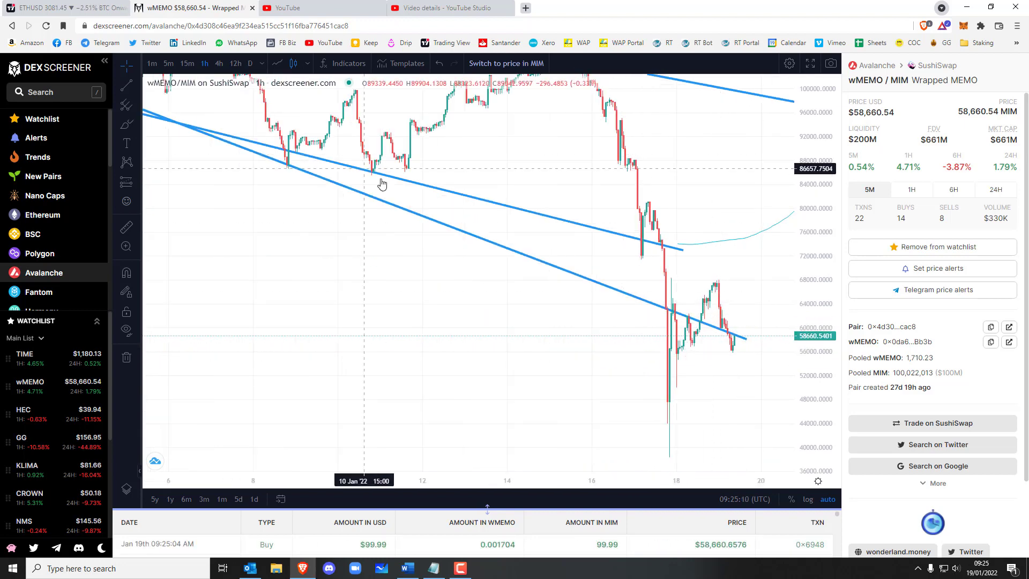
{"action": "mouse_move", "coordinate": [728, 334]}
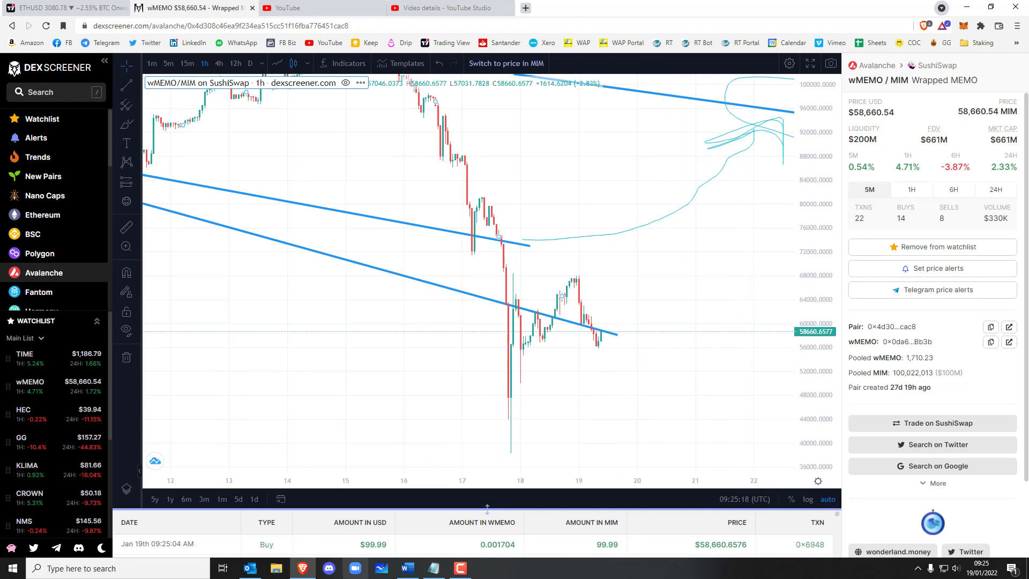
Step: Draw freehand curves over the top-right of the wMEMO/MIM hourly chart
{"action": "left_click", "coordinate": [328, 568]}
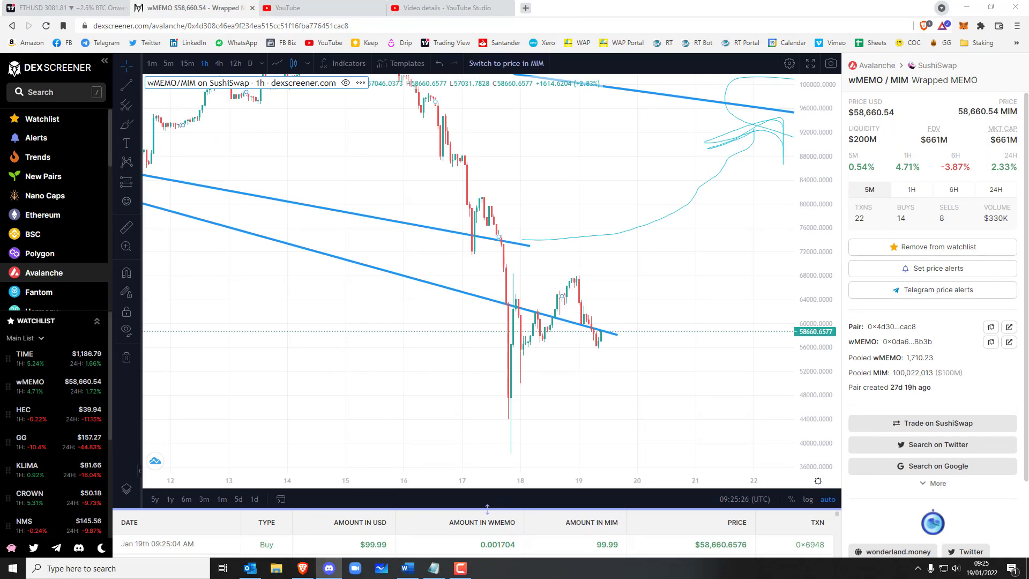
{"action": "left_click", "coordinate": [328, 568]}
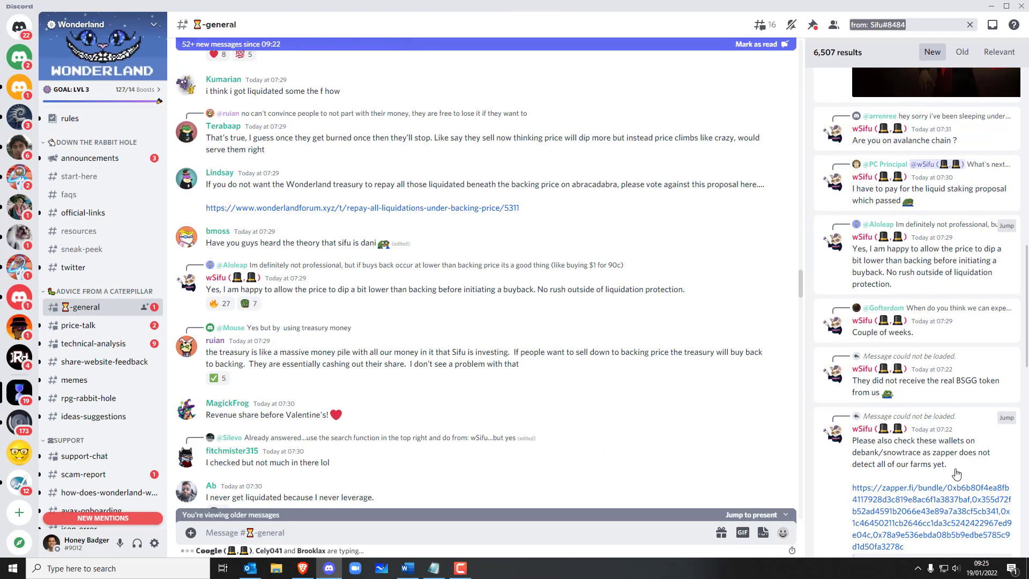
{"action": "mouse_move", "coordinate": [287, 164]}
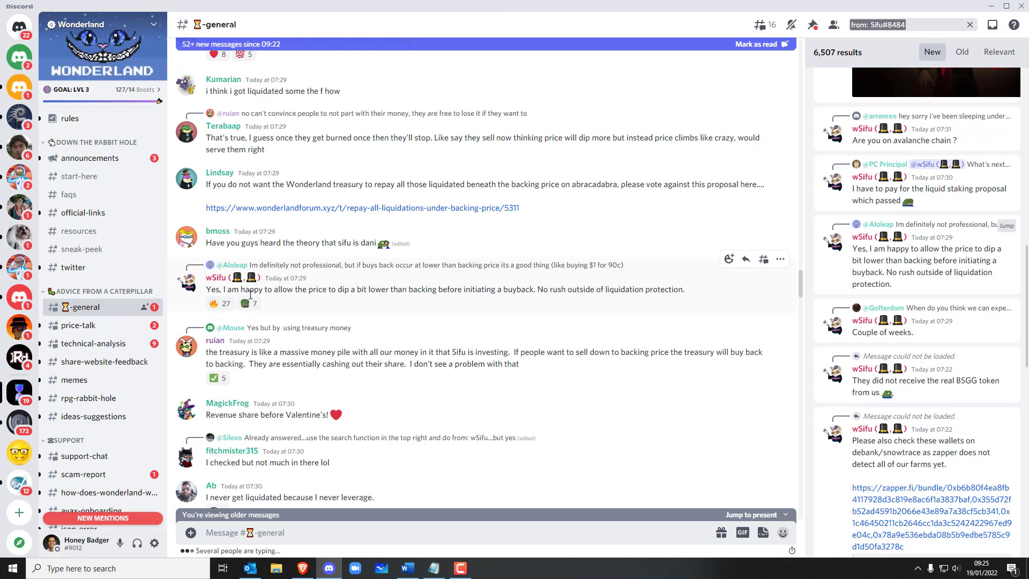
{"action": "mouse_move", "coordinate": [379, 294]}
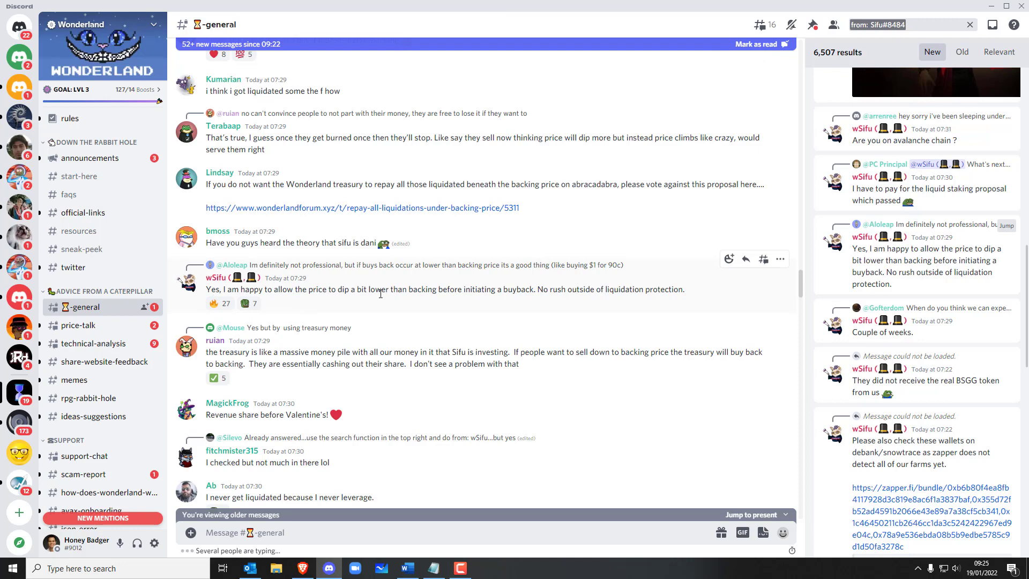
{"action": "mouse_move", "coordinate": [484, 300]}
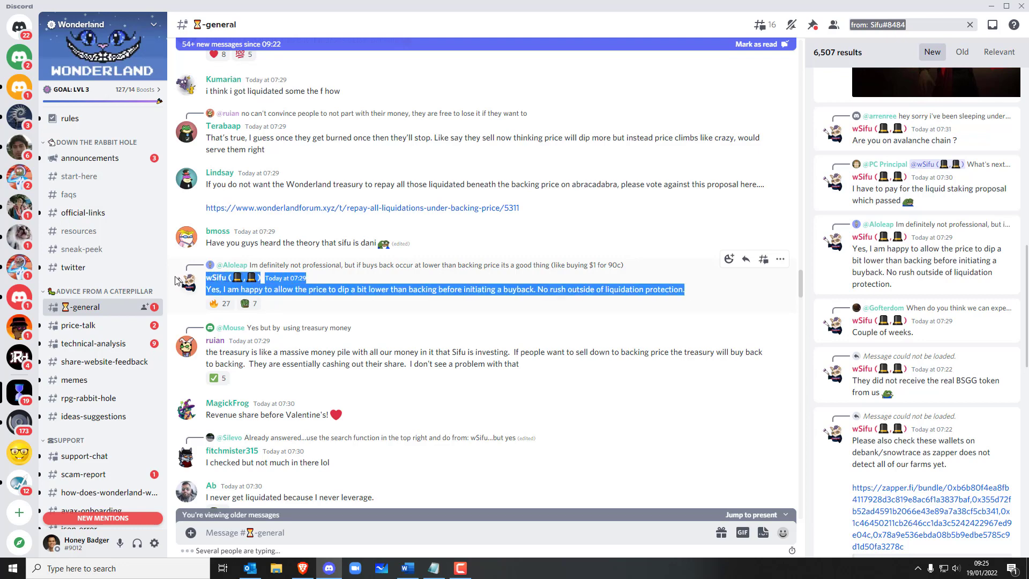
{"action": "mouse_move", "coordinate": [798, 12]}
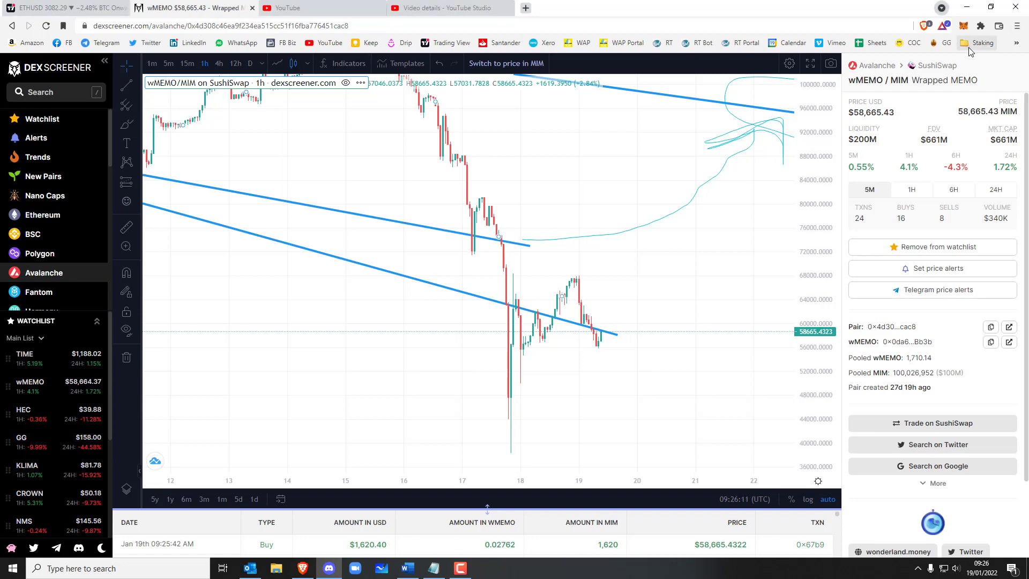
Step: Launch Wonderland from the Staking > Apps bookmarks and switch to its new tab
{"action": "left_click", "coordinate": [981, 42]}
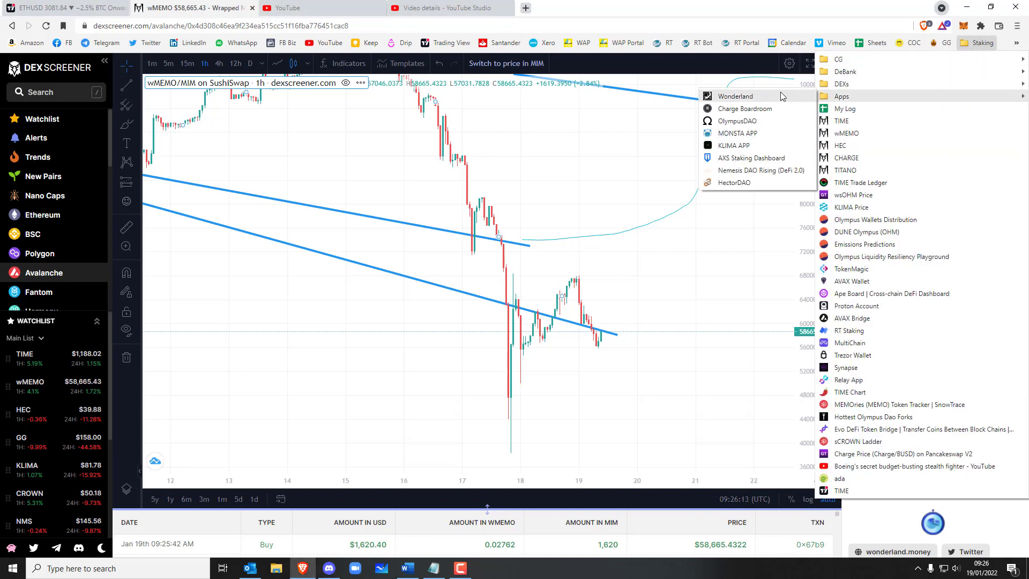
{"action": "left_click", "coordinate": [735, 95]}
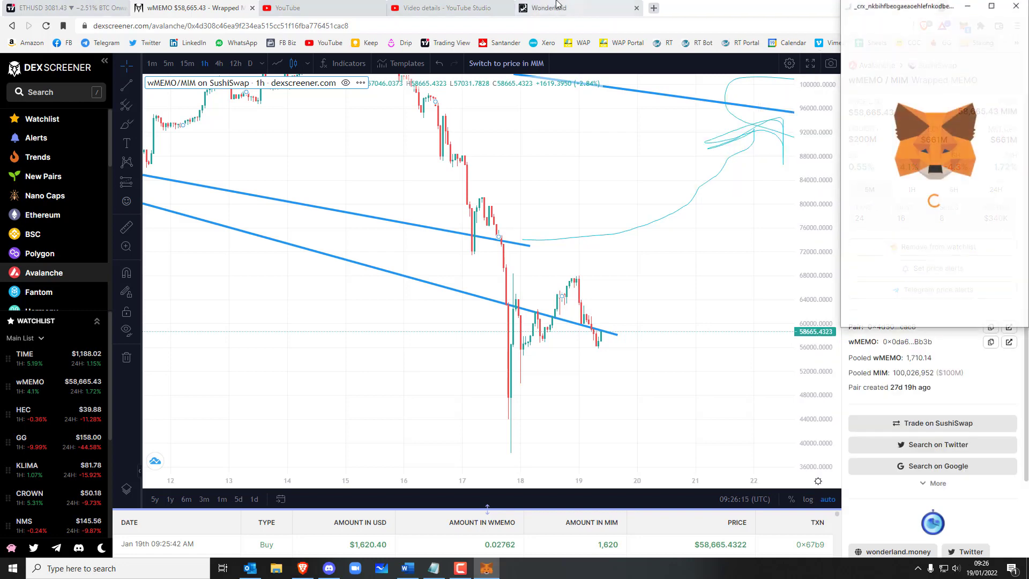
{"action": "left_click", "coordinate": [558, 8]}
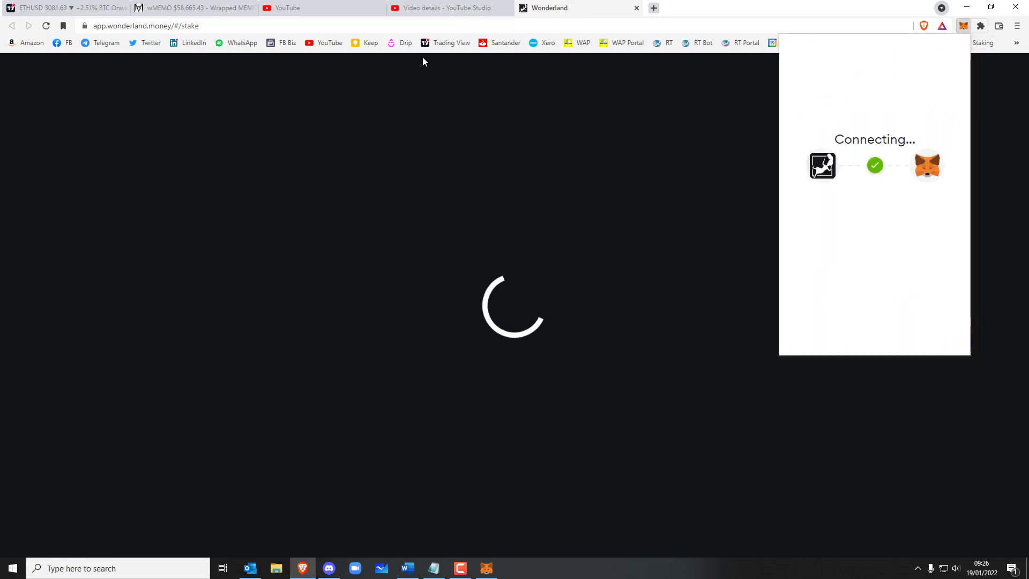
Step: Close YouTube, view the Wonderland dashboard's $55,984 backing per wMEMO, then return to DEX Screener
{"action": "left_click", "coordinate": [964, 26]}
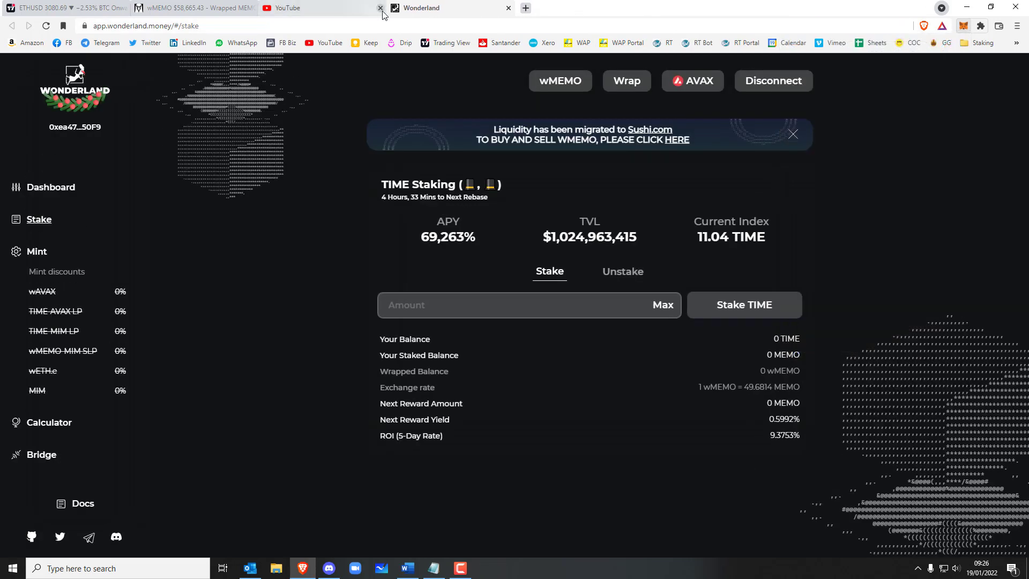
{"action": "left_click", "coordinate": [380, 7]}
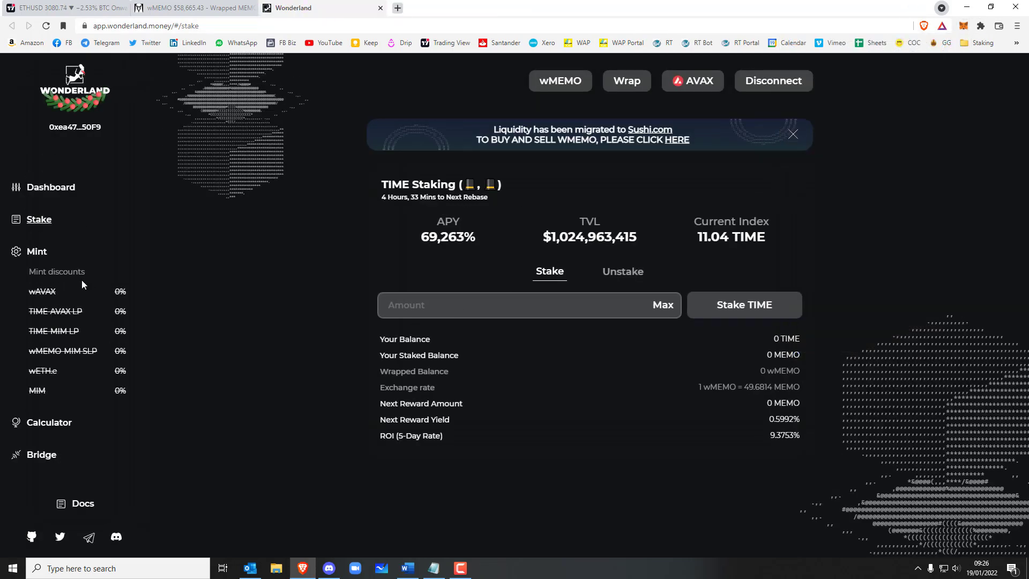
{"action": "left_click", "coordinate": [51, 186]}
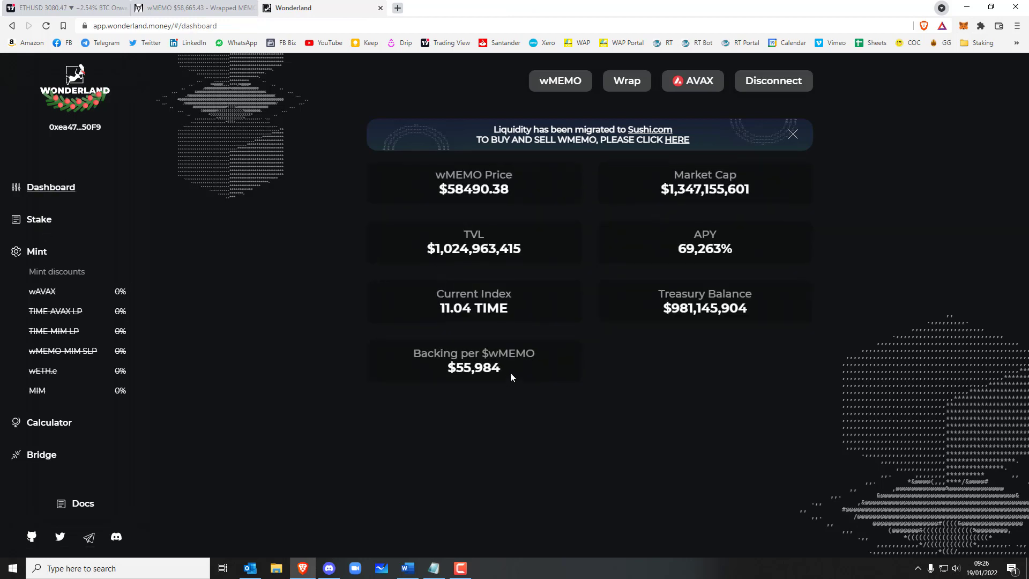
{"action": "double_click", "coordinate": [473, 368]}
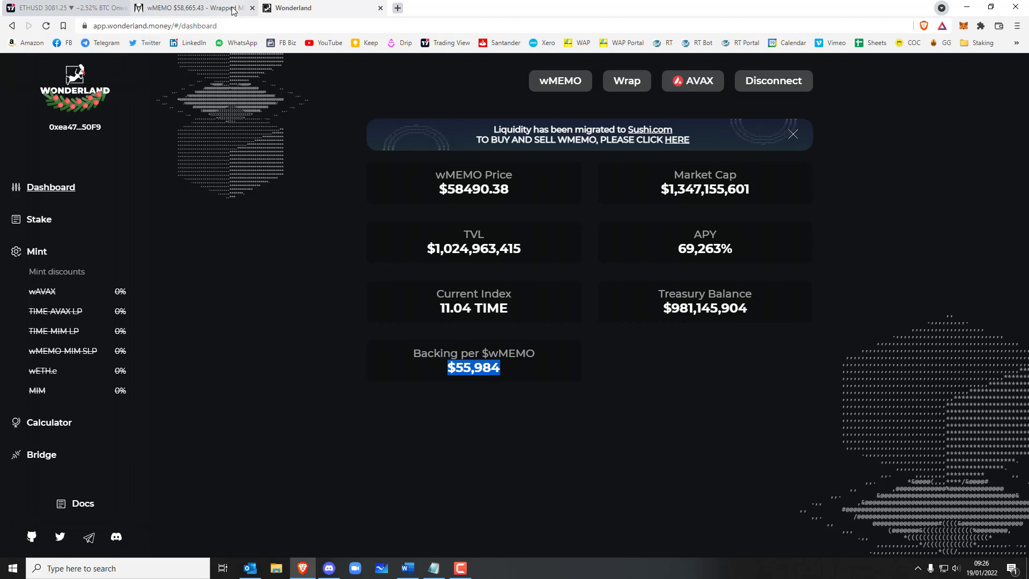
{"action": "left_click", "coordinate": [676, 139]}
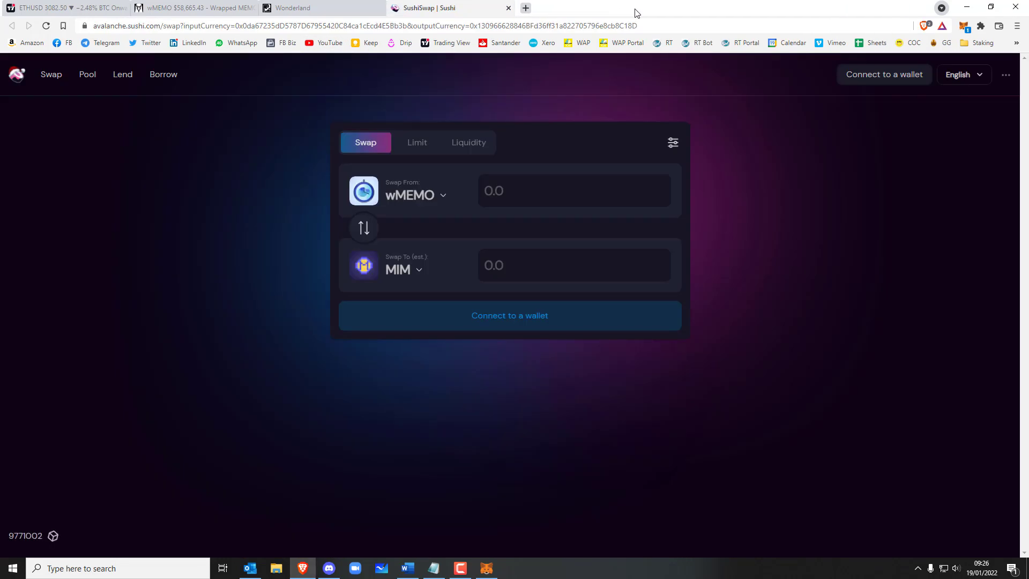
{"action": "mouse_move", "coordinate": [884, 74]}
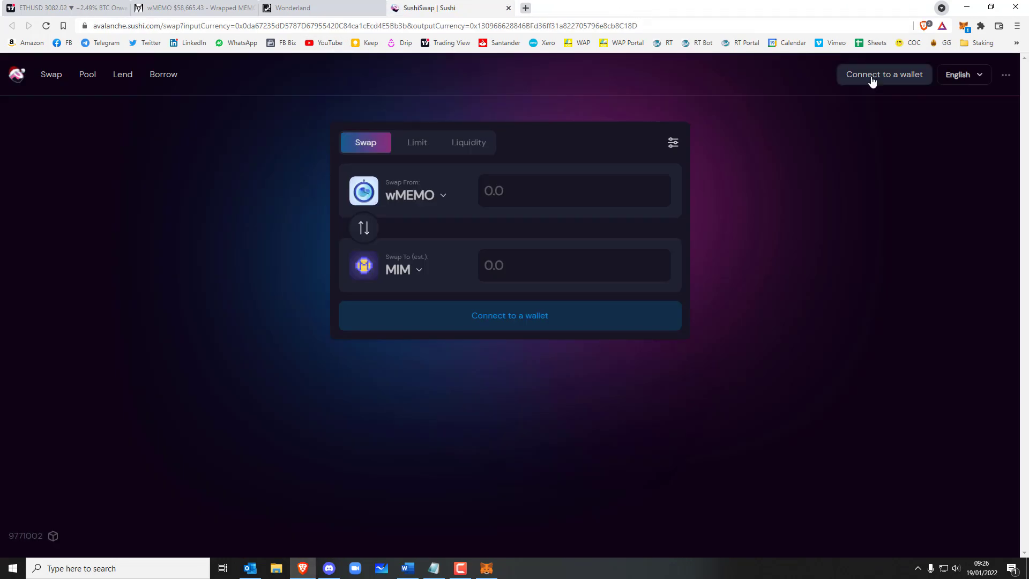
Step: Connect the MetaMask wallet to SushiSwap and approve the connection
{"action": "left_click", "coordinate": [884, 74]}
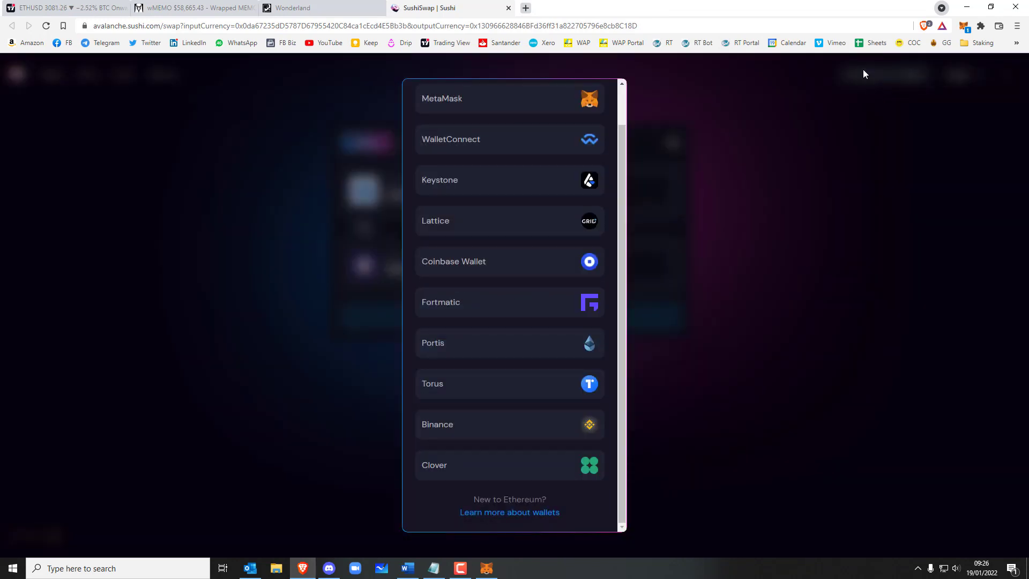
{"action": "left_click", "coordinate": [509, 98]}
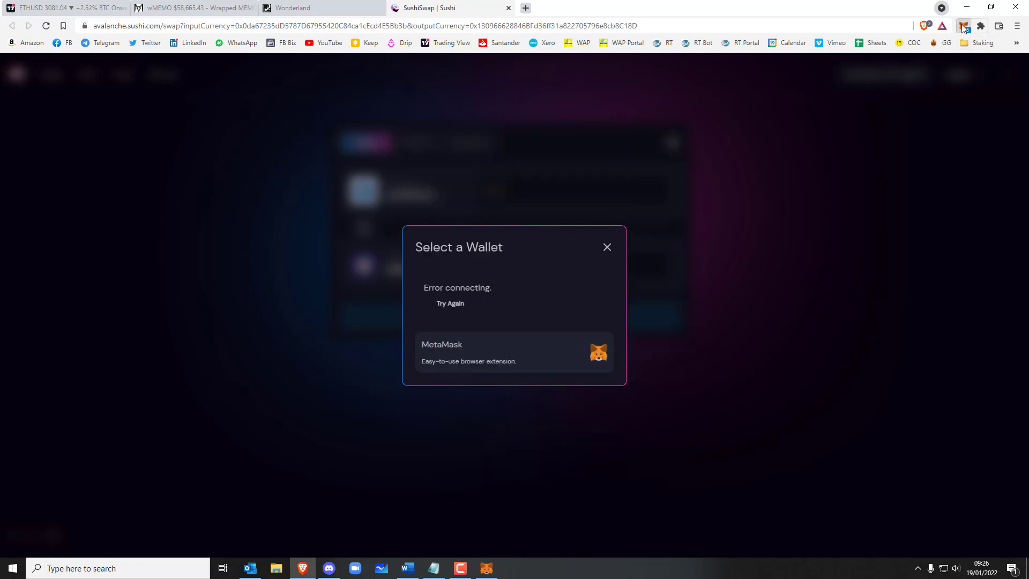
{"action": "left_click", "coordinate": [962, 25]}
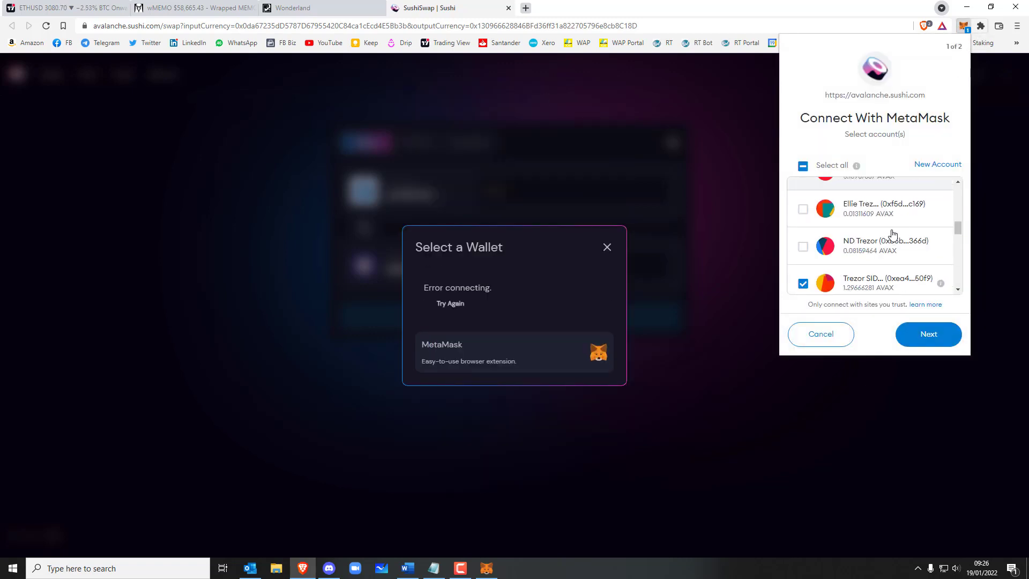
{"action": "left_click", "coordinate": [927, 334]}
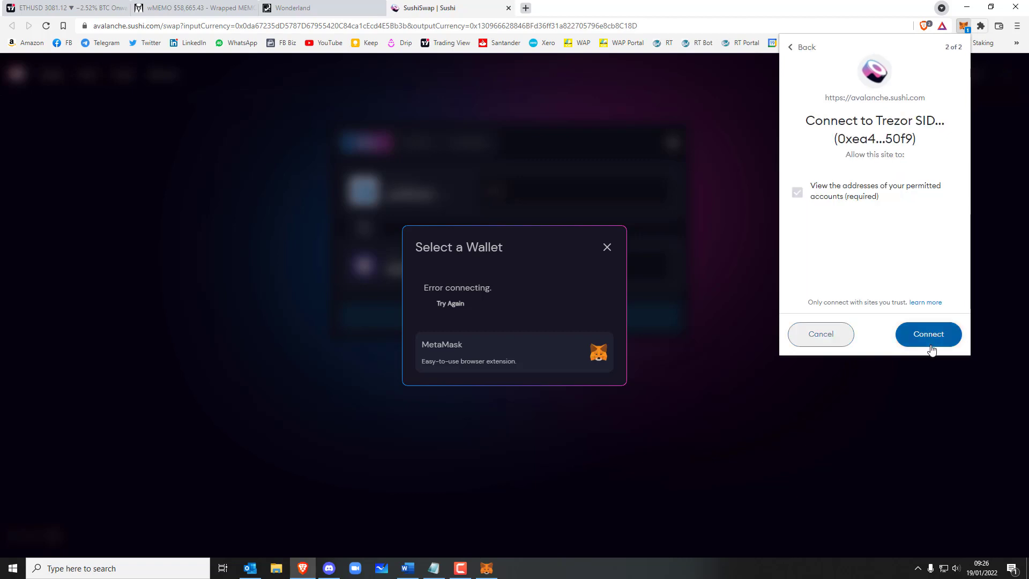
{"action": "left_click", "coordinate": [928, 334]}
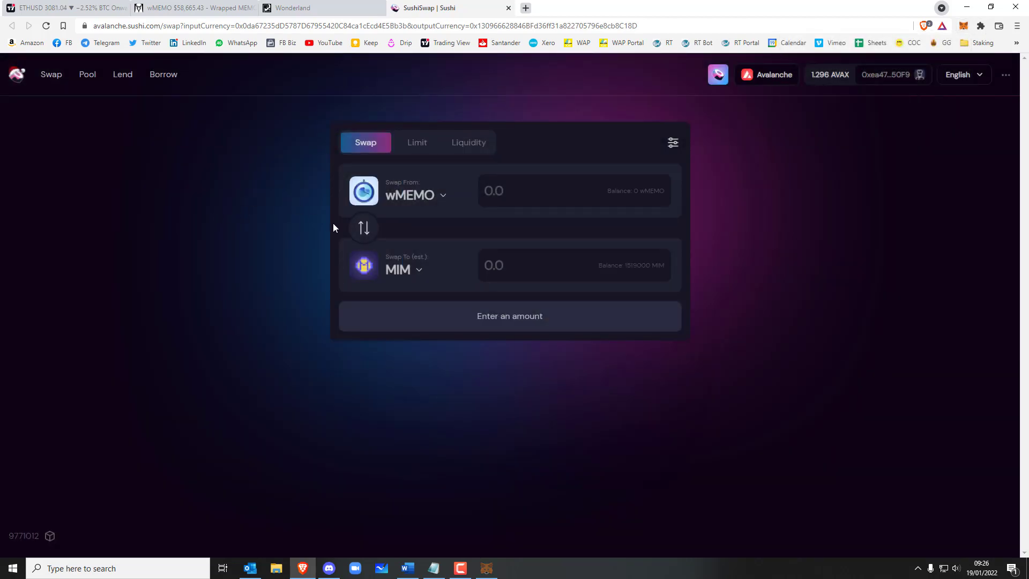
Step: Flip the pair to pay MIM for wMEMO, fill the whole MIM balance for about 25.5065 wMEMO and start the swap
{"action": "left_click", "coordinate": [364, 227]}
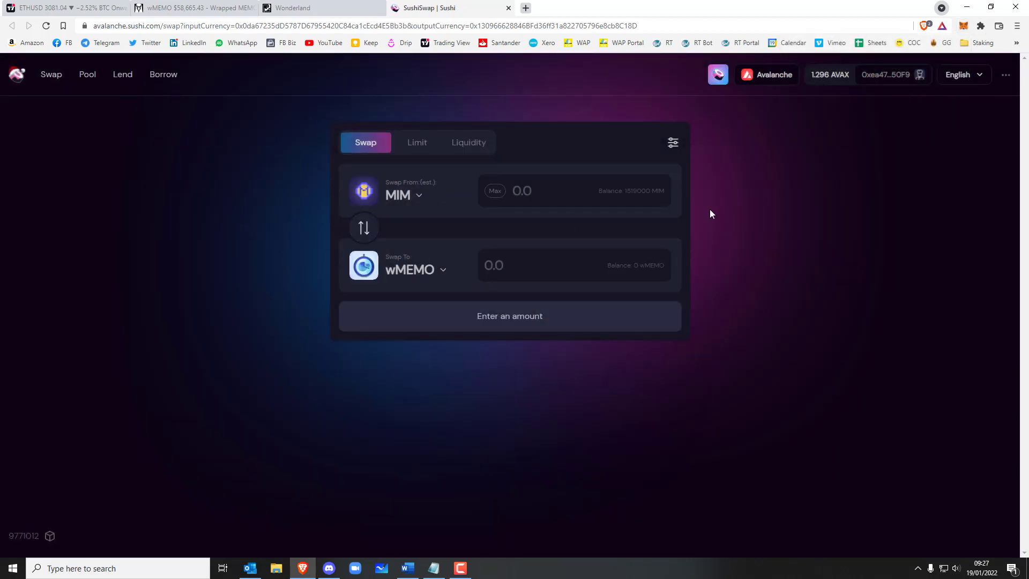
{"action": "left_click", "coordinate": [494, 191]}
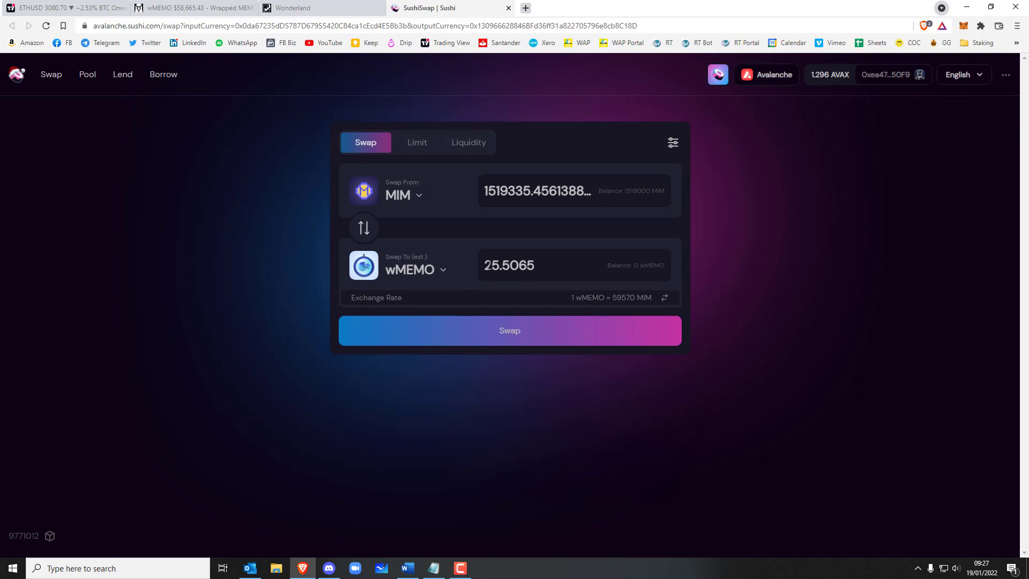
{"action": "left_click", "coordinate": [983, 43]}
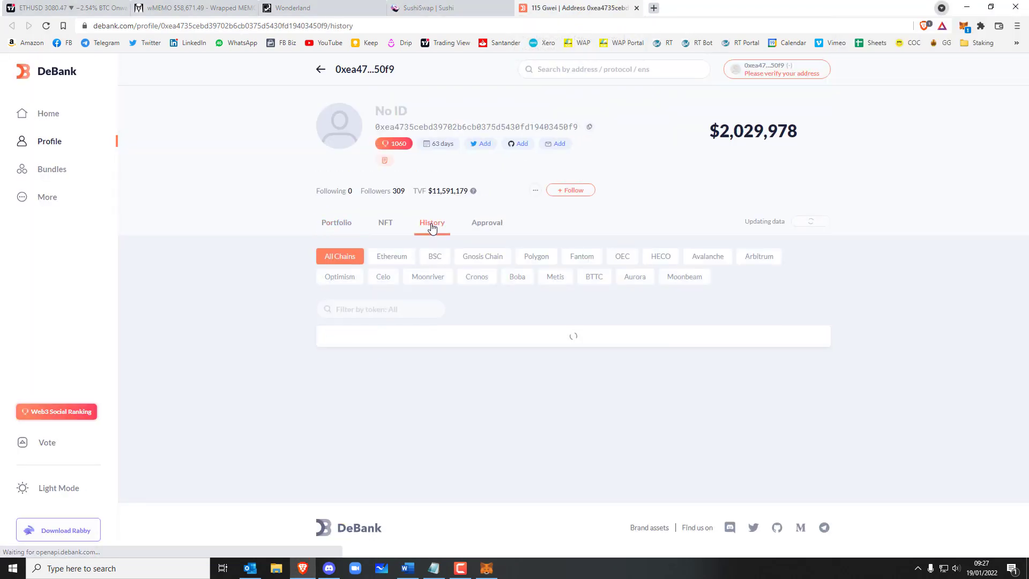
Step: Scroll through the DeBank wallet history and bring up Calculator beside it
{"action": "scroll", "scroll_direction": "down", "scroll_amount": 3}
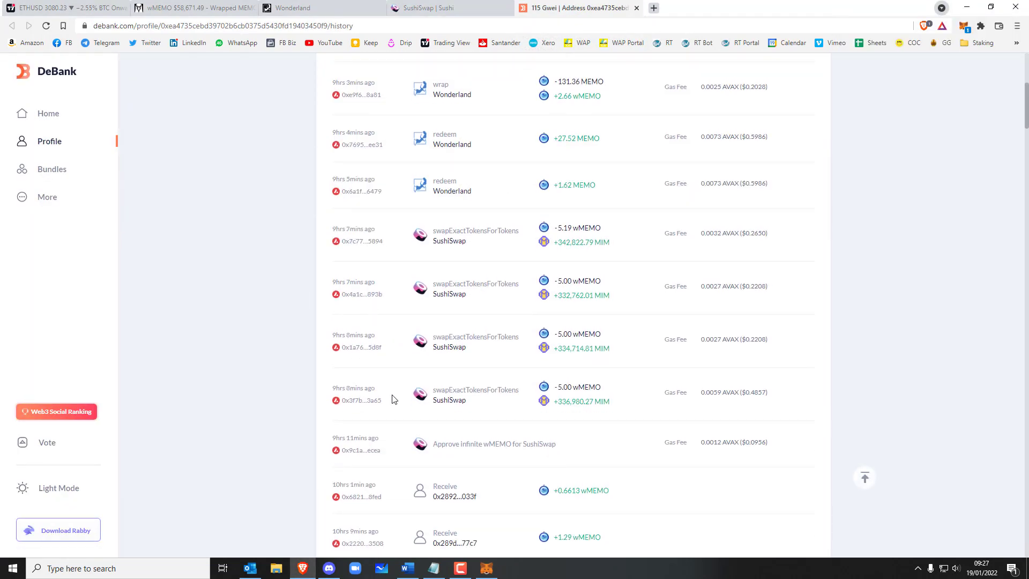
{"action": "scroll", "scroll_direction": "down", "scroll_amount": 3}
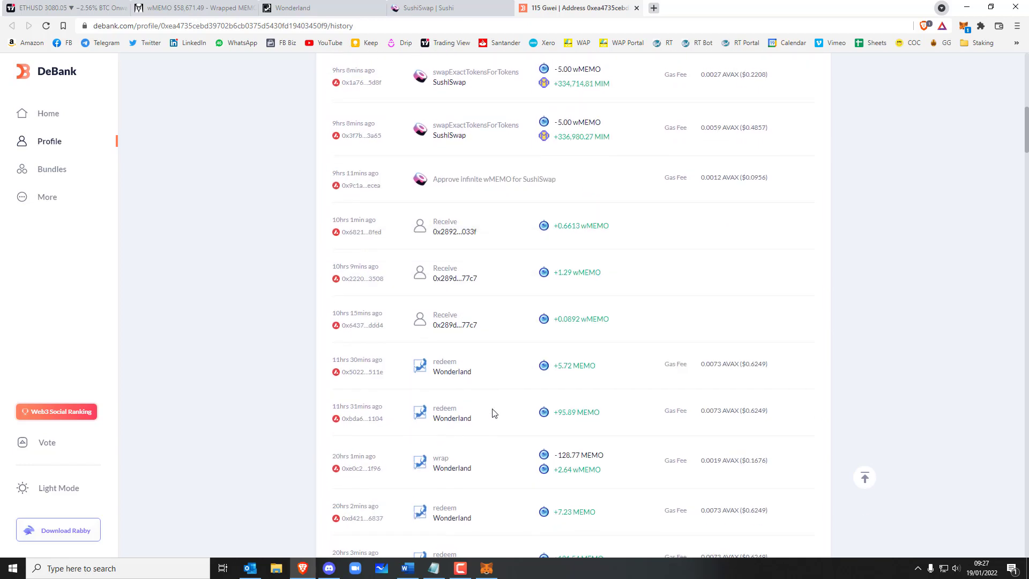
{"action": "scroll", "scroll_direction": "up", "scroll_amount": 3}
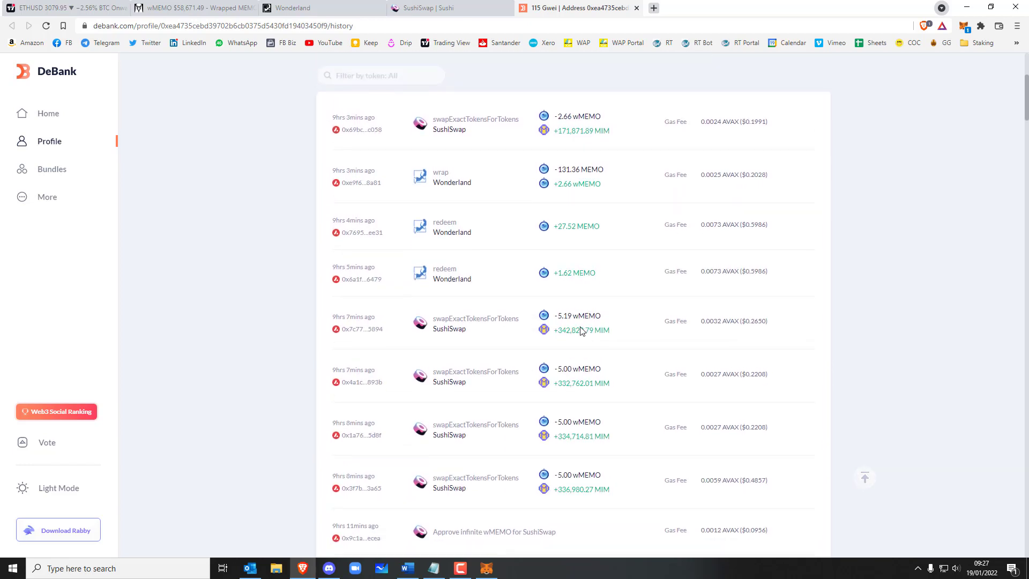
{"action": "scroll", "scroll_direction": "up", "scroll_amount": 3}
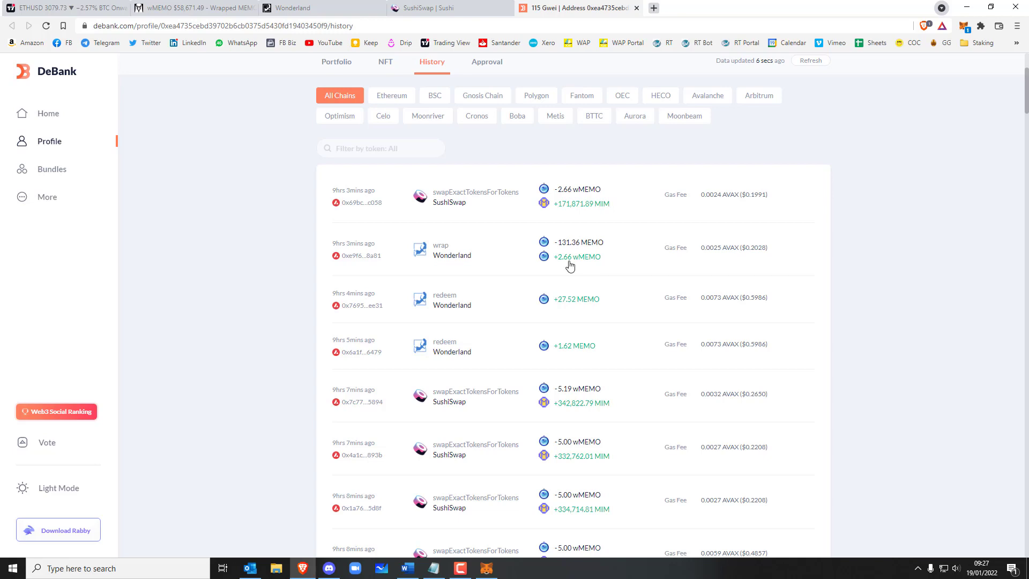
{"action": "left_click", "coordinate": [12, 568]}
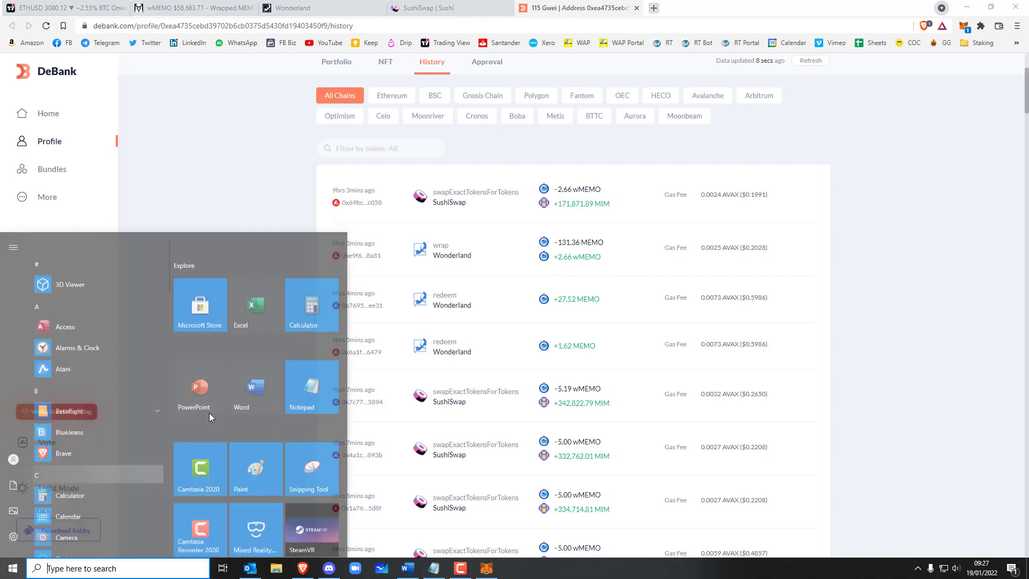
{"action": "left_click", "coordinate": [302, 304]}
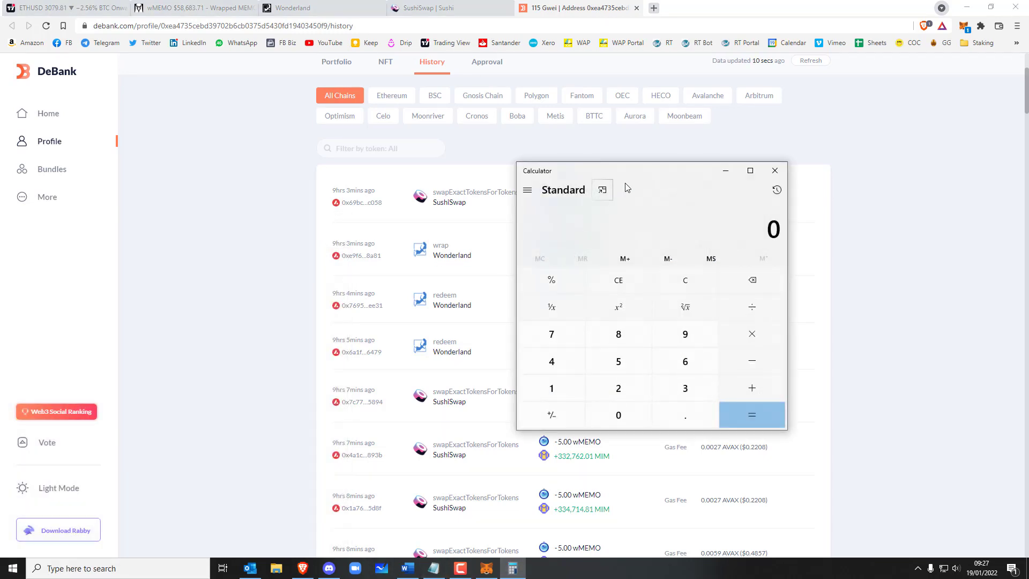
{"action": "left_click_drag", "start_coordinate": [624, 170], "coordinate": [239, 121]}
{"action": "type", "text": "20.19"}
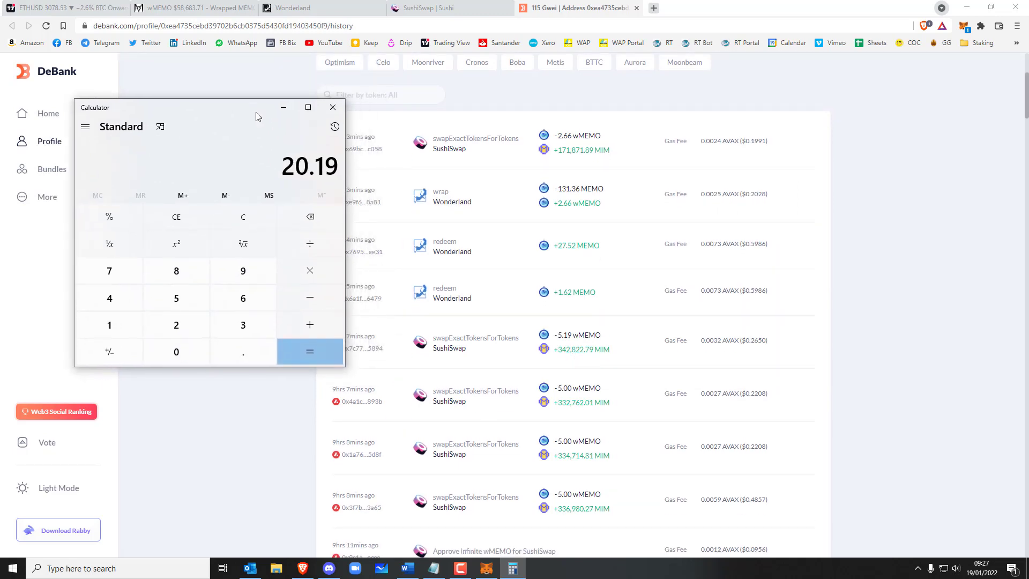
{"action": "mouse_move", "coordinate": [576, 210]}
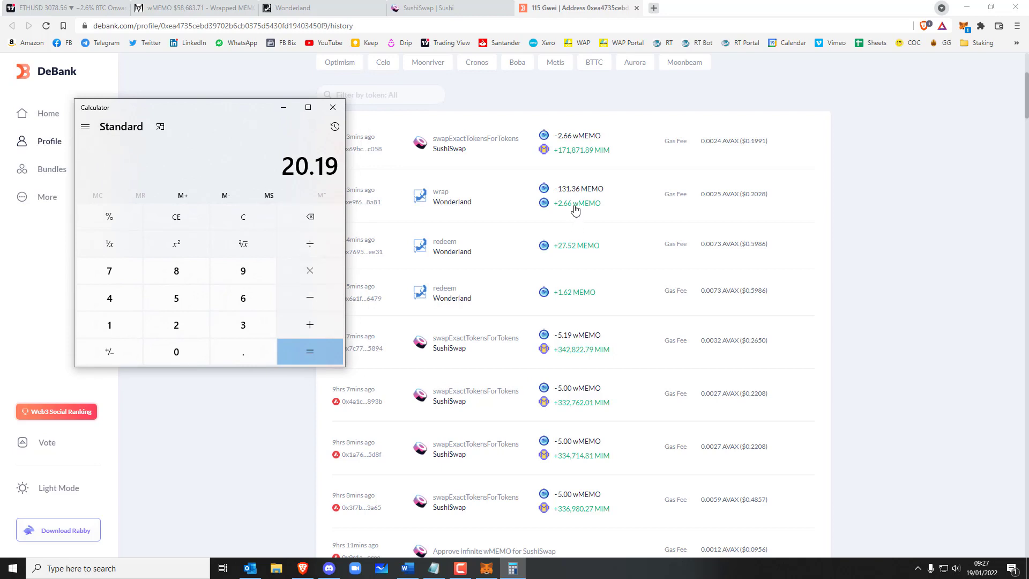
{"action": "mouse_move", "coordinate": [576, 205]}
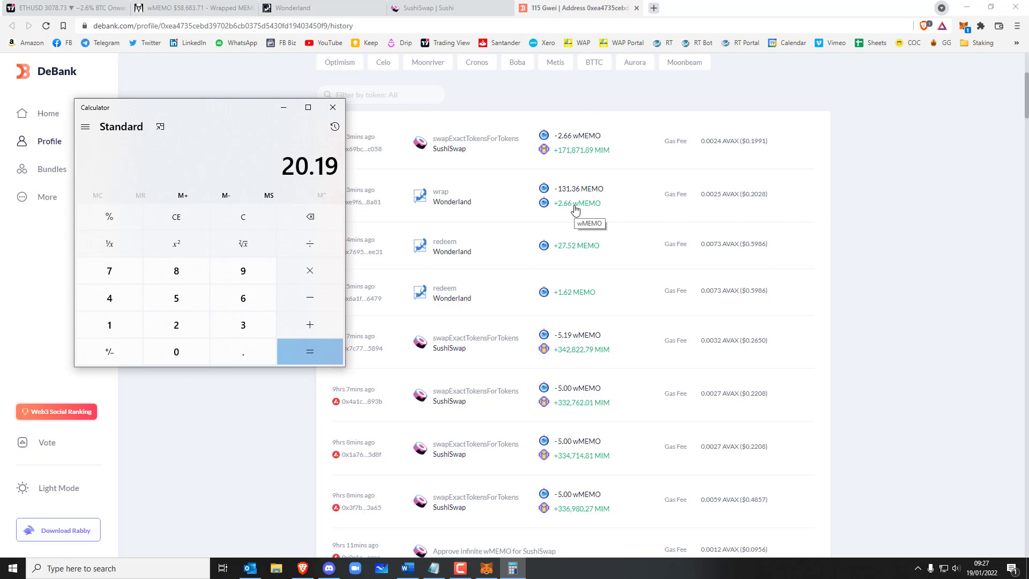
Step: Add the 2.66 wMEMO wrap amount to 20.19 for a 22.85 total, then return to SushiSwap
{"action": "left_click", "coordinate": [308, 323]}
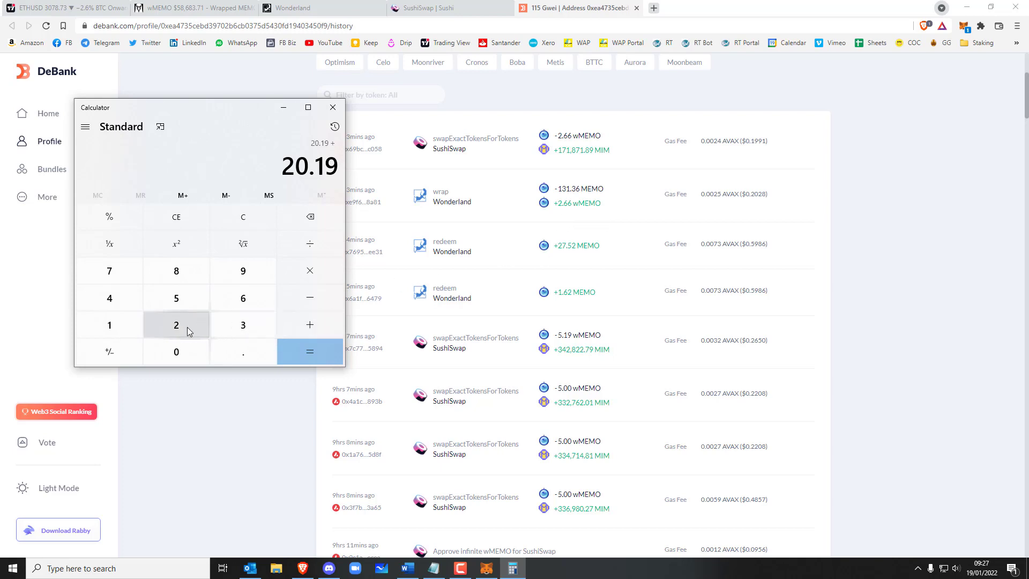
{"action": "left_click", "coordinate": [309, 351]}
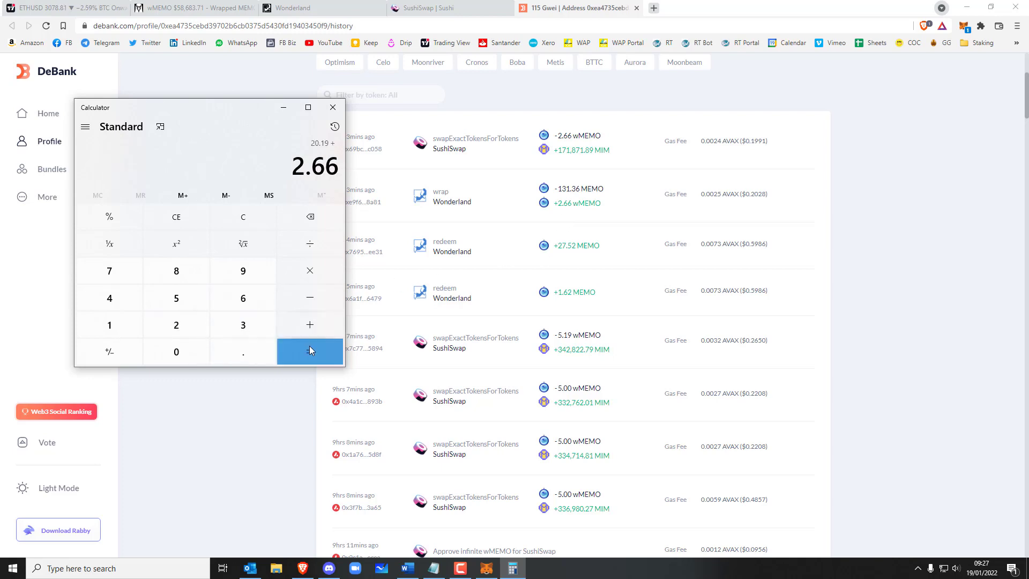
{"action": "left_click", "coordinate": [309, 352]}
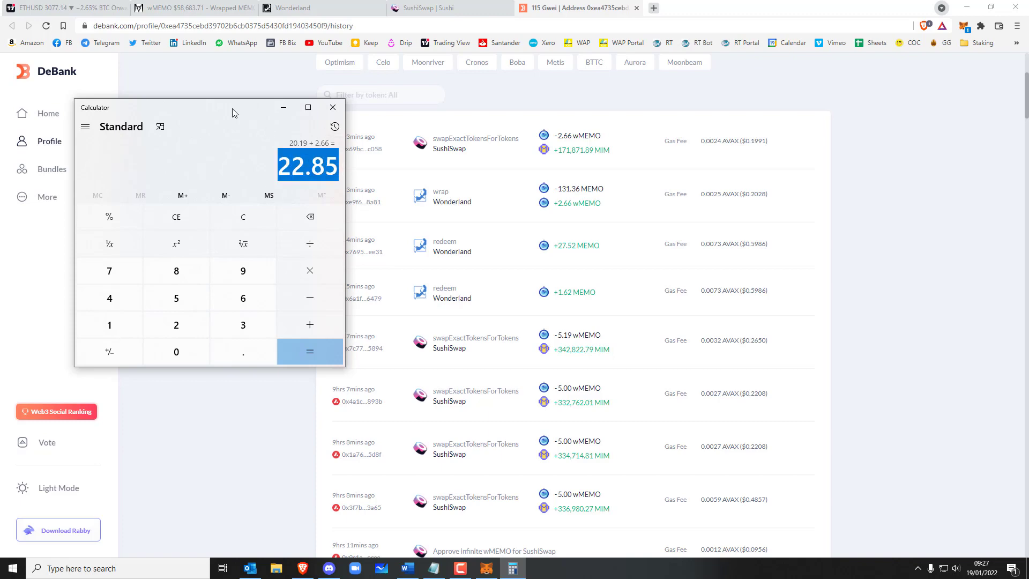
{"action": "left_click", "coordinate": [307, 107]}
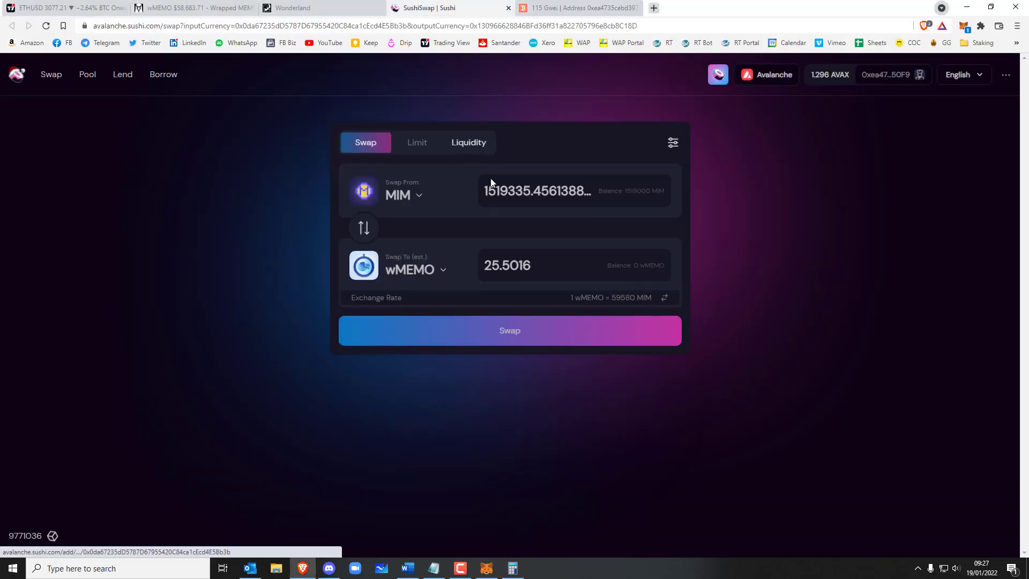
{"action": "double_click", "coordinate": [507, 265]}
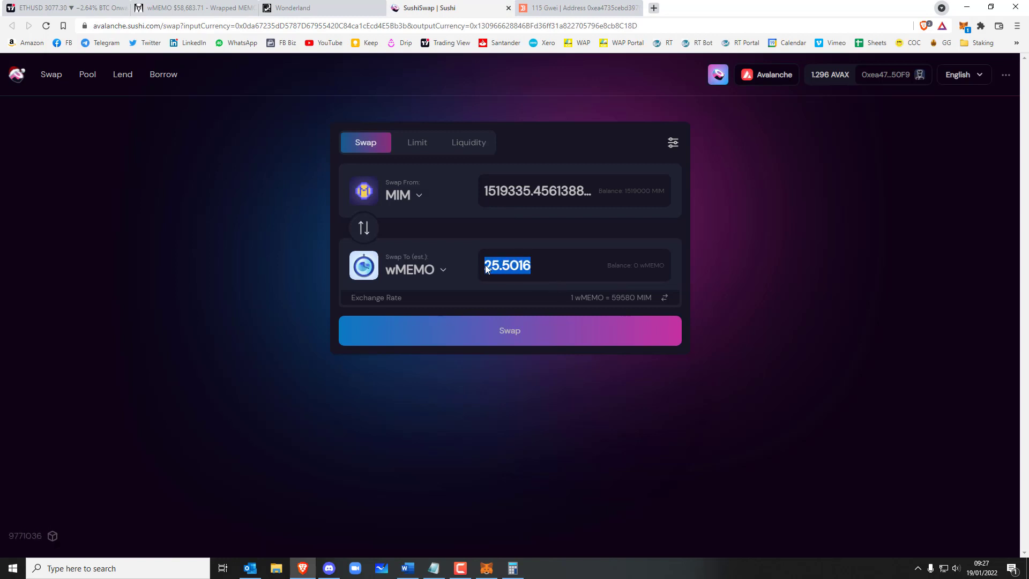
{"action": "mouse_move", "coordinate": [528, 225]}
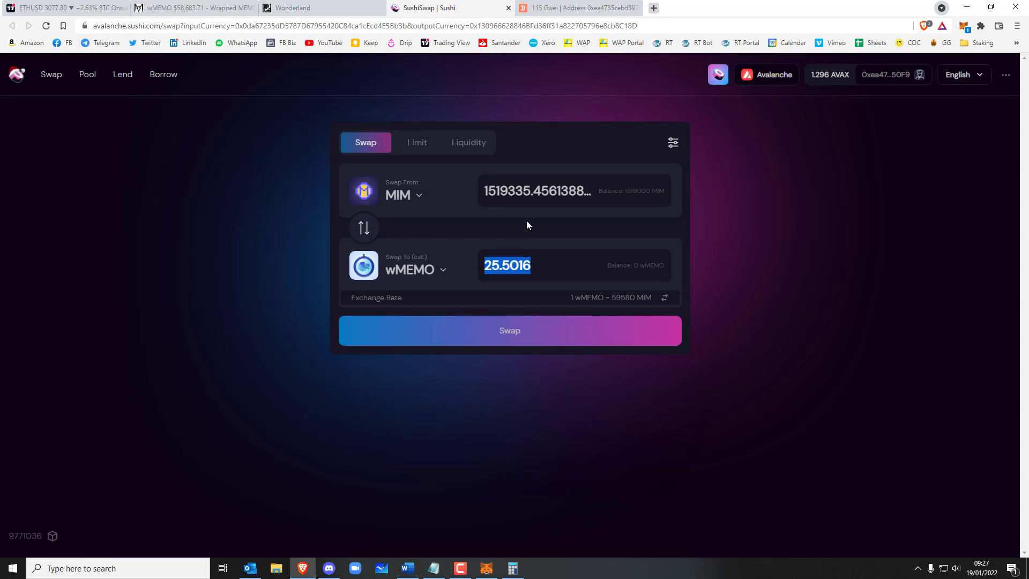
{"action": "left_click", "coordinate": [509, 330]}
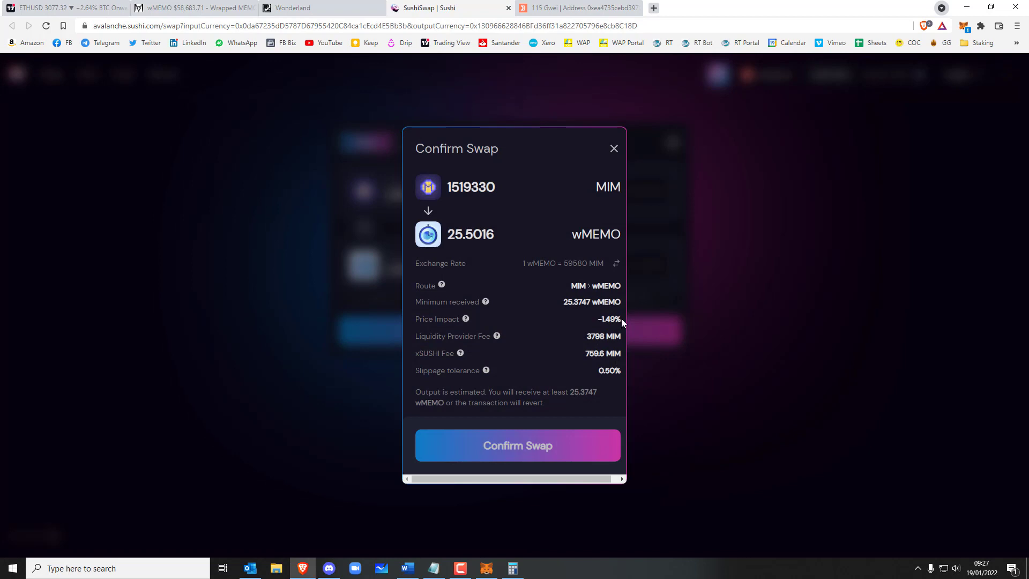
{"action": "double_click", "coordinate": [607, 320]}
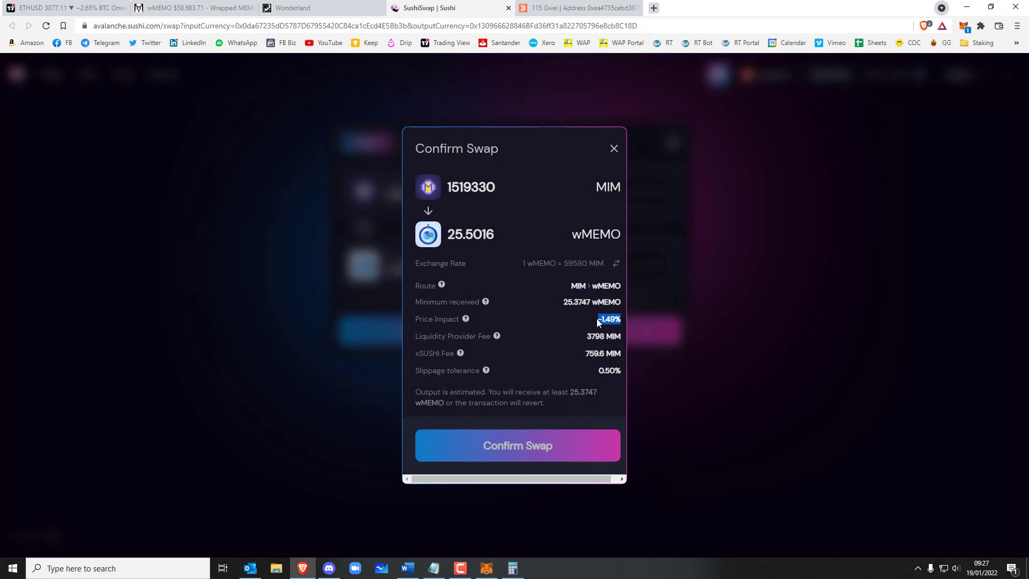
{"action": "mouse_move", "coordinate": [613, 148]}
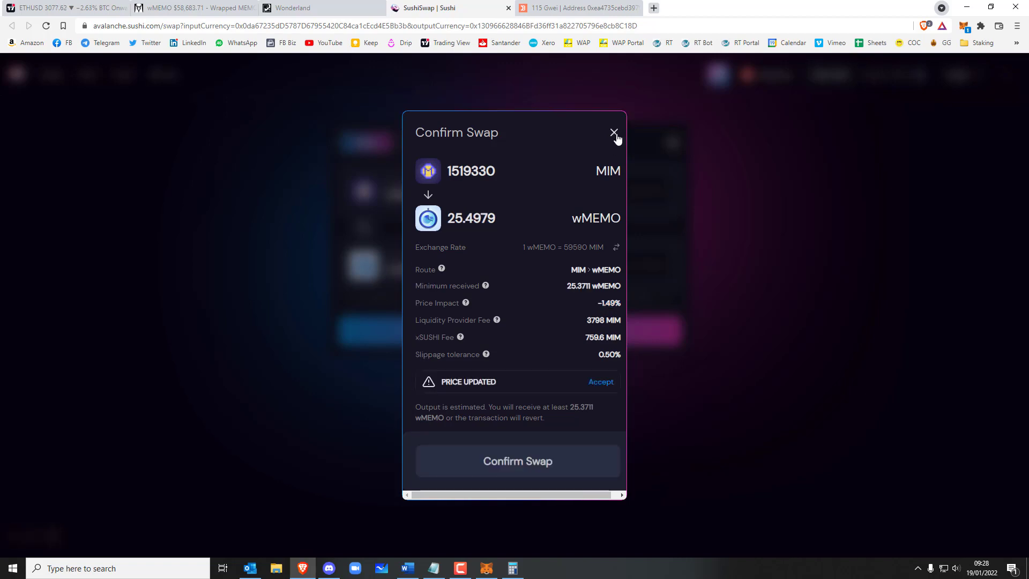
{"action": "left_click", "coordinate": [613, 132]}
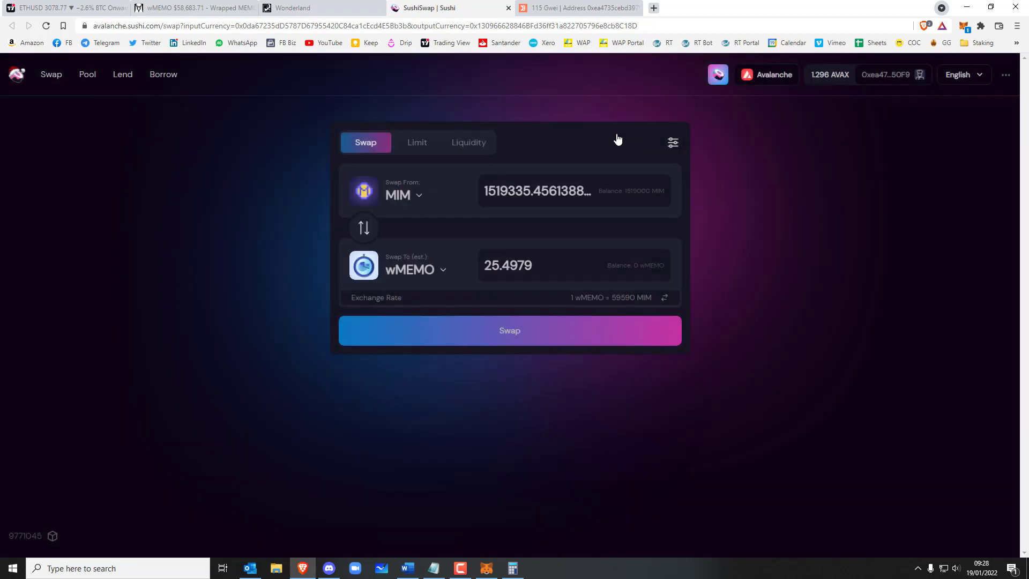
{"action": "mouse_move", "coordinate": [537, 191]}
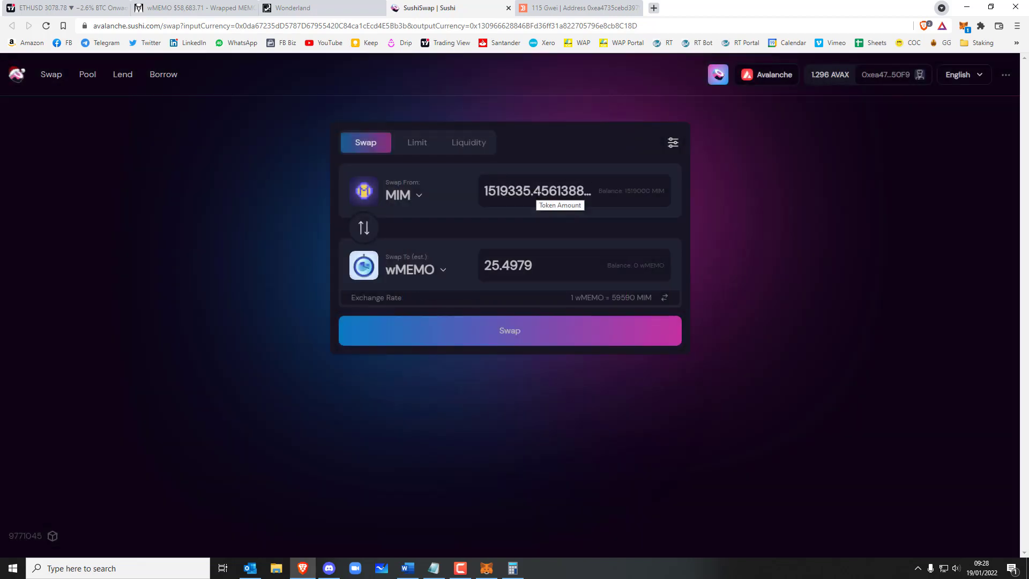
Step: Divide the 1,519,335.45 MIM amount by 3 in Calculator to get 506,445.15
{"action": "left_click", "coordinate": [511, 568]}
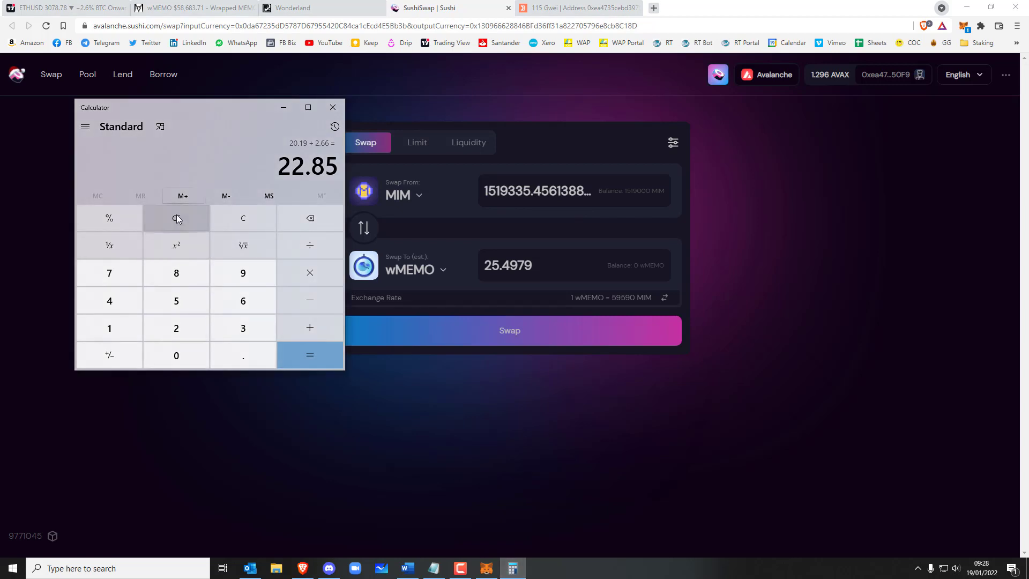
{"action": "mouse_move", "coordinate": [261, 228]}
{"action": "type", "text": "1"}
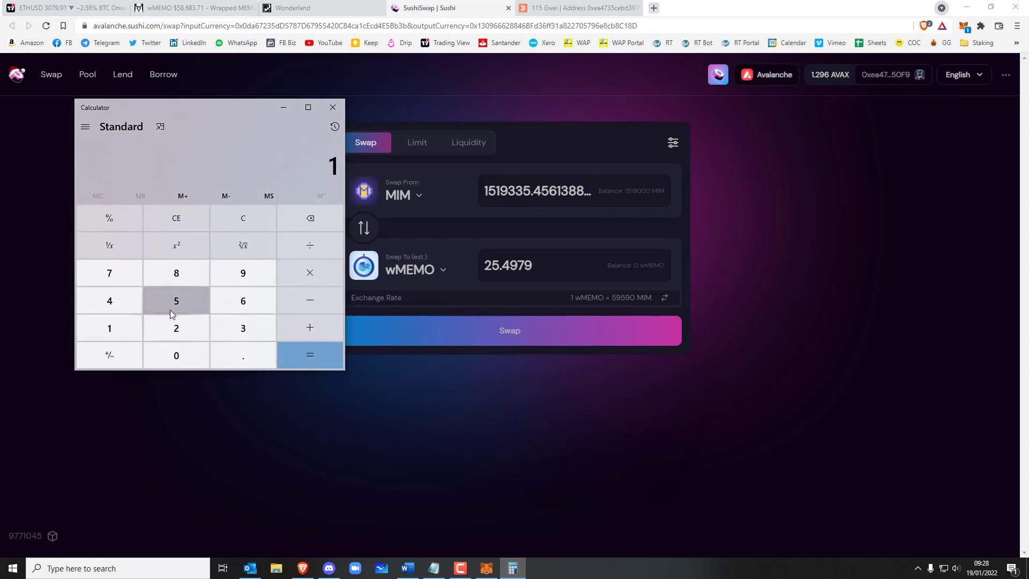
{"action": "left_click", "coordinate": [244, 272]}
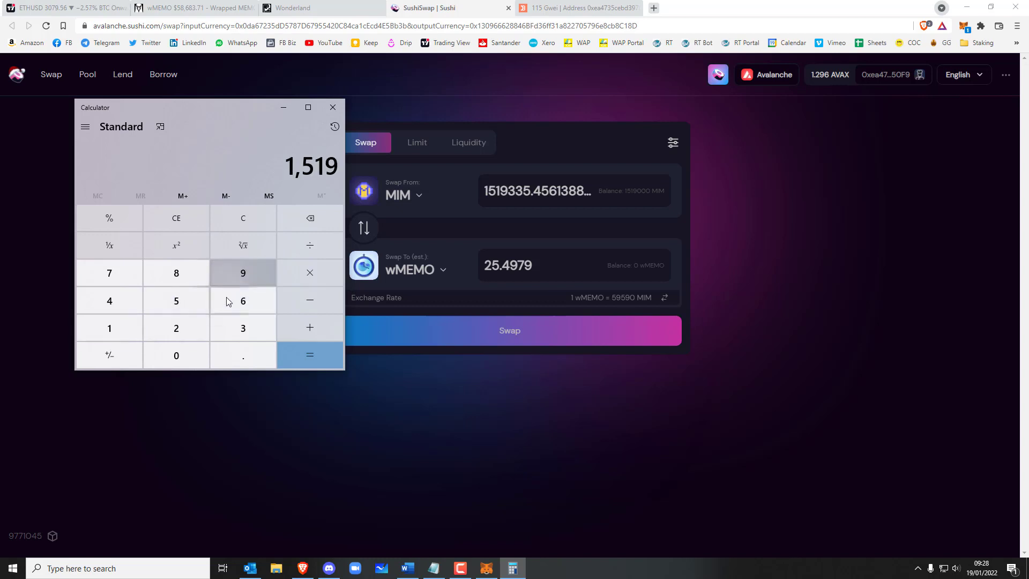
{"action": "left_click", "coordinate": [175, 300]}
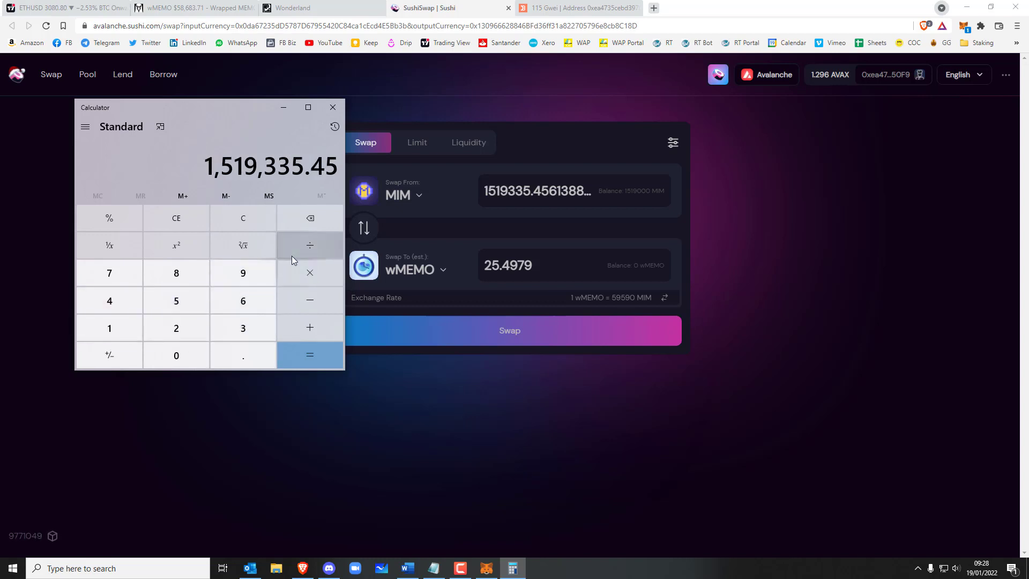
{"action": "left_click", "coordinate": [310, 355]}
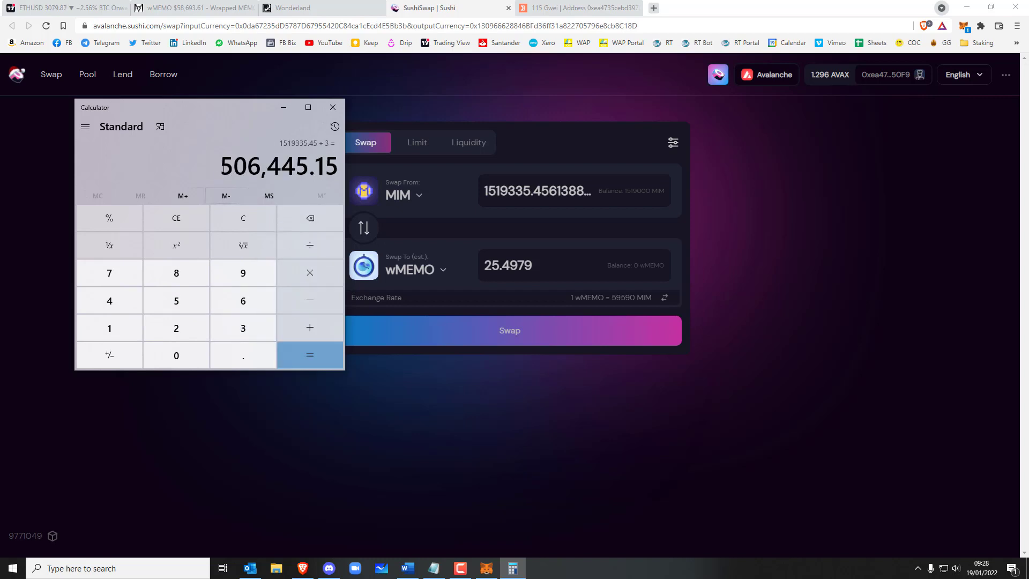
{"action": "double_click", "coordinate": [279, 166]}
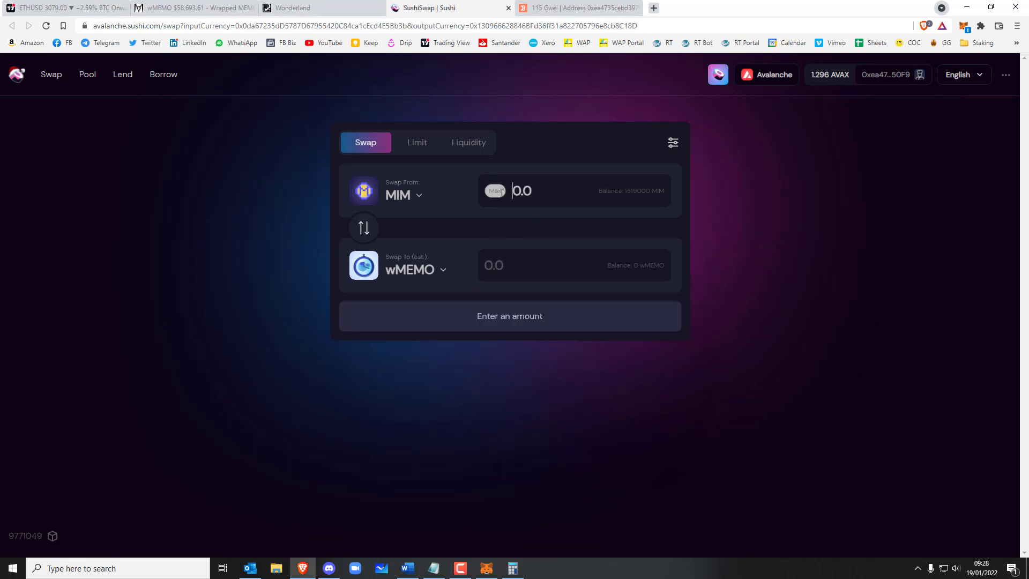
{"action": "left_click", "coordinate": [513, 568]}
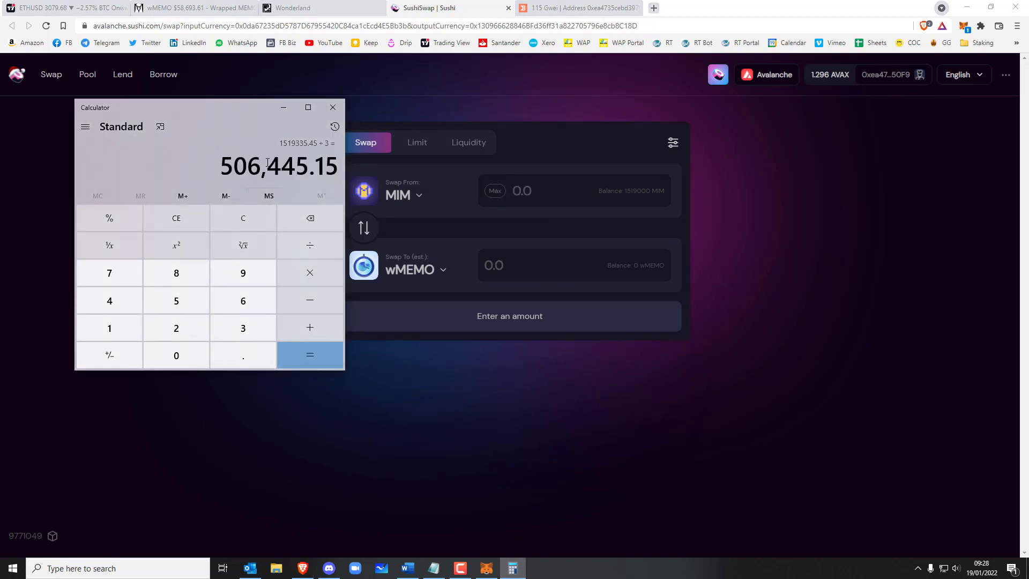
Step: Enter 506445 MIM (correcting a mistyped 506.445) and review the swap to about 8.58 wMEMO
{"action": "left_click", "coordinate": [333, 107]}
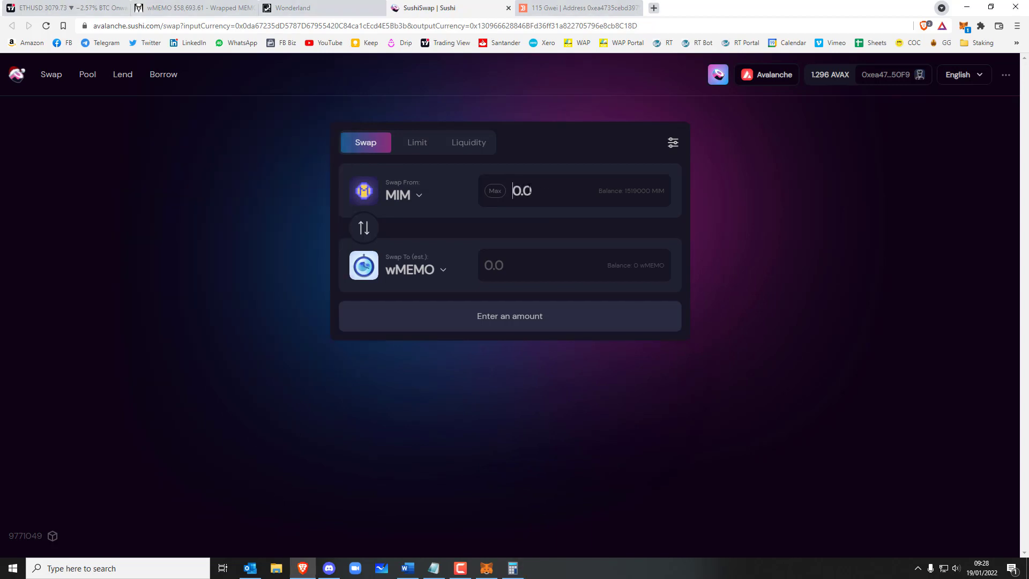
{"action": "type", "text": "506.445"}
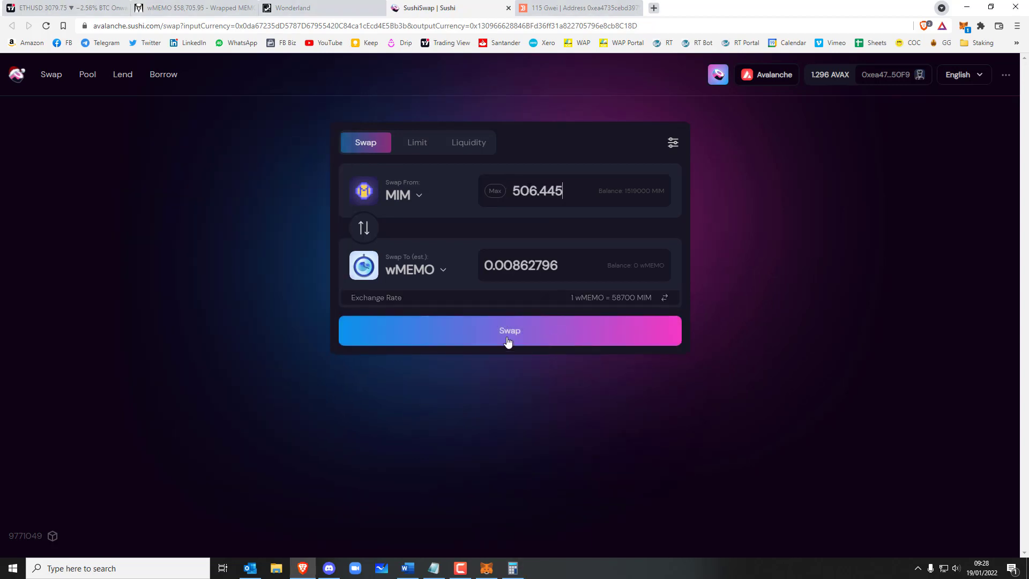
{"action": "left_click", "coordinate": [510, 330]}
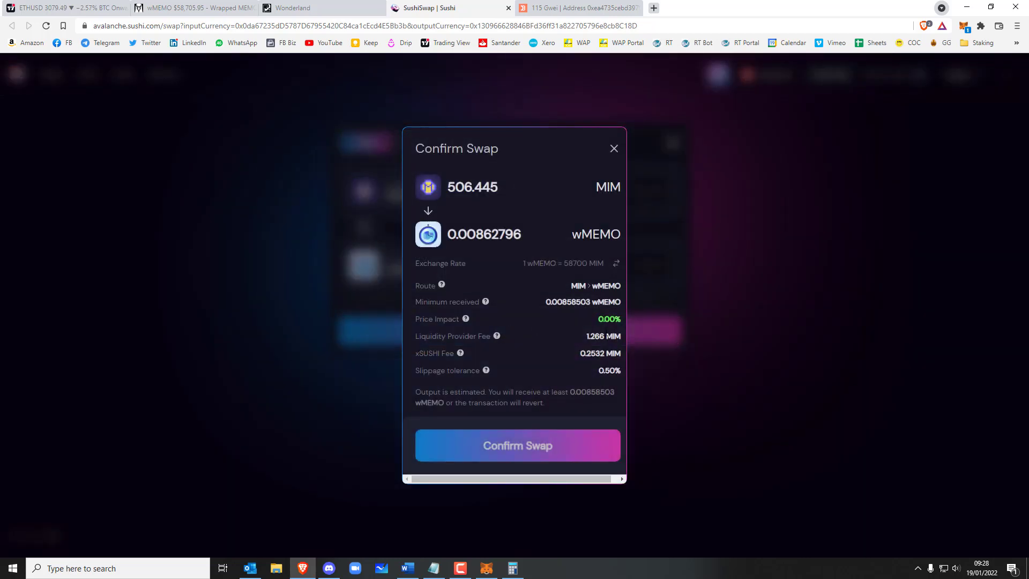
{"action": "left_click", "coordinate": [614, 148]}
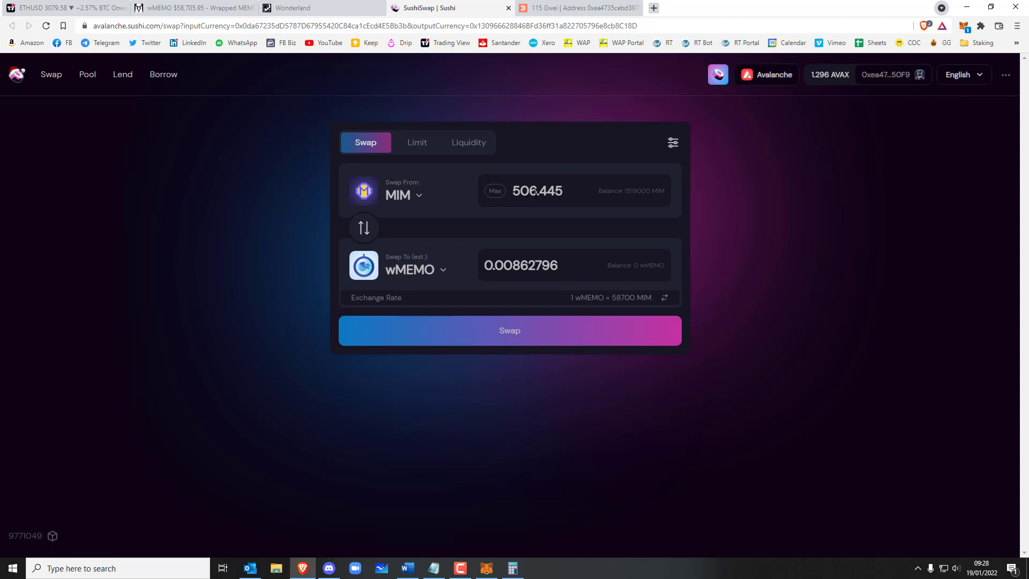
{"action": "left_click", "coordinate": [537, 190]}
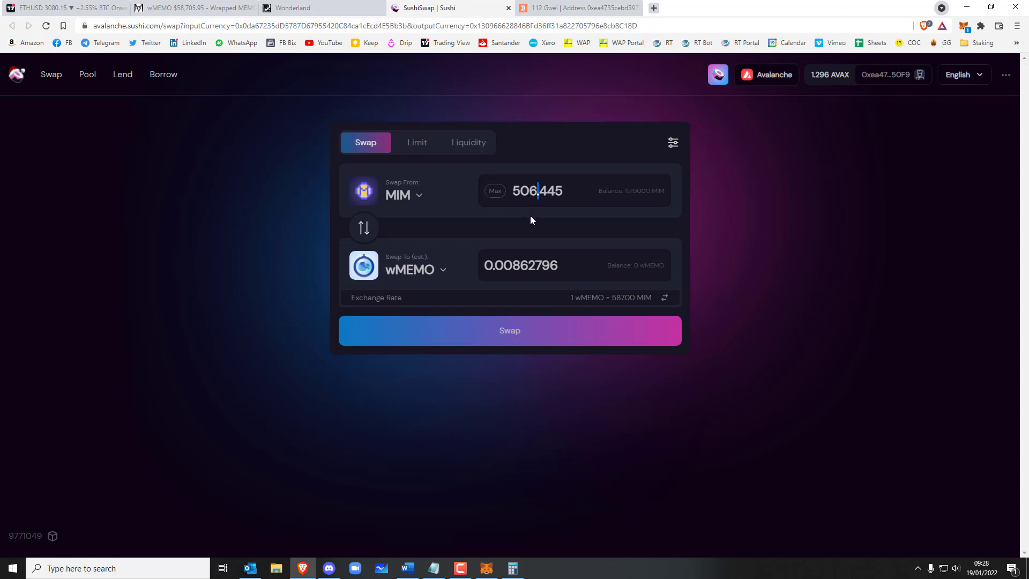
{"action": "left_click", "coordinate": [508, 330]}
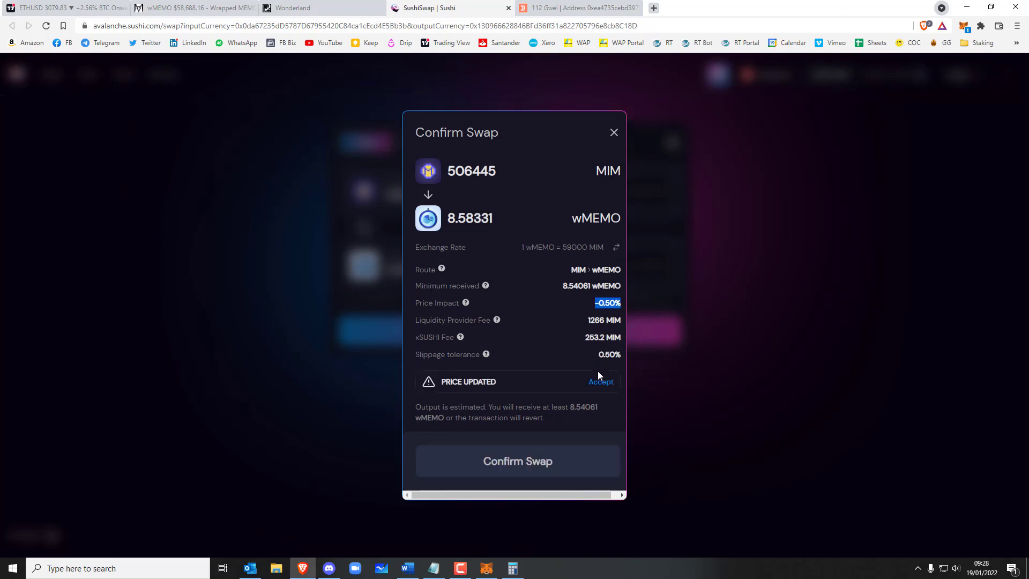
{"action": "mouse_move", "coordinate": [600, 387]}
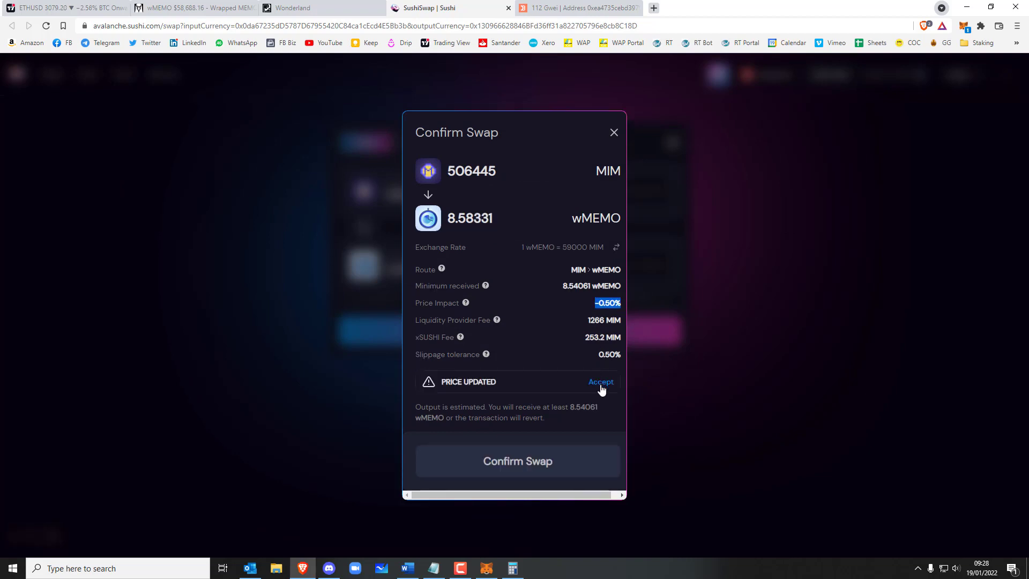
Step: Accept the price update, confirm the swap and sign it through MetaMask with the Trezor device
{"action": "left_click", "coordinate": [517, 461]}
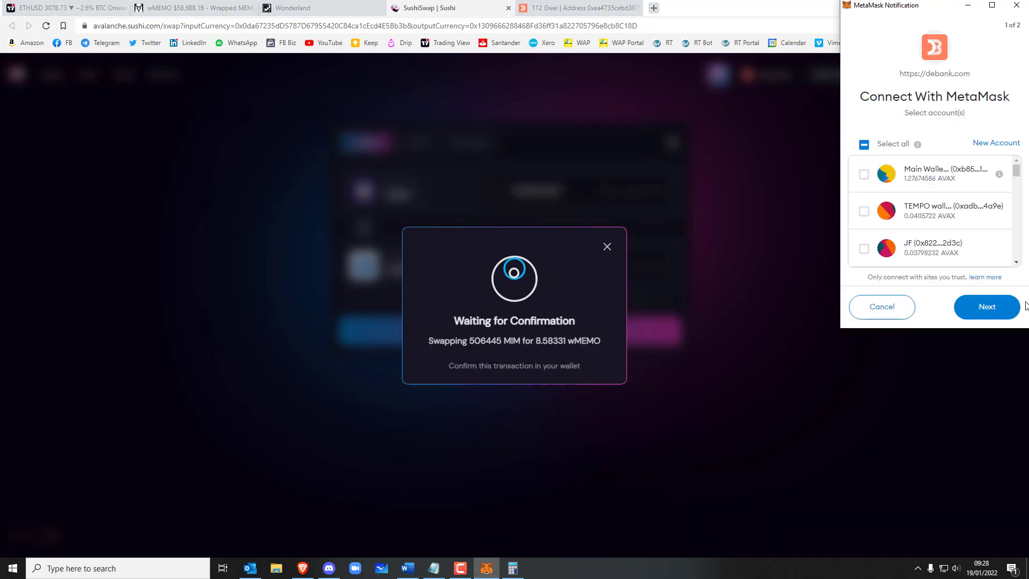
{"action": "left_click", "coordinate": [986, 307]}
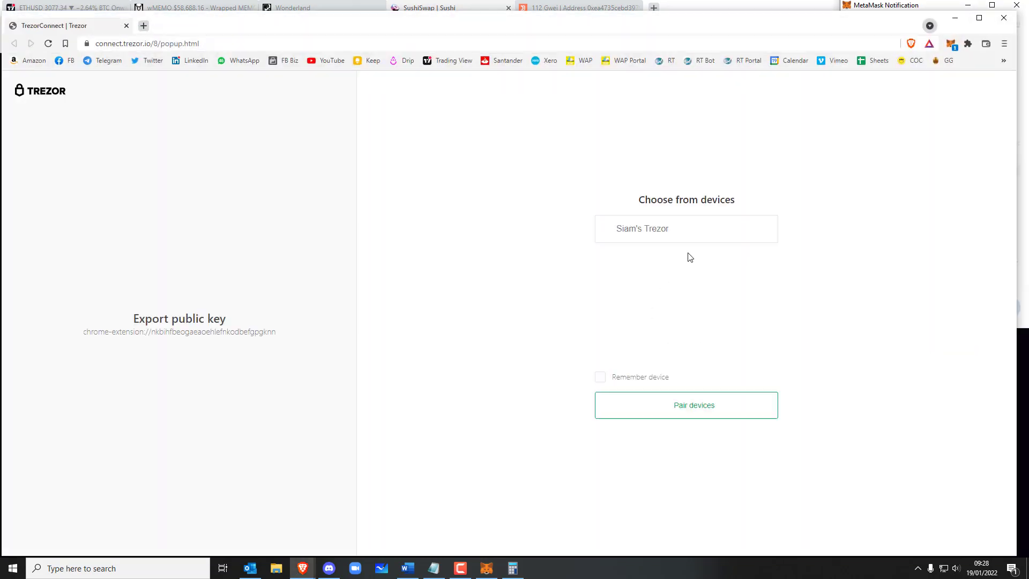
{"action": "left_click", "coordinate": [686, 405]}
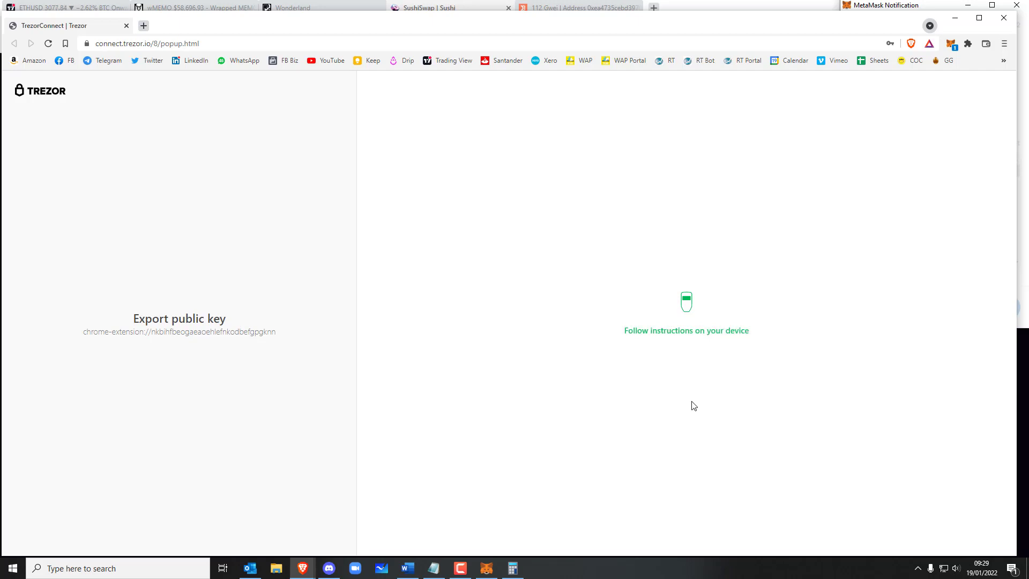
{"action": "left_click", "coordinate": [439, 7]}
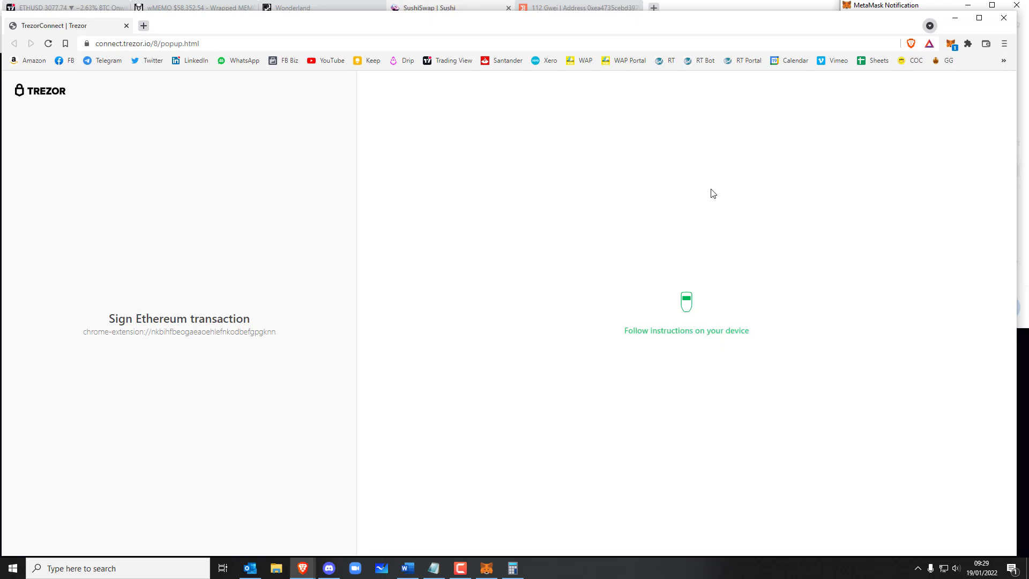
{"action": "left_click", "coordinate": [426, 7]}
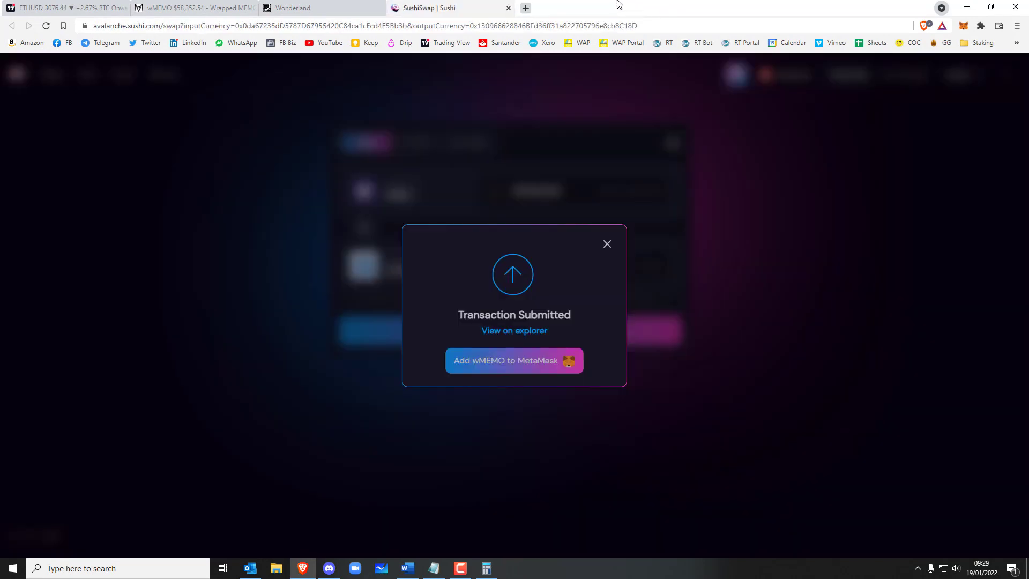
{"action": "mouse_move", "coordinate": [485, 568]}
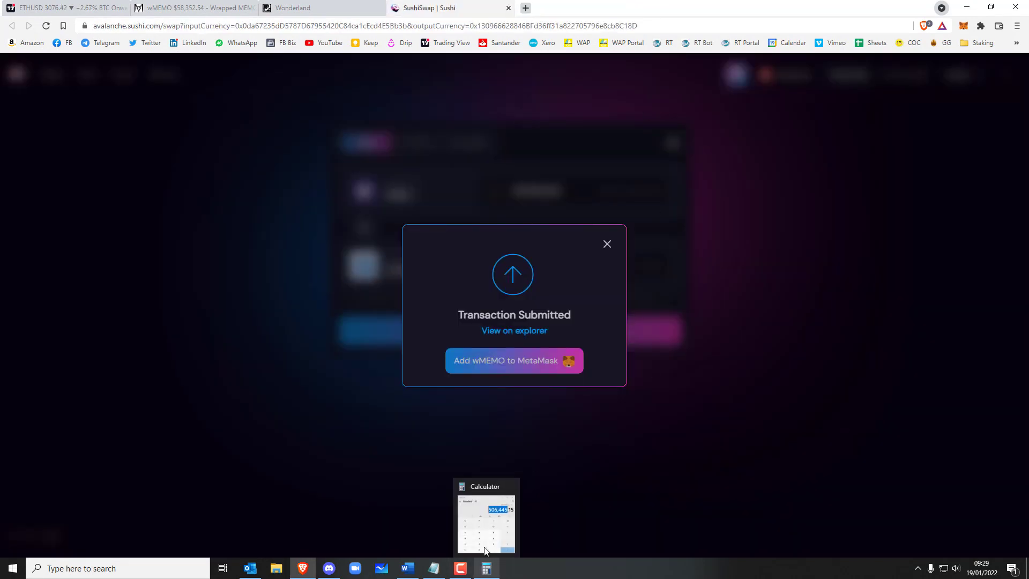
Step: Dismiss the notice and confirm a second swap of 506445 MIM for about 8.49858 wMEMO
{"action": "left_click", "coordinate": [607, 245]}
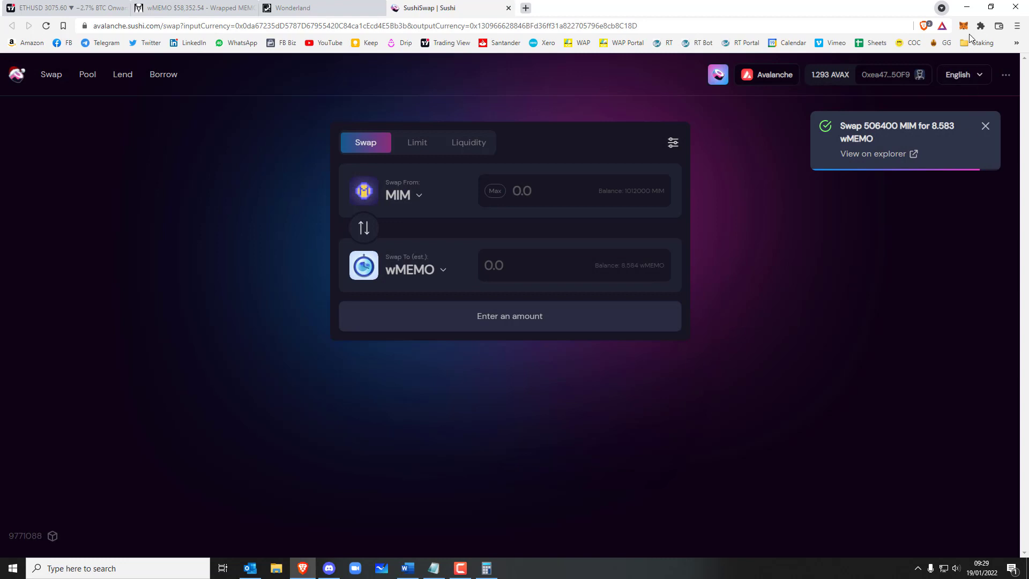
{"action": "left_click", "coordinate": [963, 26]}
{"action": "type", "text": "506.445"}
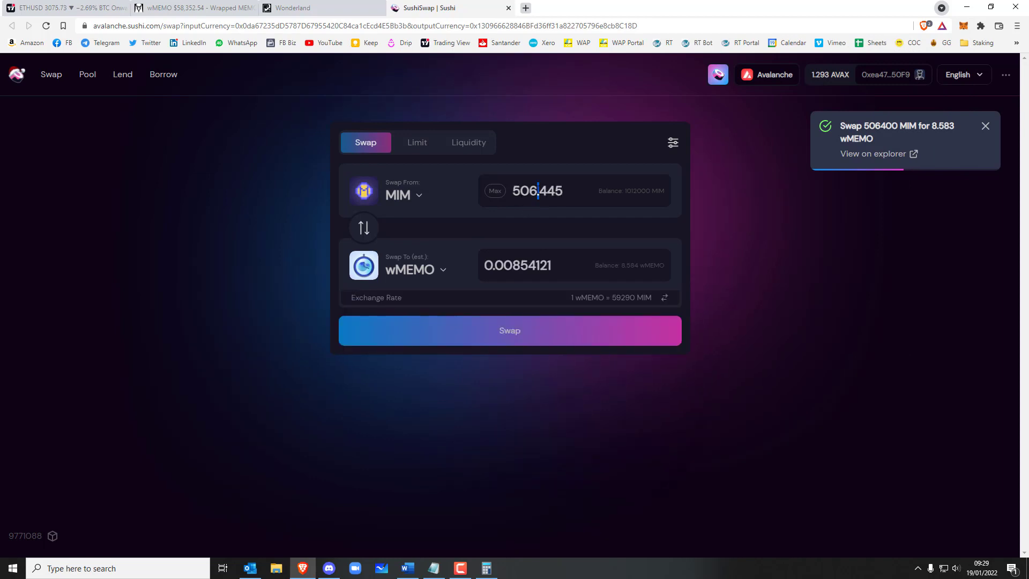
{"action": "left_click", "coordinate": [509, 330]}
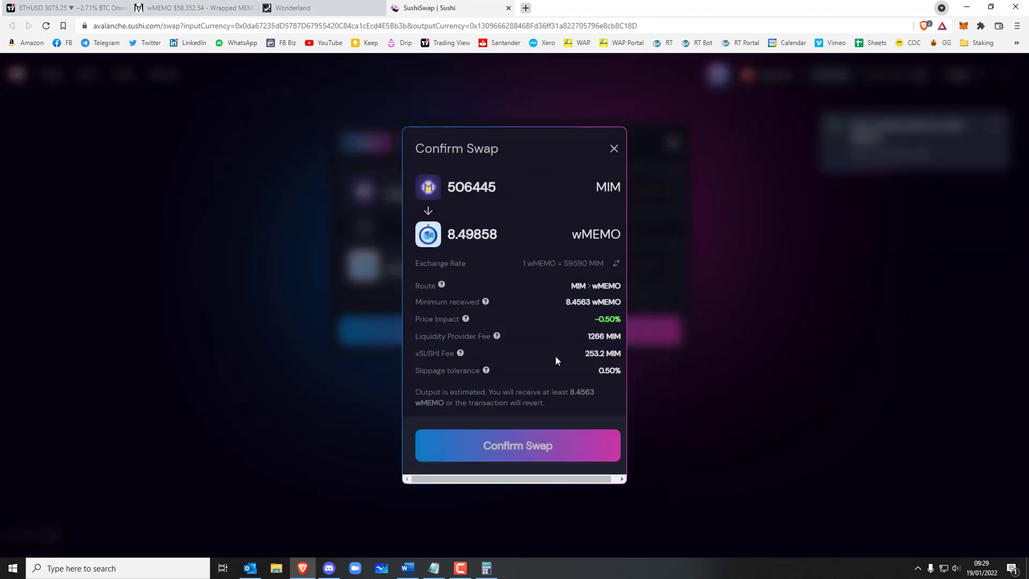
{"action": "left_click", "coordinate": [517, 445]}
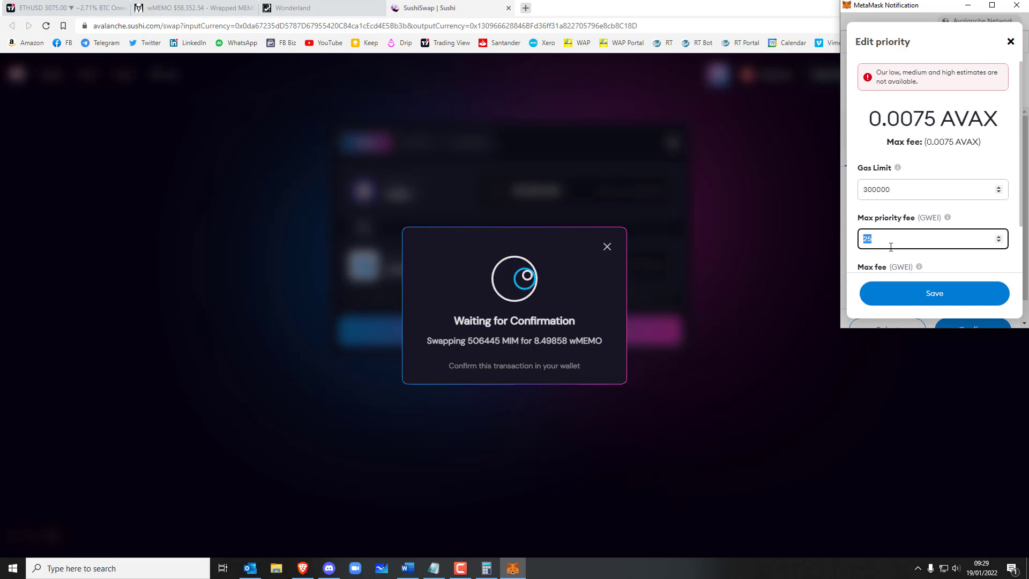
Step: Raise MetaMask's priority fee and set the max fee to 100 GWEI, save, and sign on Trezor
{"action": "type", "text": "30"}
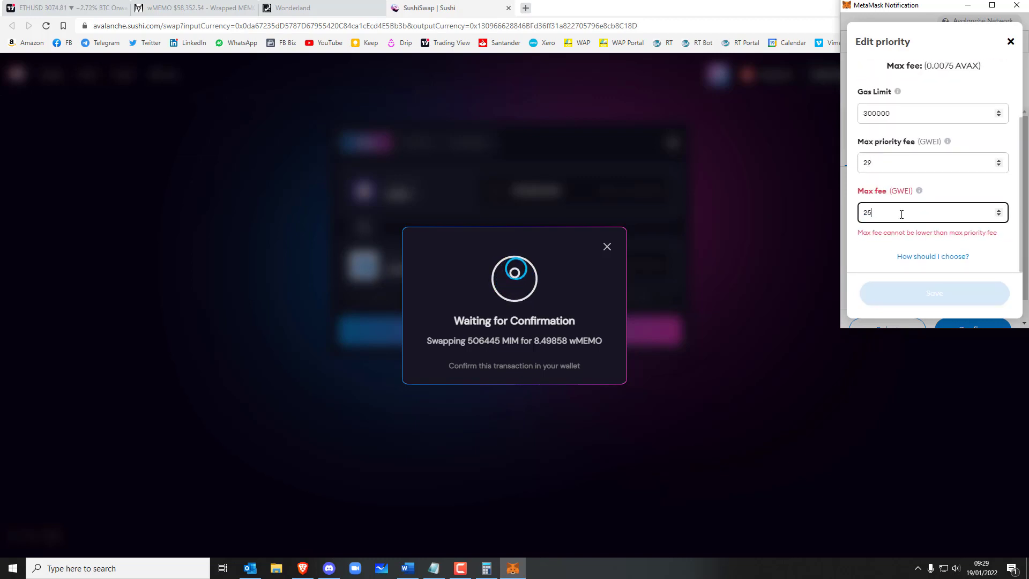
{"action": "type", "text": "100"}
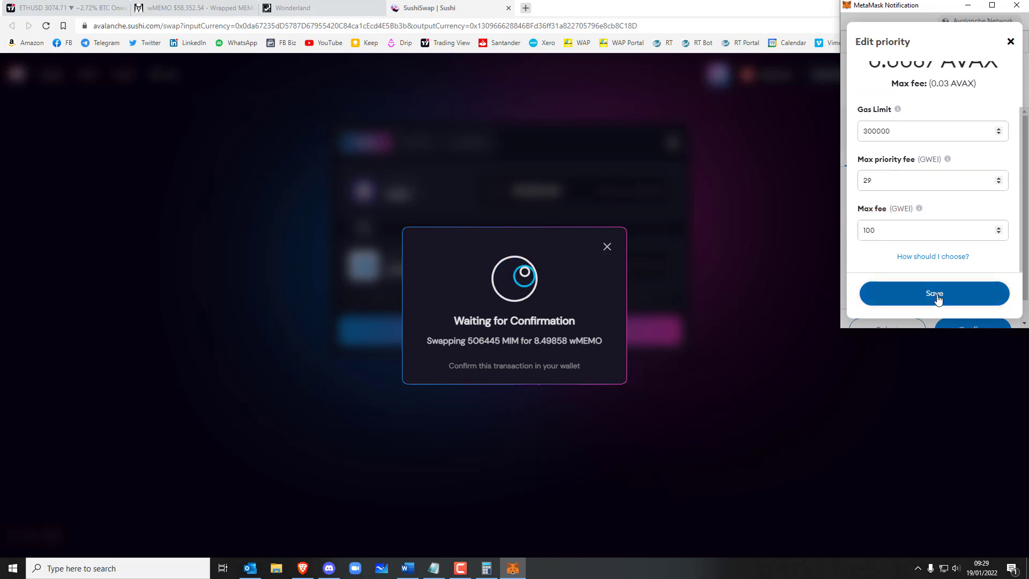
{"action": "left_click", "coordinate": [933, 294]}
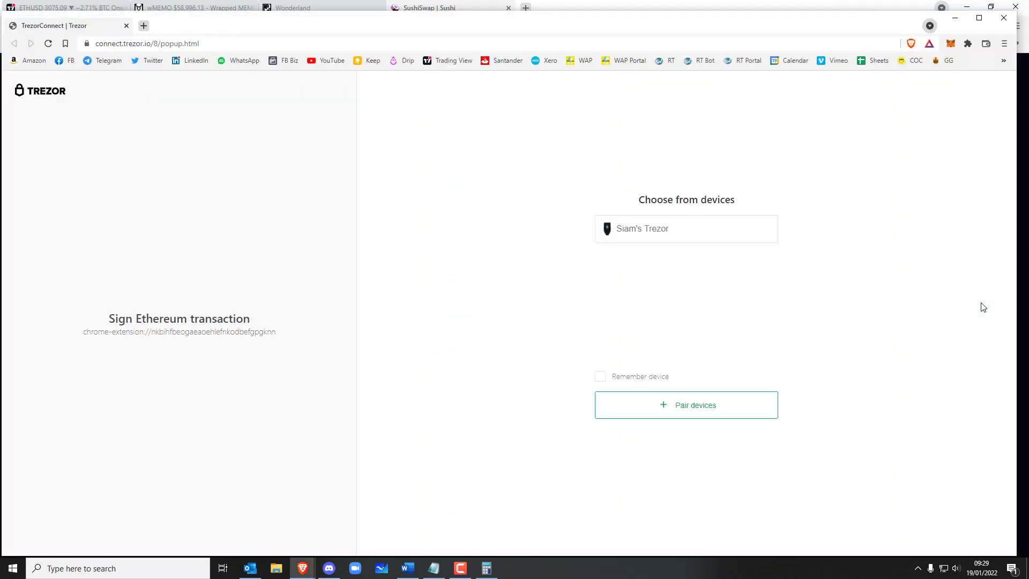
{"action": "left_click", "coordinate": [686, 228]}
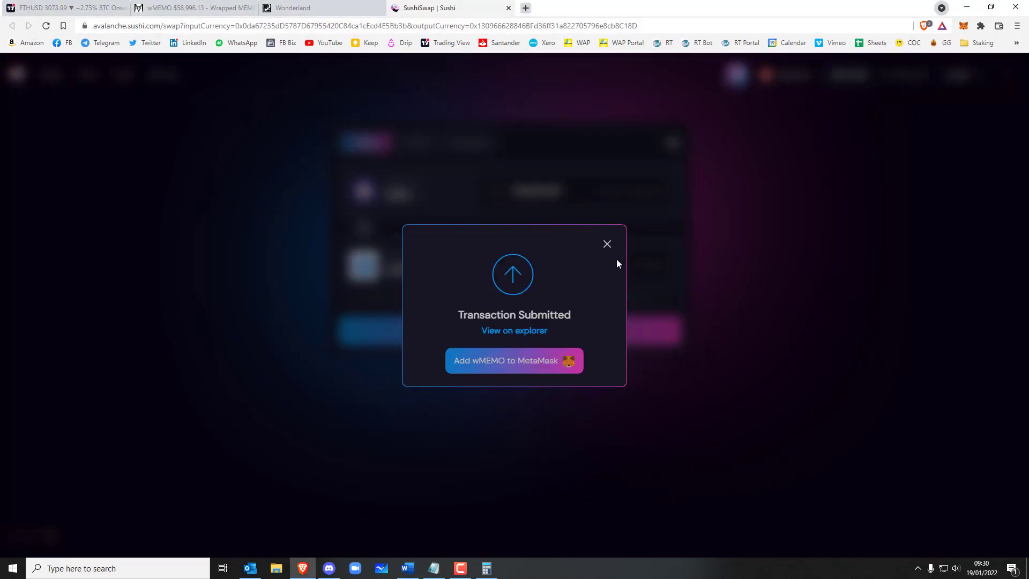
Step: Dismiss the notice and confirm a third 506445 MIM swap for about 8.42 wMEMO
{"action": "left_click", "coordinate": [606, 244]}
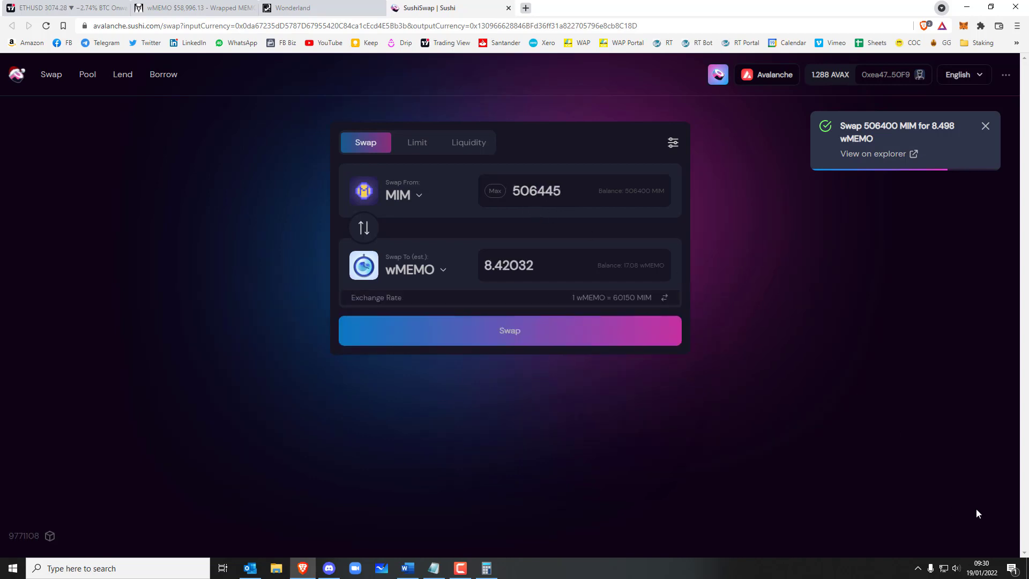
{"action": "left_click", "coordinate": [509, 330]}
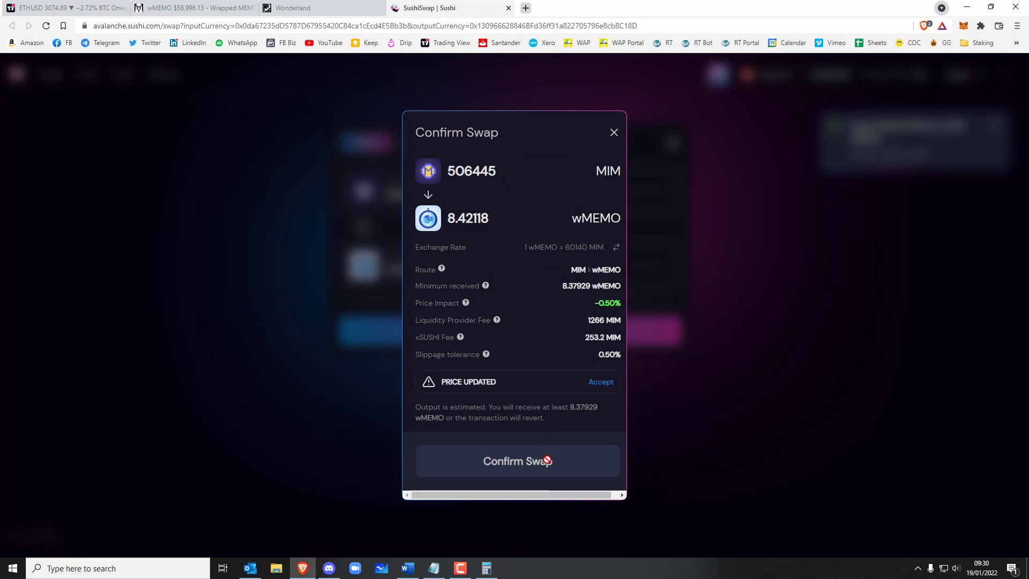
{"action": "left_click", "coordinate": [517, 461]}
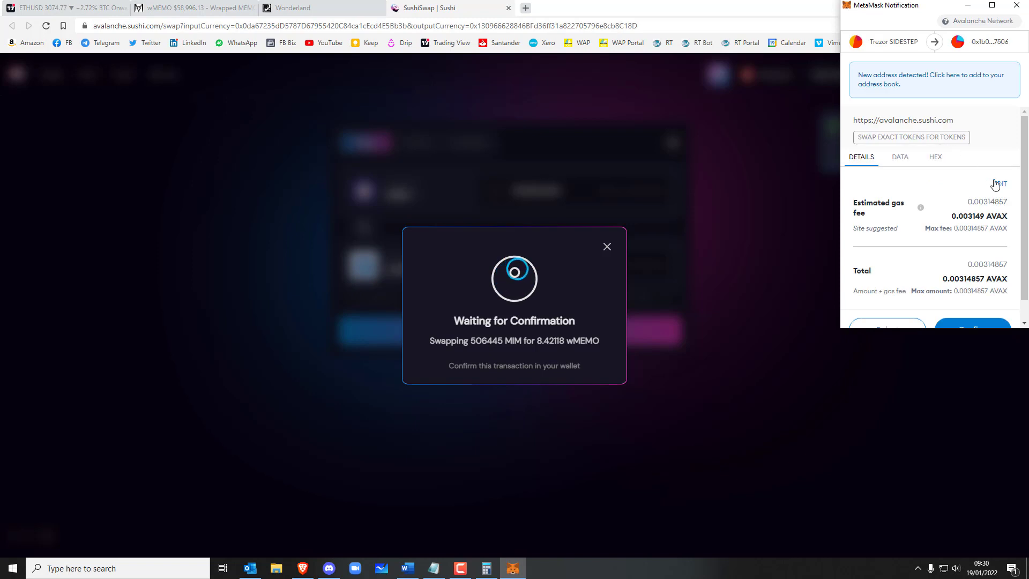
Step: Edit the gas to a 300000 limit and 50 fee in MetaMask and approve the transaction
{"action": "left_click", "coordinate": [998, 184]}
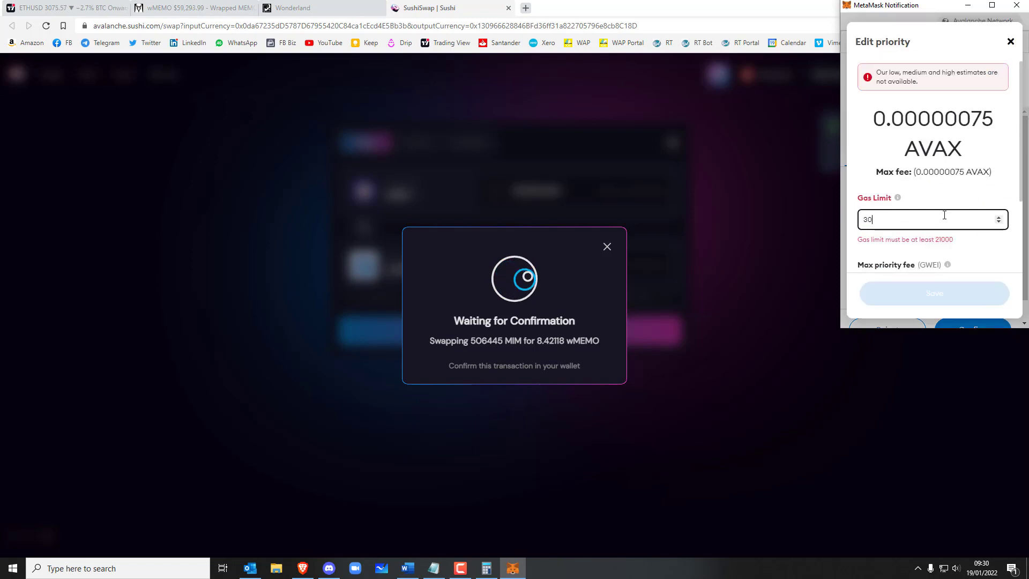
{"action": "type", "text": "300000"}
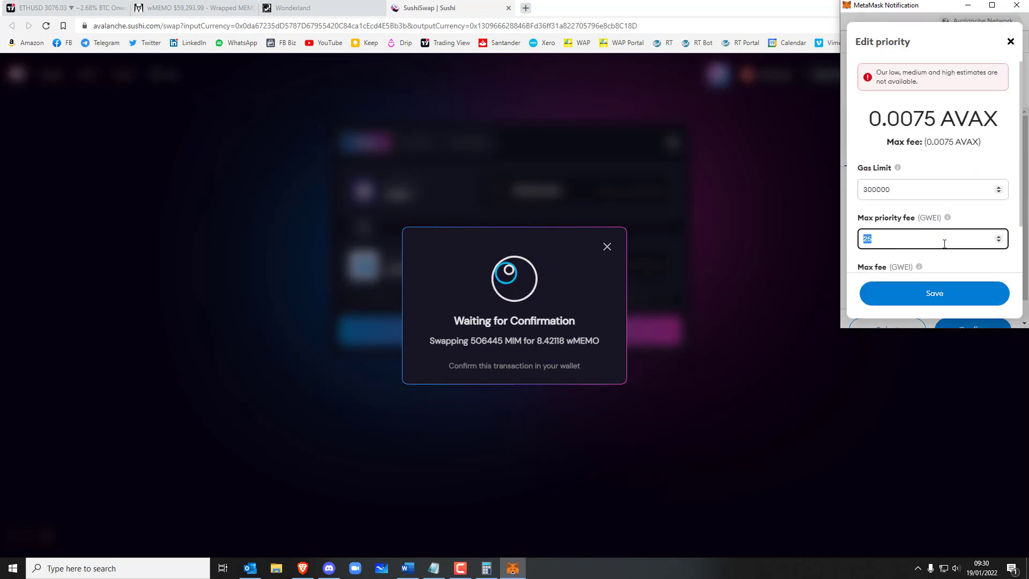
{"action": "type", "text": "50"}
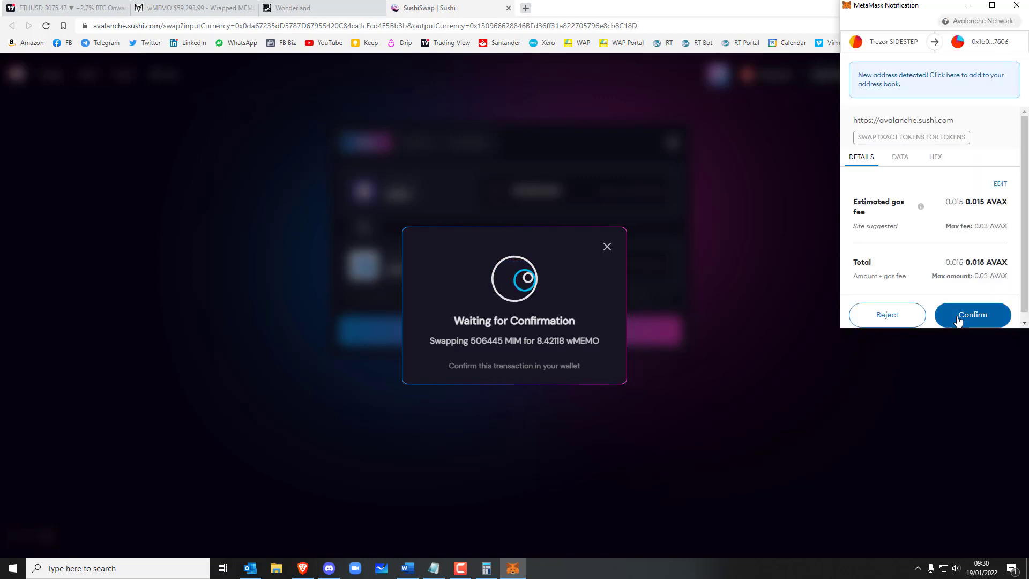
{"action": "left_click", "coordinate": [972, 316]}
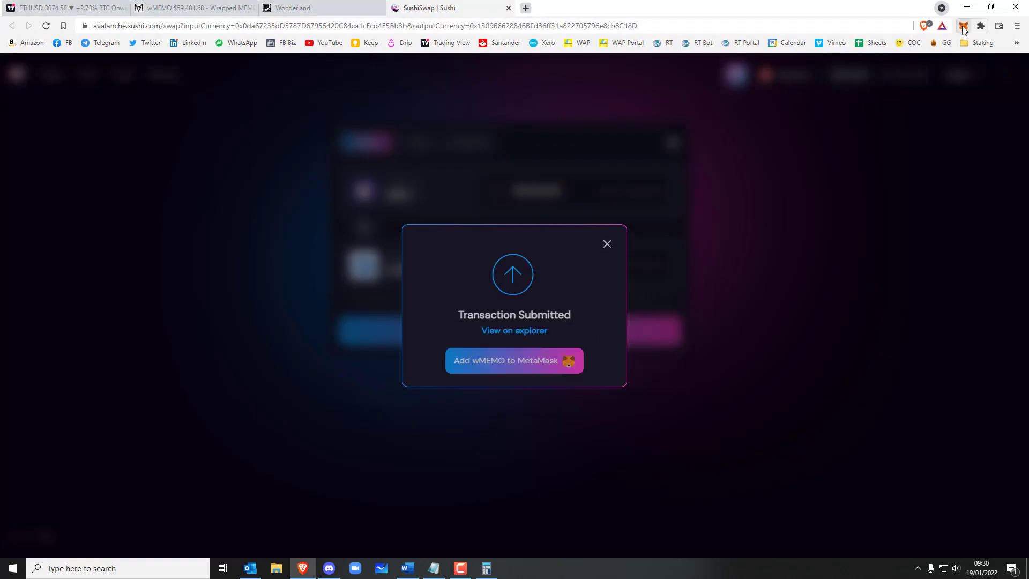
{"action": "left_click", "coordinate": [963, 26]}
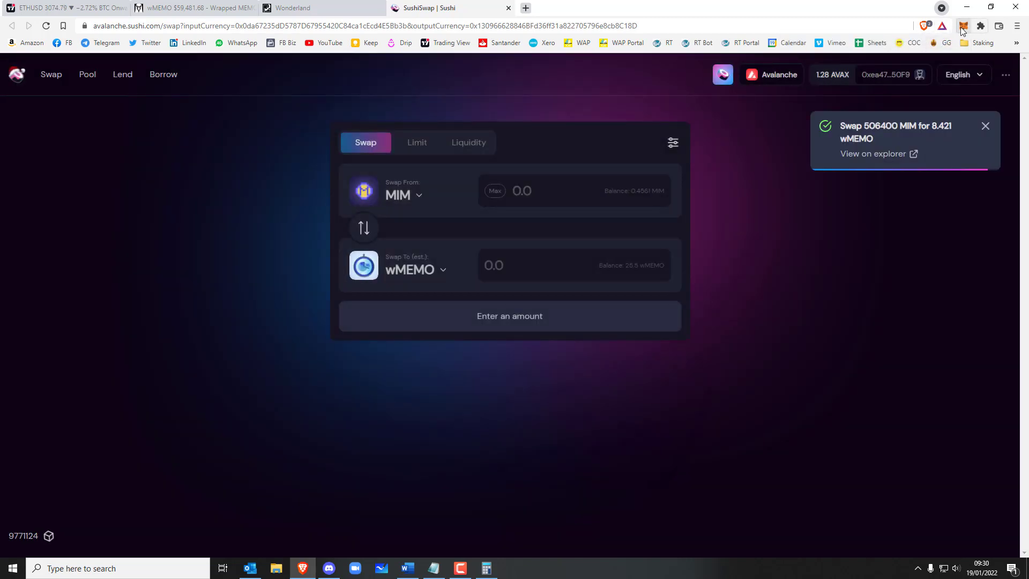
Step: Swap the leftover 0.4561 MIM for about 0.0000078 wMEMO and dismiss the submitted notice
{"action": "left_click", "coordinate": [964, 26]}
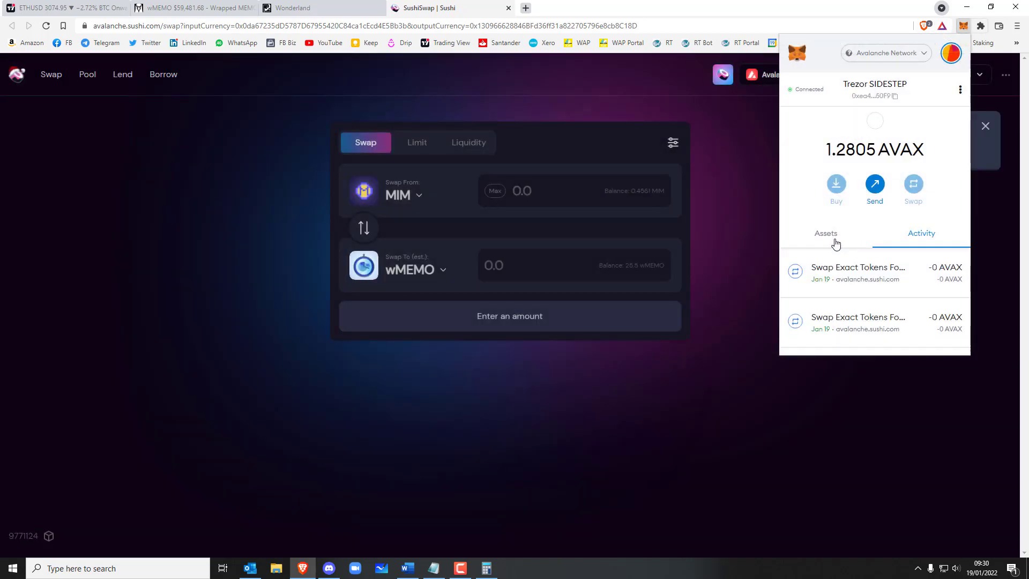
{"action": "left_click", "coordinate": [825, 232]}
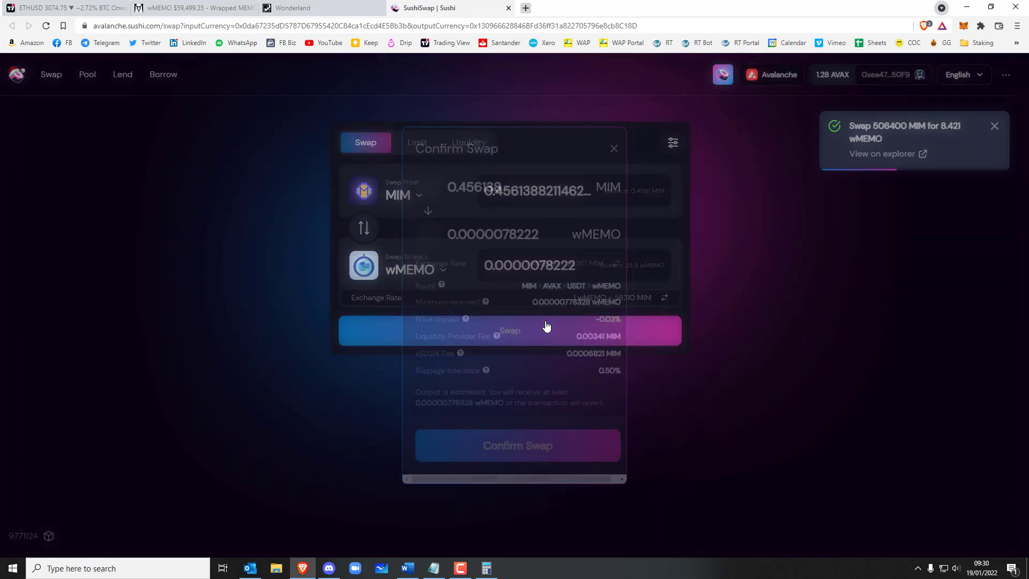
{"action": "left_click", "coordinate": [517, 445]}
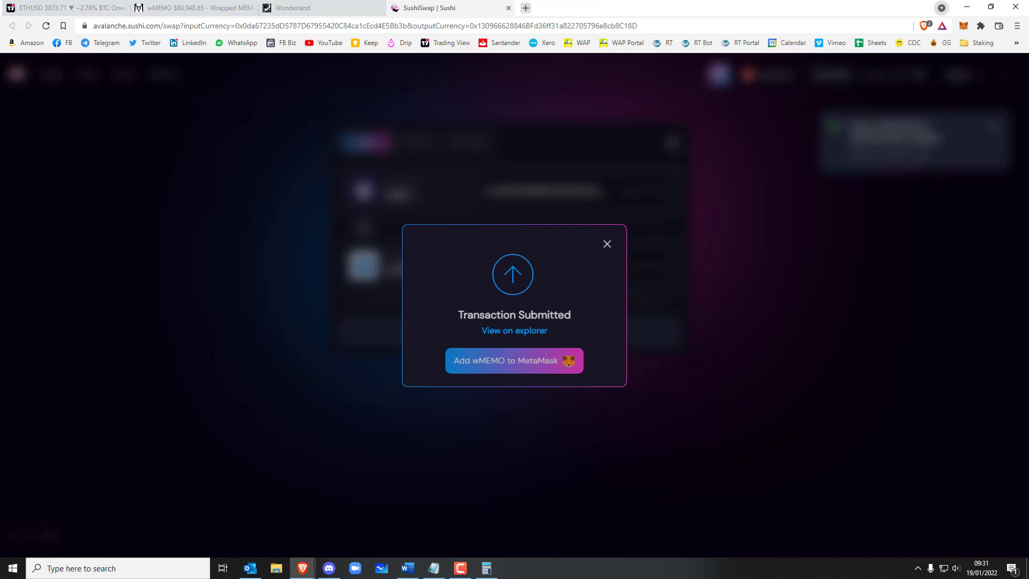
{"action": "left_click", "coordinate": [607, 243]}
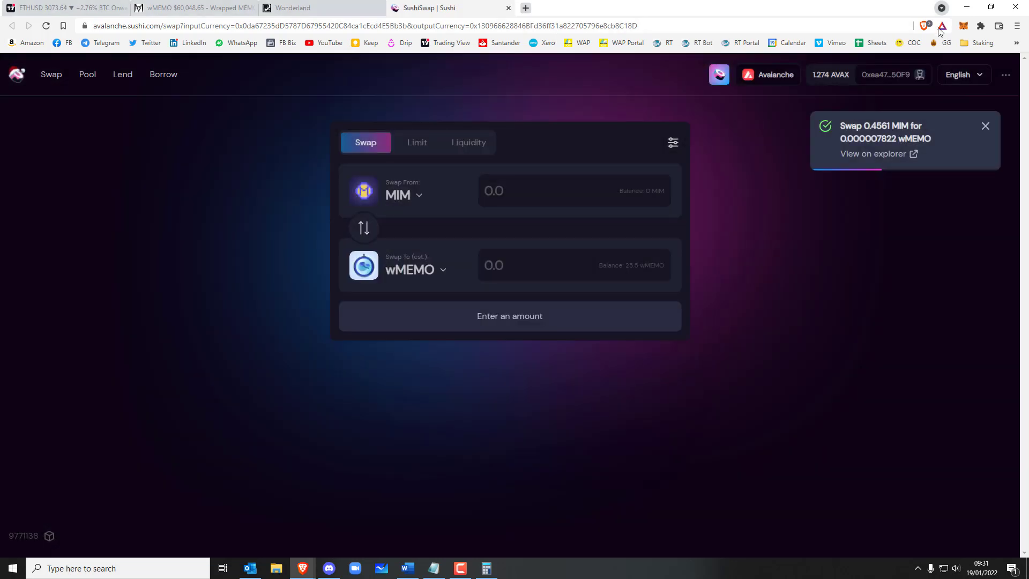
Step: Show MetaMask's asset list with 0 MIM and about 25.501 wMEMO
{"action": "left_click", "coordinate": [963, 26]}
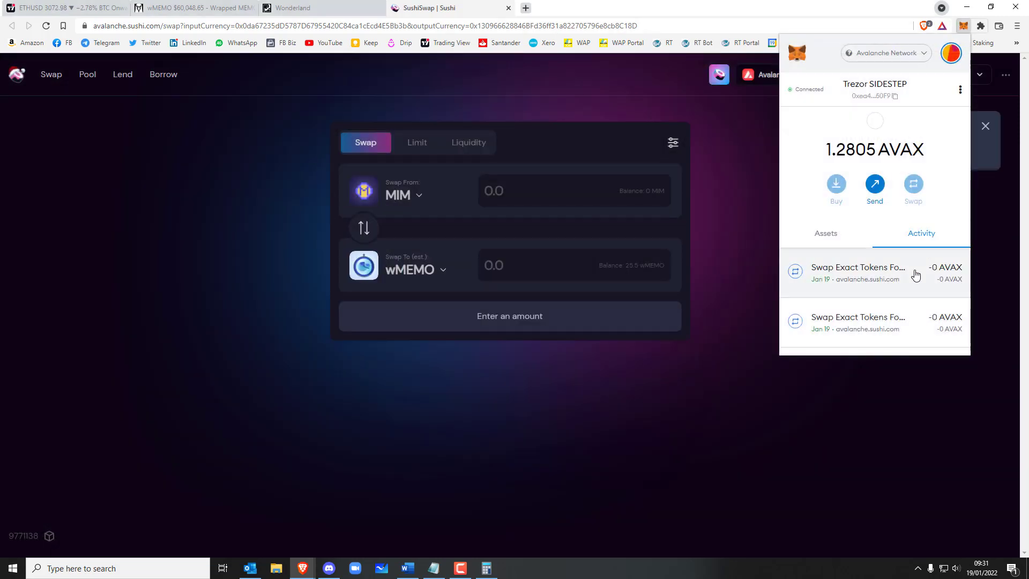
{"action": "left_click", "coordinate": [826, 233]}
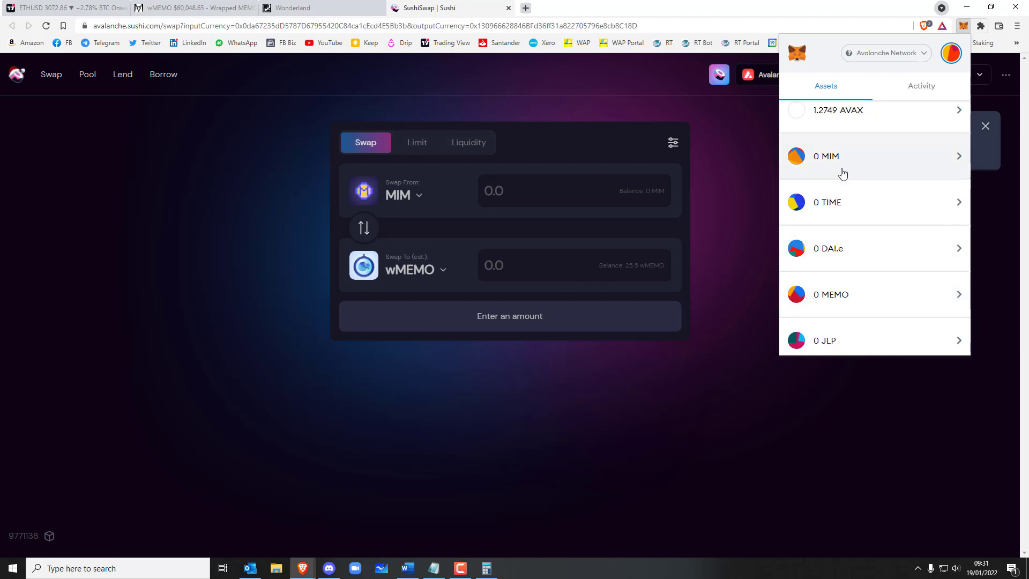
{"action": "scroll", "scroll_direction": "down", "scroll_amount": 3}
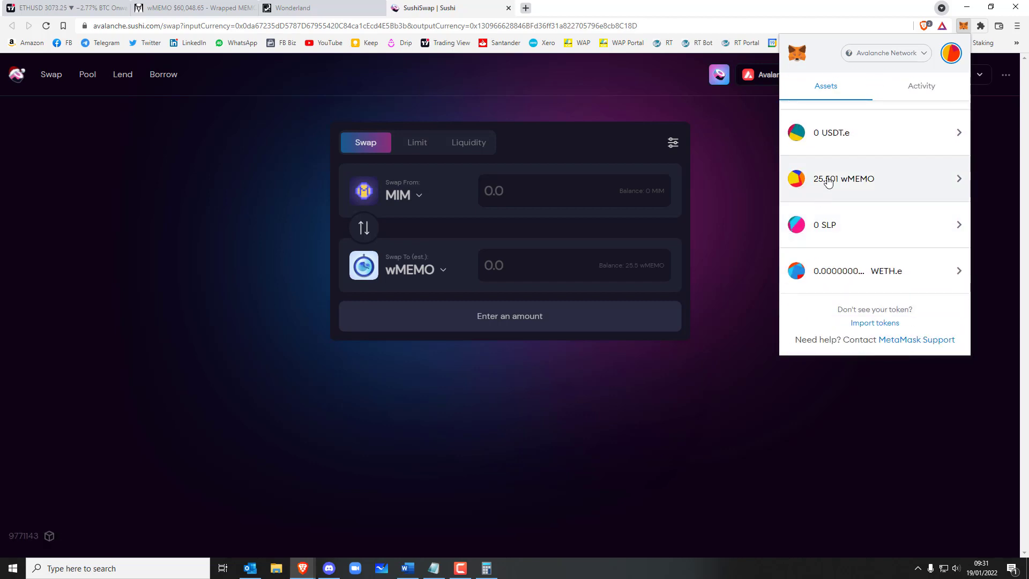
{"action": "mouse_move", "coordinate": [842, 179]}
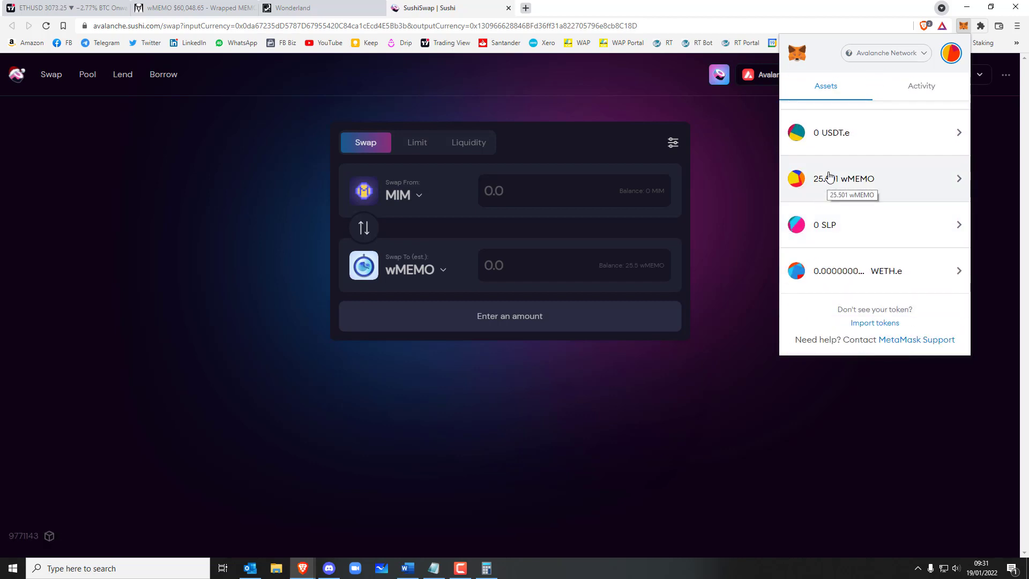
Step: Clear the Calculator and bring up the saved DeBank wallet bookmarks
{"action": "left_click", "coordinate": [486, 568]}
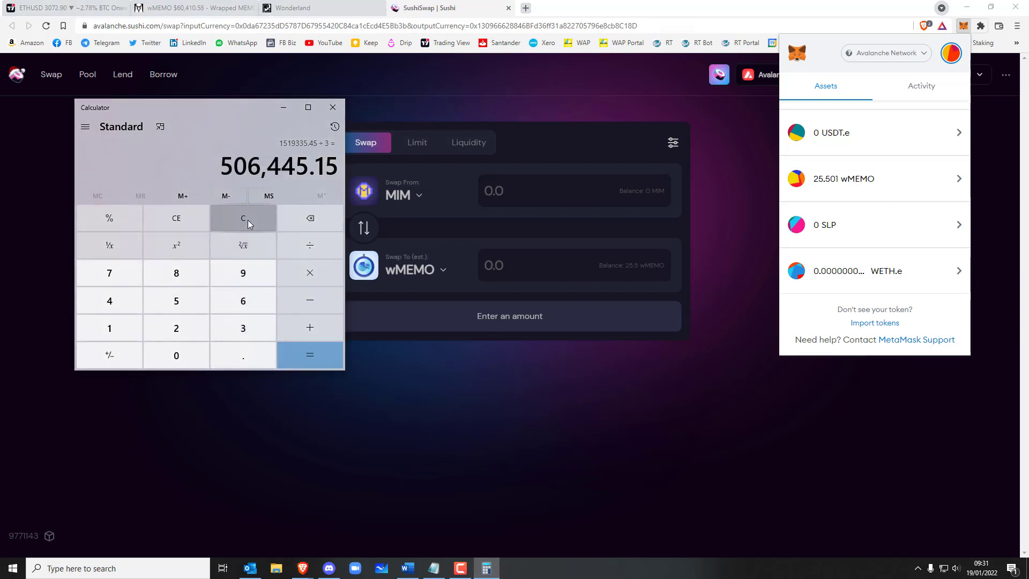
{"action": "left_click", "coordinate": [243, 218]}
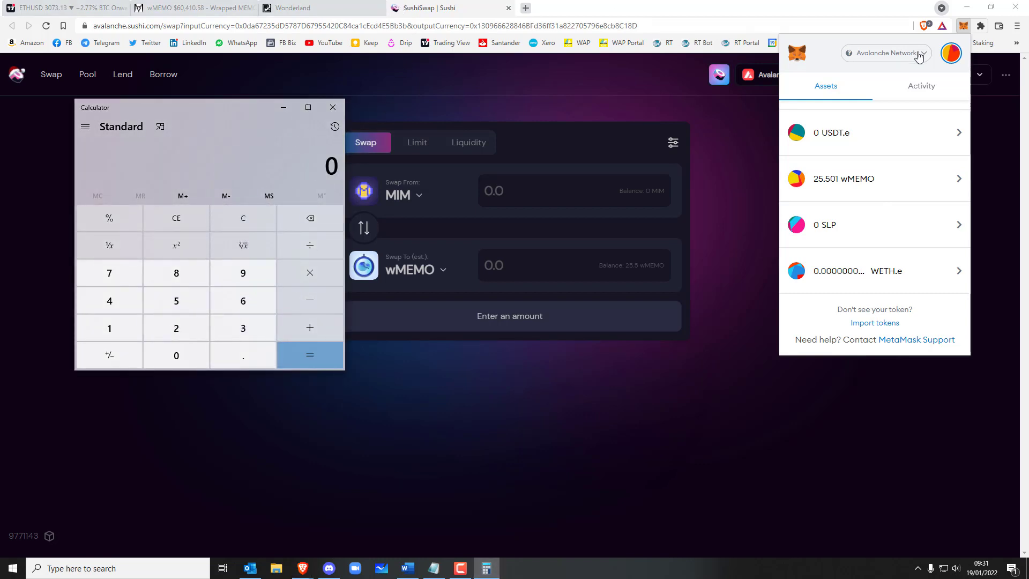
{"action": "left_click", "coordinate": [983, 43]}
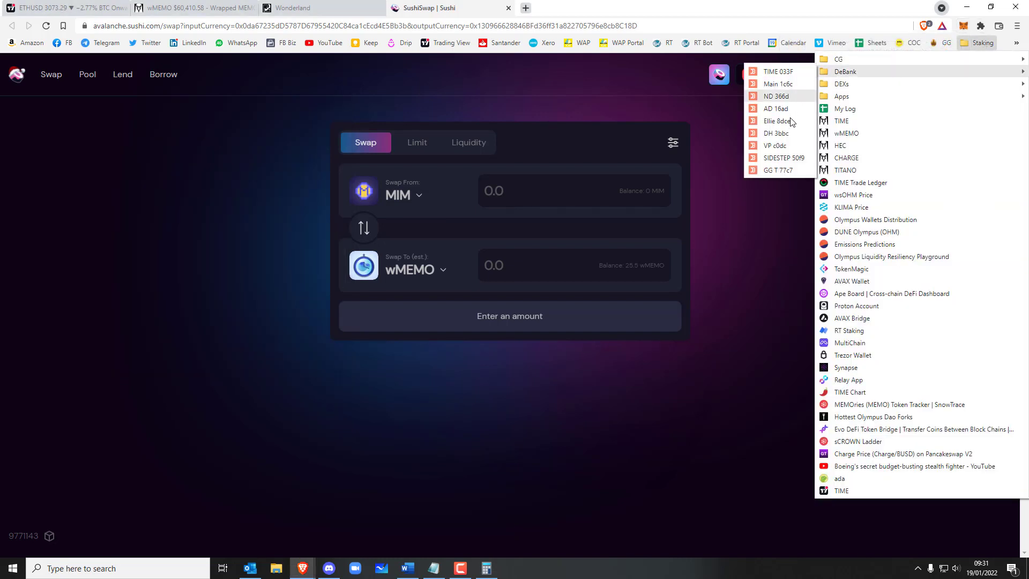
{"action": "mouse_move", "coordinate": [779, 170]}
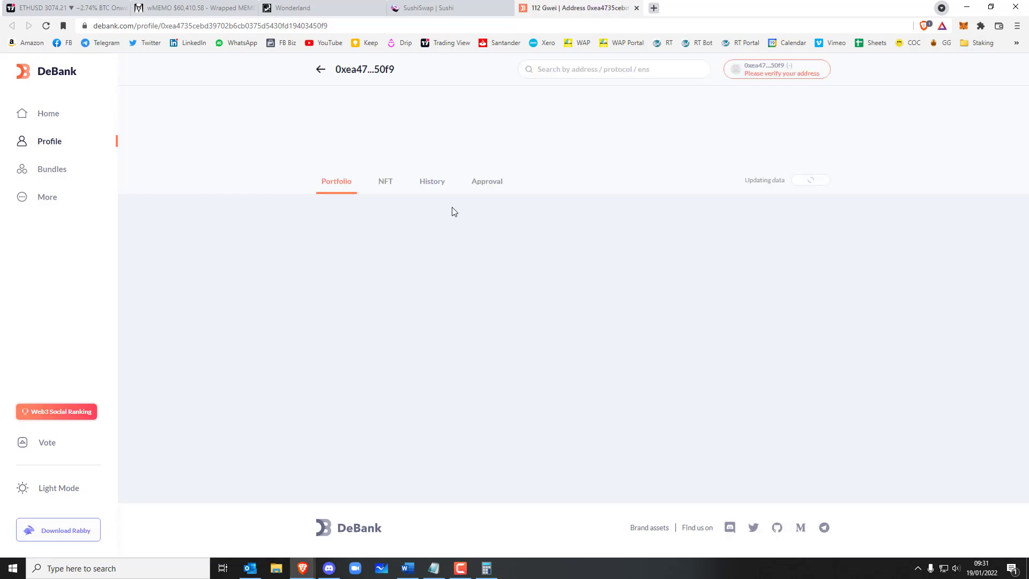
Step: Show the DeBank History tab listing the recent MIM-to-wMEMO swaps
{"action": "left_click", "coordinate": [432, 182]}
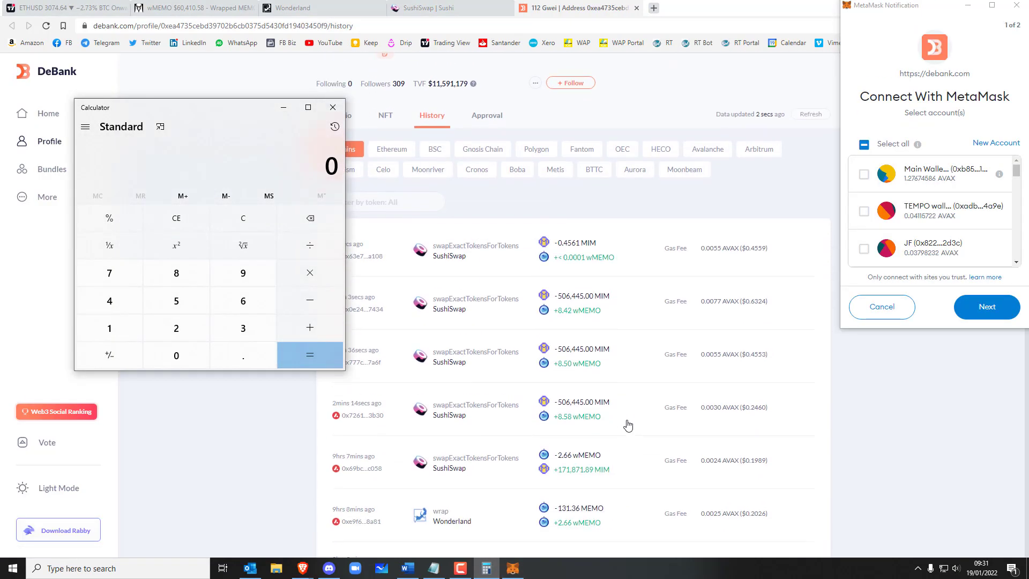
Step: Scroll the DeBank history to the wrap entry and total 20.19 + 2.66 = 22.85 in Calculator
{"action": "left_click", "coordinate": [175, 328]}
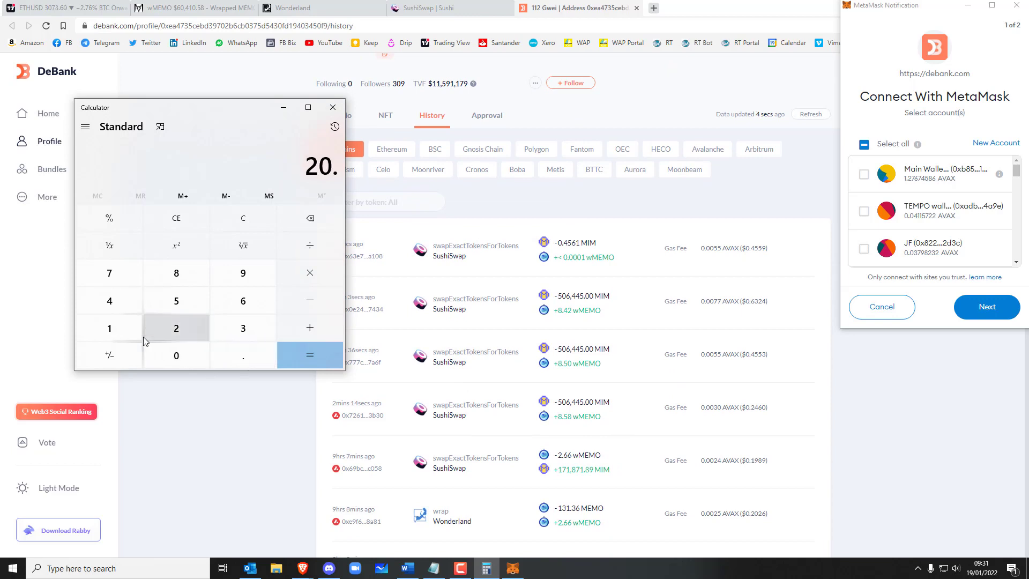
{"action": "left_click", "coordinate": [309, 328]}
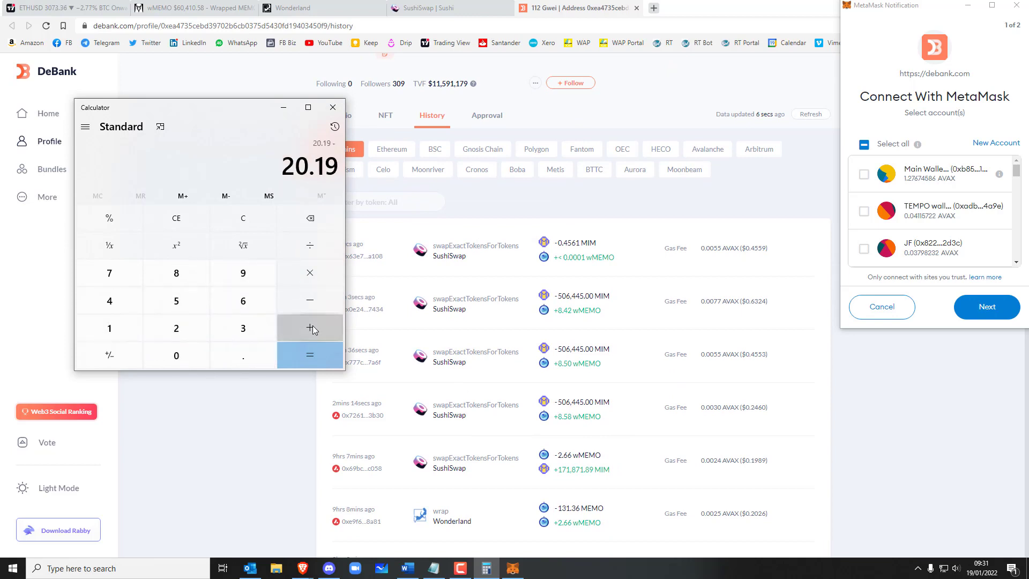
{"action": "left_click", "coordinate": [308, 328]}
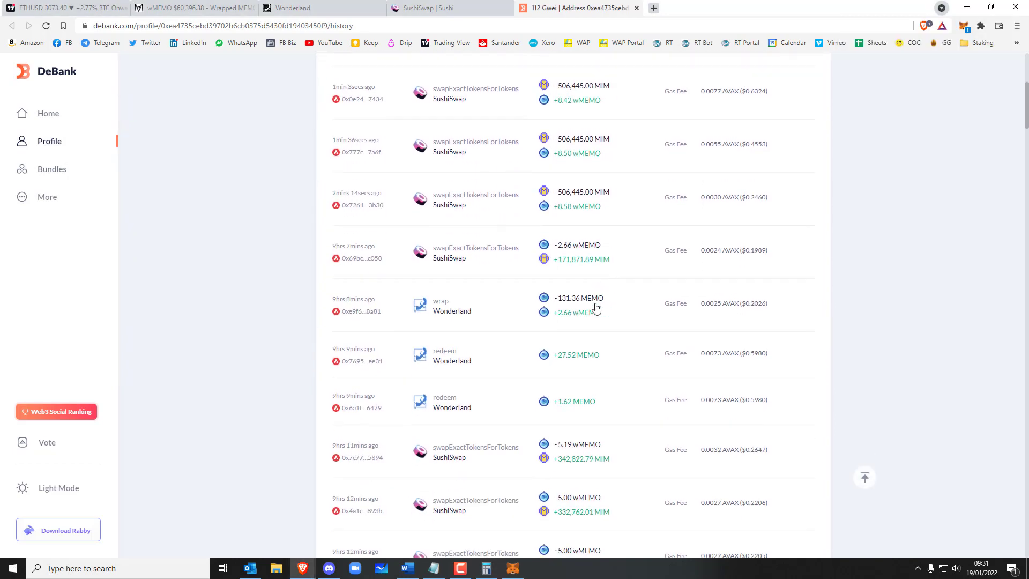
{"action": "scroll", "scroll_direction": "down", "scroll_amount": 3}
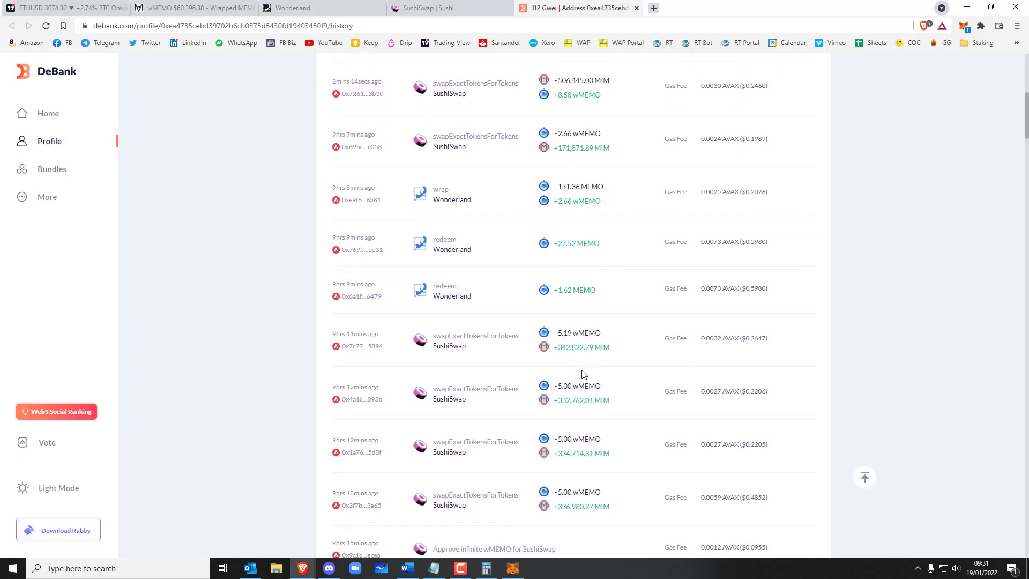
{"action": "scroll", "scroll_direction": "down", "scroll_amount": 3}
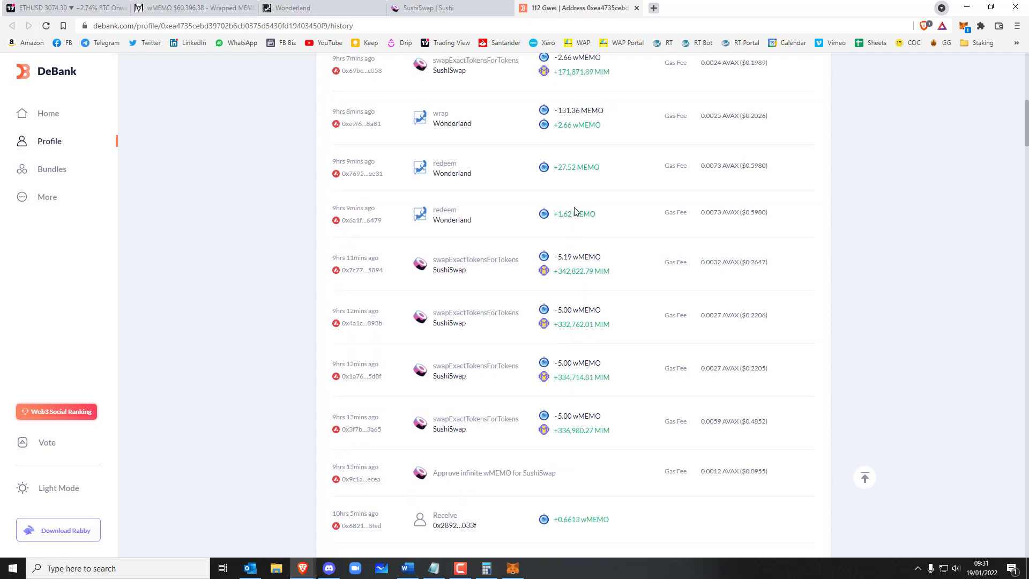
{"action": "left_click", "coordinate": [486, 568]}
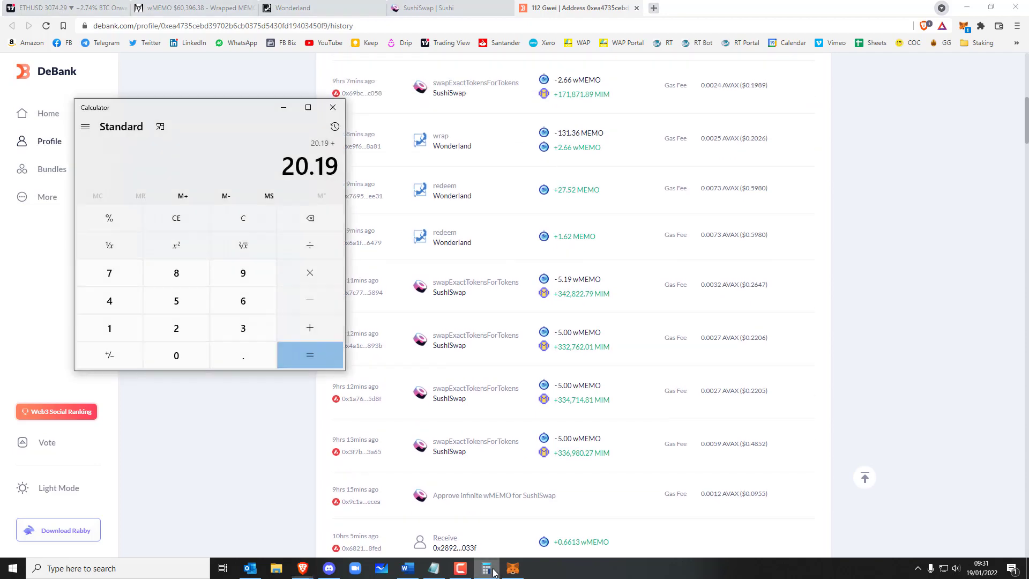
{"action": "left_click", "coordinate": [175, 328]}
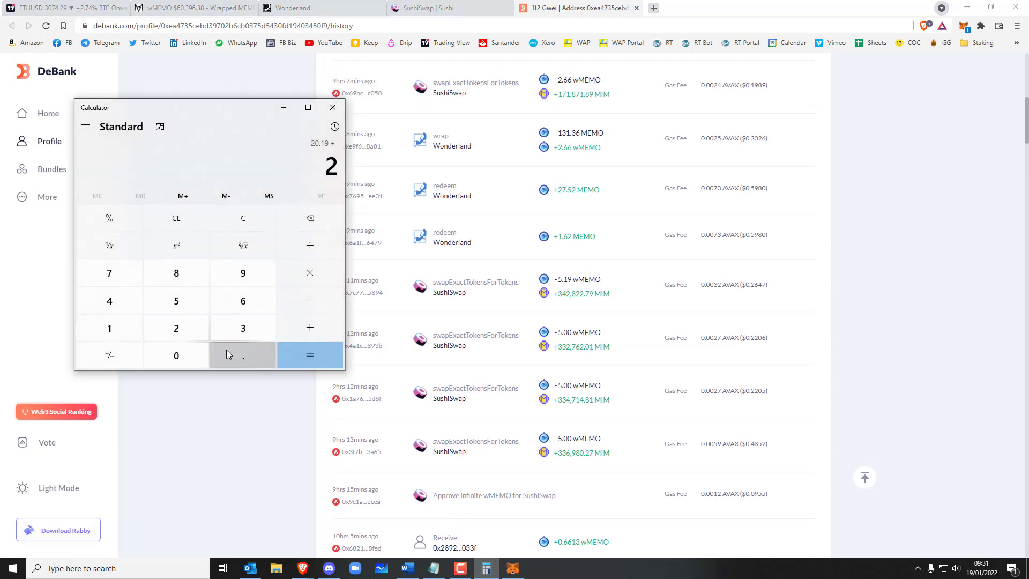
{"action": "left_click", "coordinate": [309, 355]}
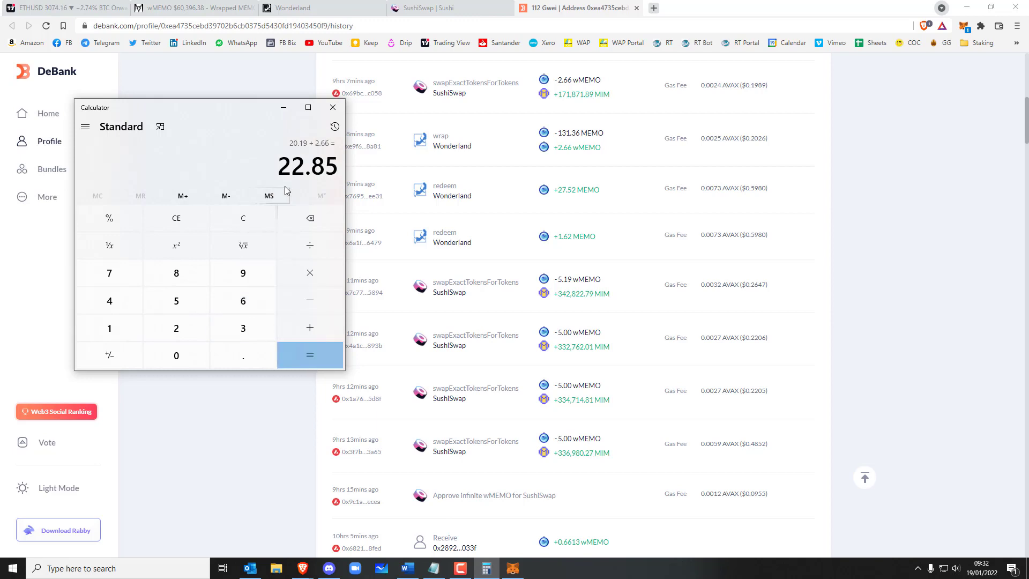
{"action": "mouse_move", "coordinate": [309, 144]}
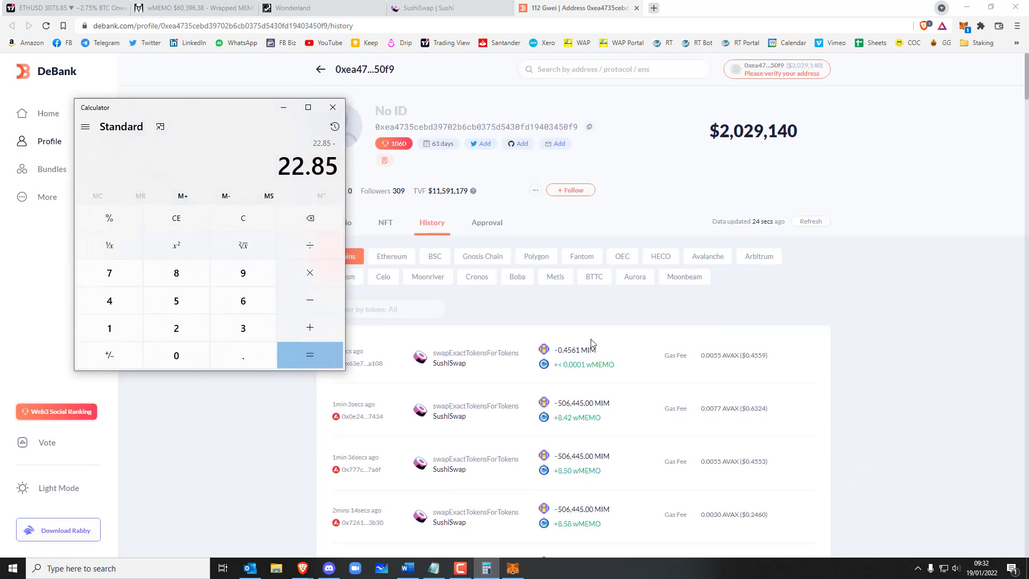
Step: Check the 25.501 wMEMO balance in MetaMask and compute 22.85 − 25.501, flipping to a 2.651 gain
{"action": "left_click", "coordinate": [332, 107]}
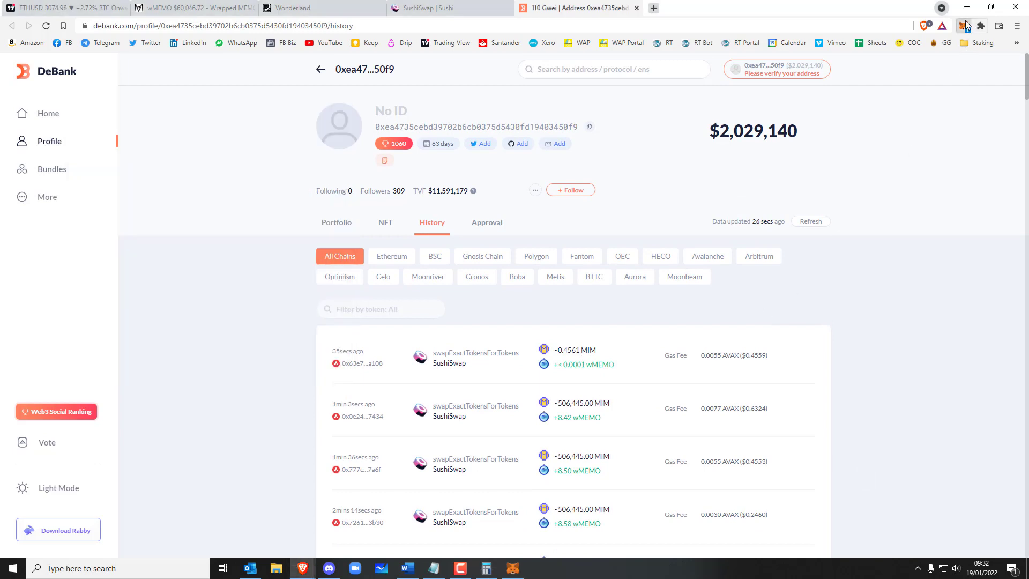
{"action": "left_click", "coordinate": [963, 26]}
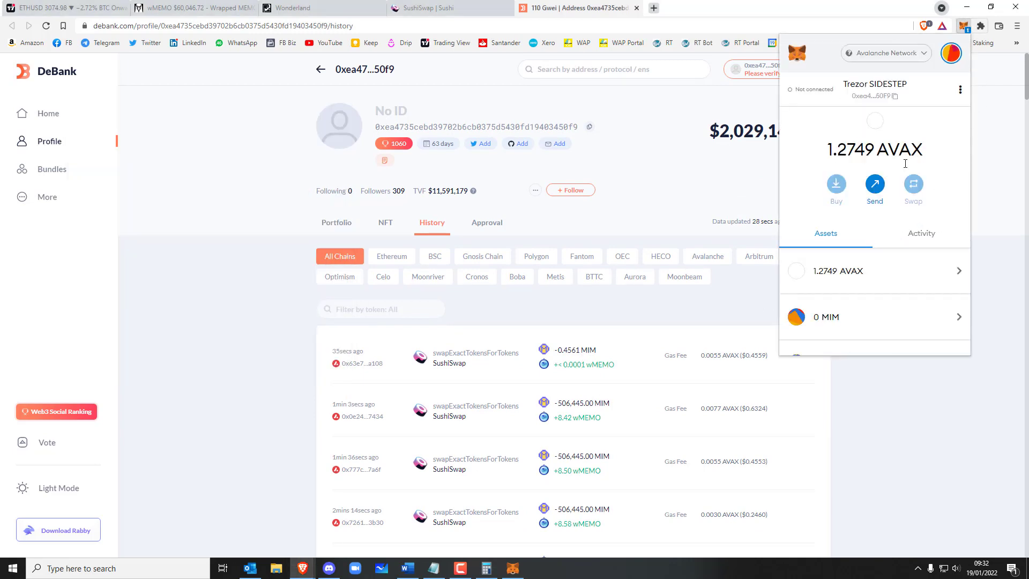
{"action": "scroll", "scroll_direction": "down", "scroll_amount": 3}
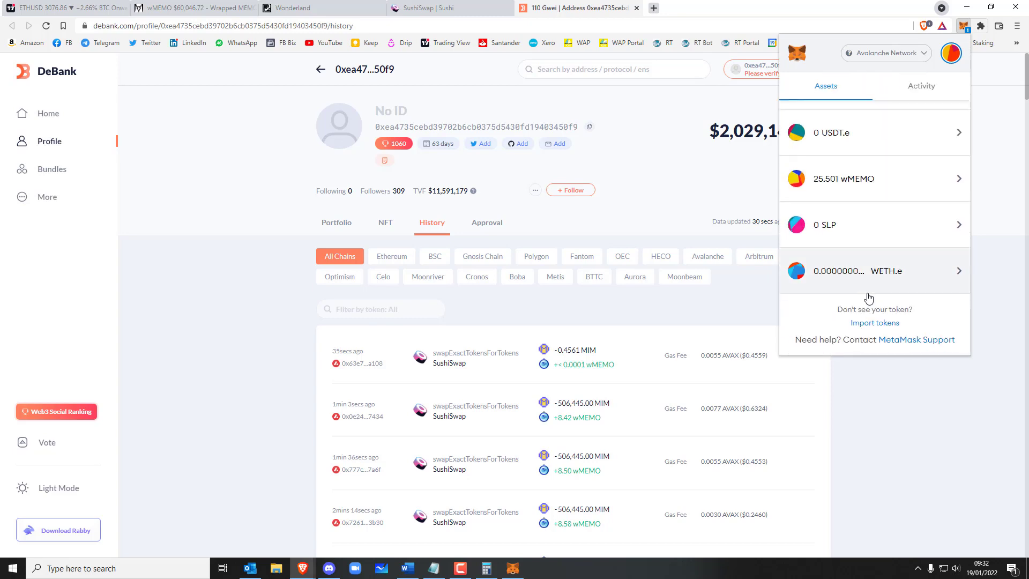
{"action": "mouse_move", "coordinate": [857, 215]}
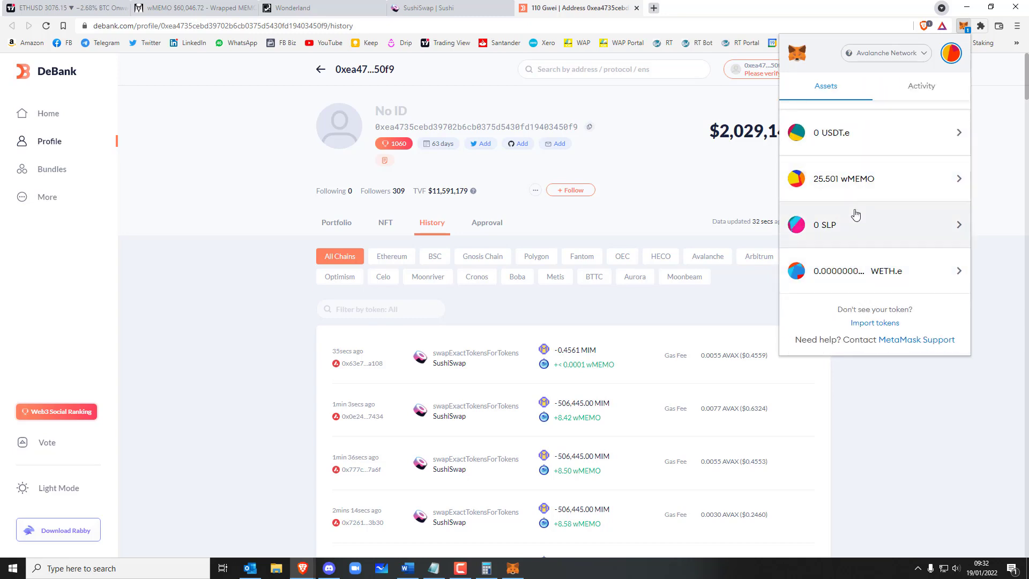
{"action": "left_click", "coordinate": [487, 568]}
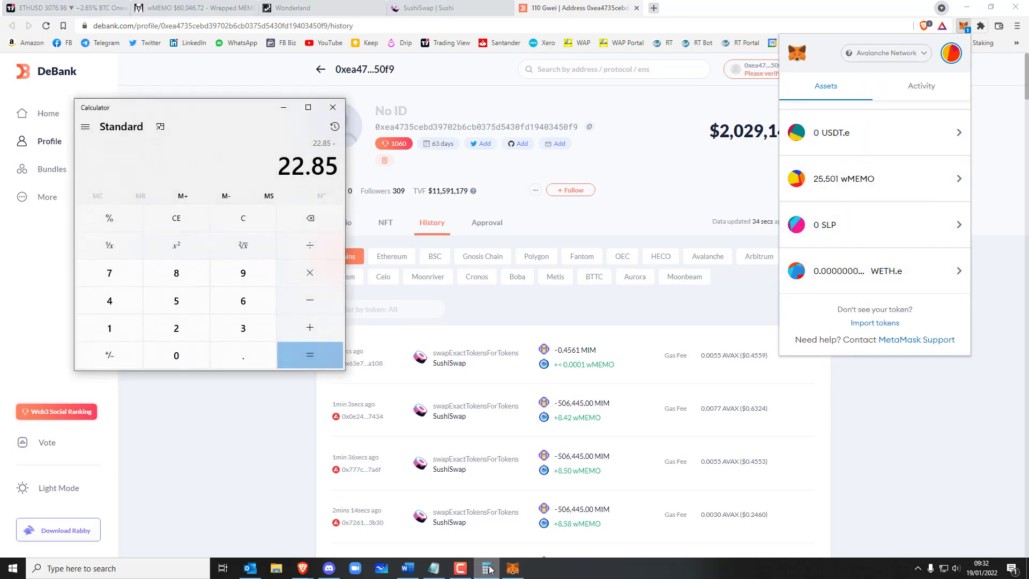
{"action": "mouse_move", "coordinate": [174, 300]}
{"action": "type", "text": "25."}
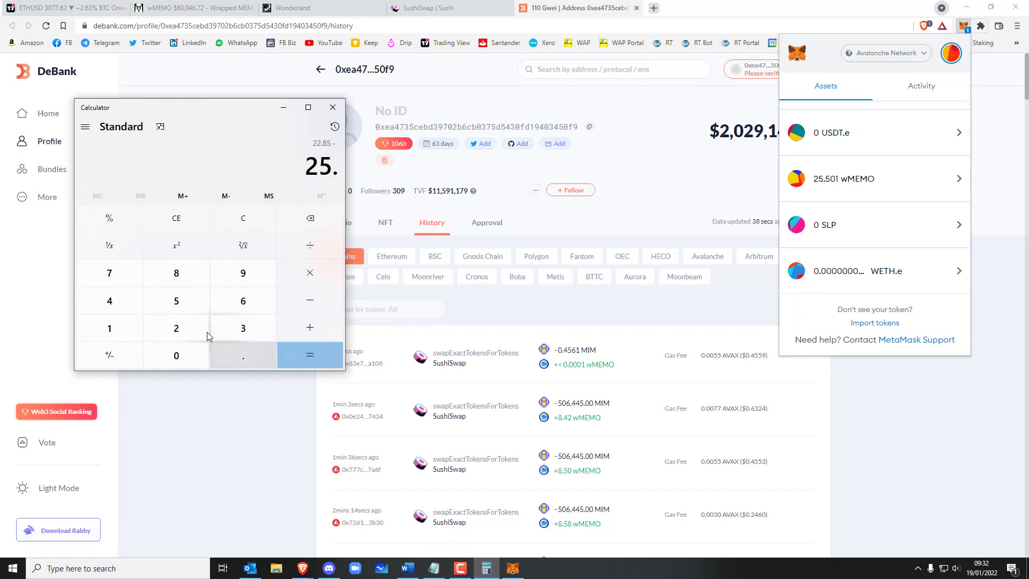
{"action": "left_click", "coordinate": [109, 328]}
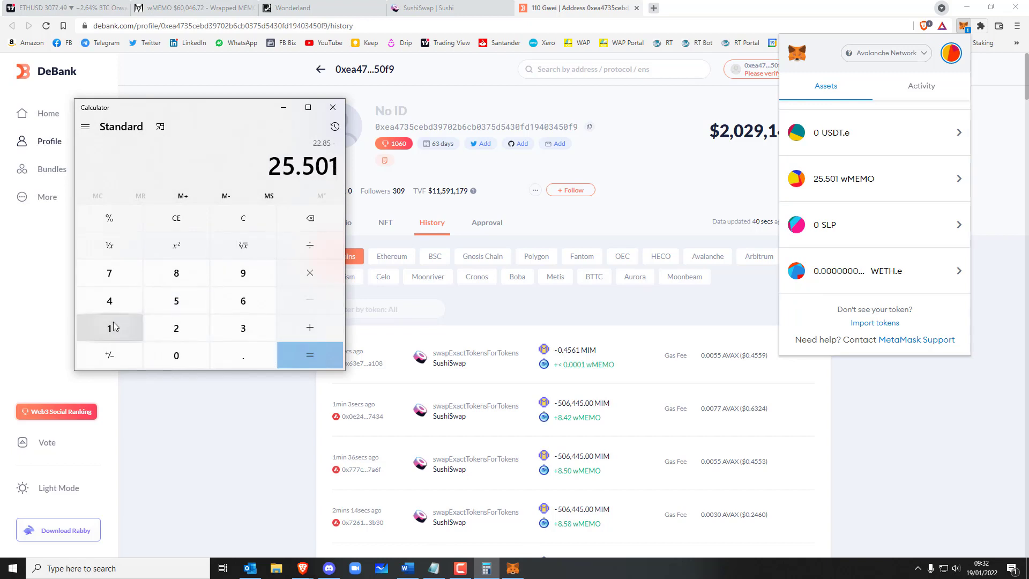
{"action": "left_click", "coordinate": [309, 354]}
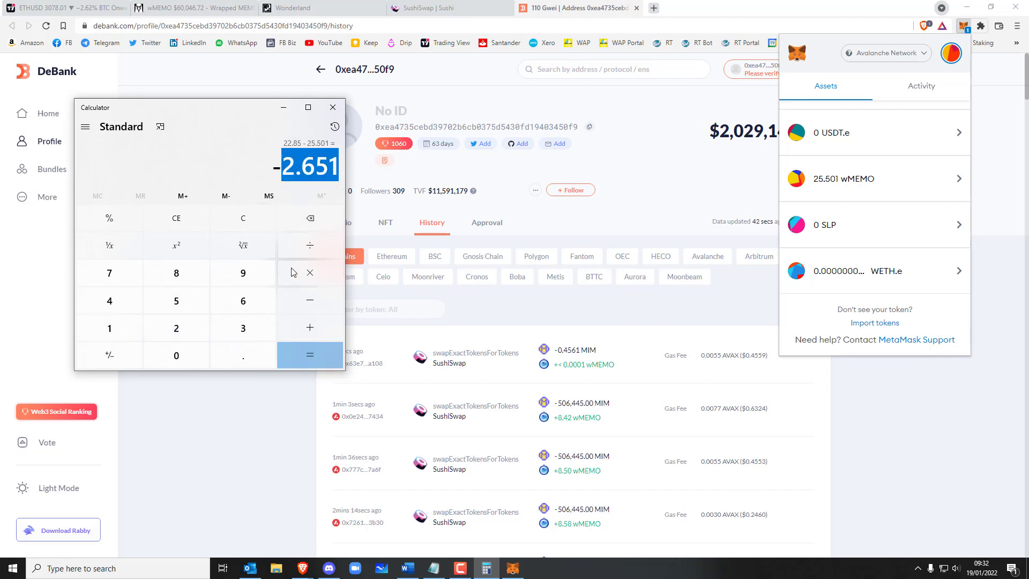
{"action": "left_click", "coordinate": [243, 300]}
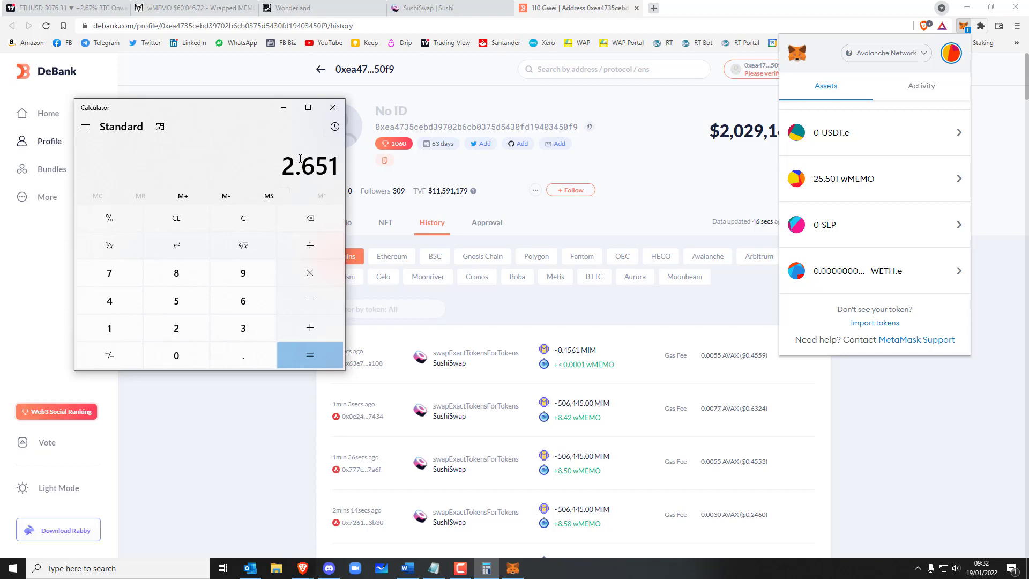
Step: Check the wMEMO price on the Wonderland dashboard and bring up the DEX Screener wMEMO/MIM chart
{"action": "left_click", "coordinate": [293, 7]}
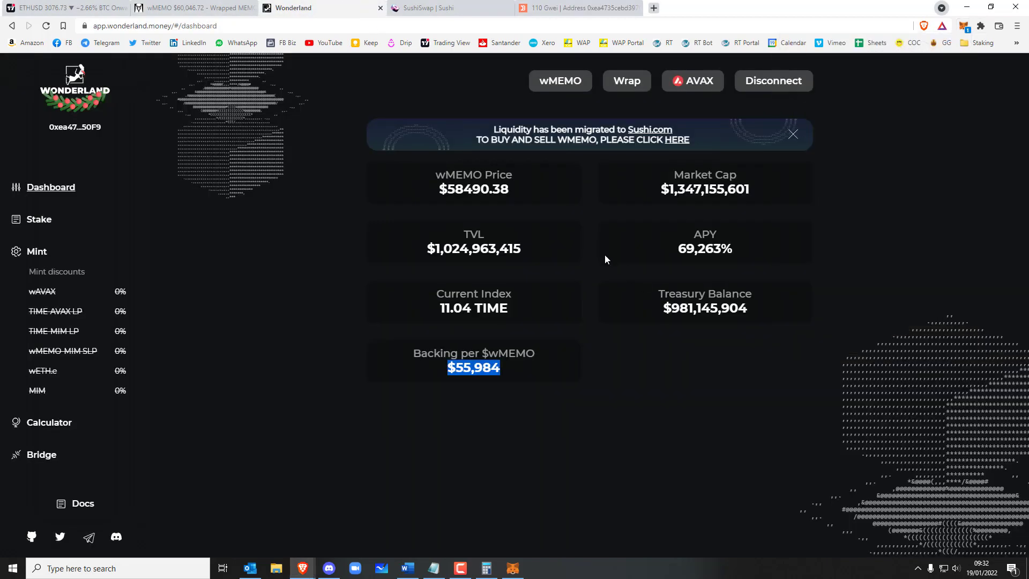
{"action": "double_click", "coordinate": [475, 188]}
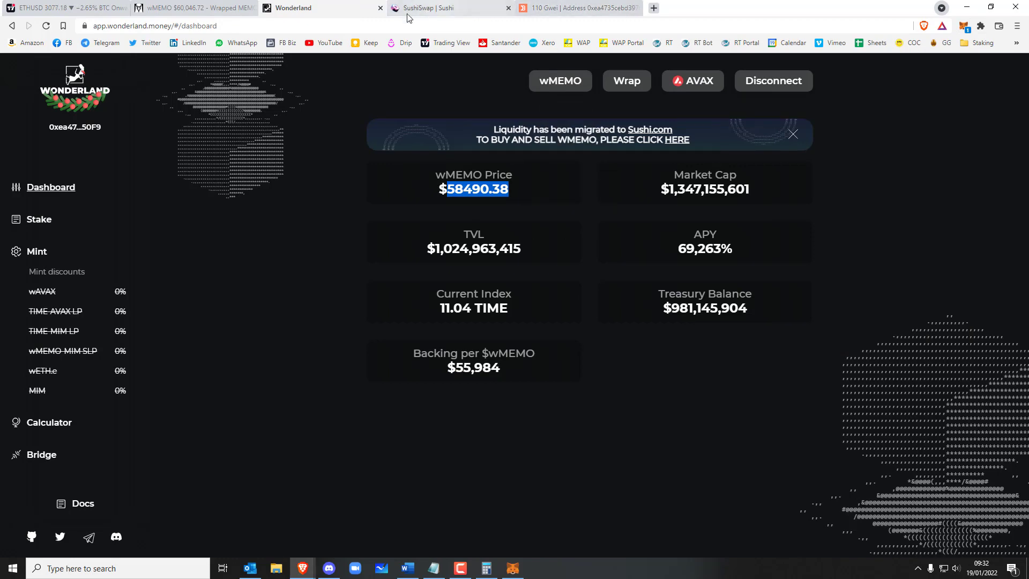
{"action": "left_click", "coordinate": [191, 8]}
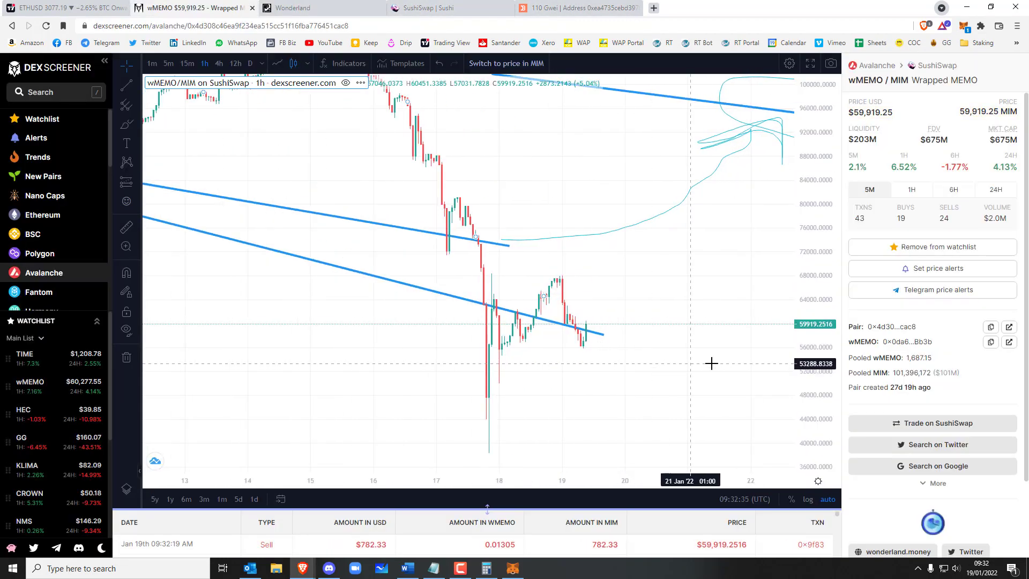
{"action": "mouse_move", "coordinate": [549, 220]}
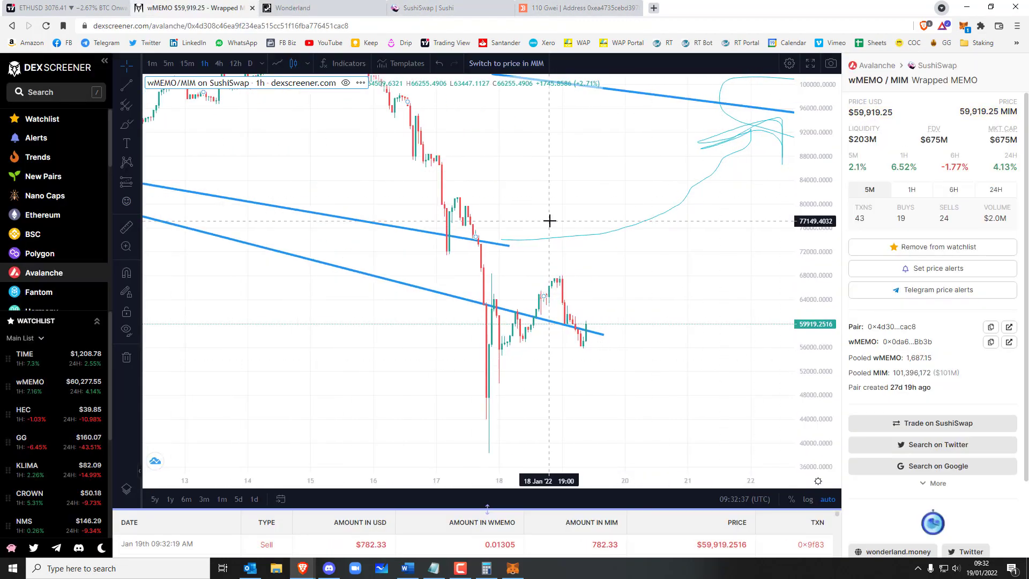
{"action": "mouse_move", "coordinate": [508, 568]}
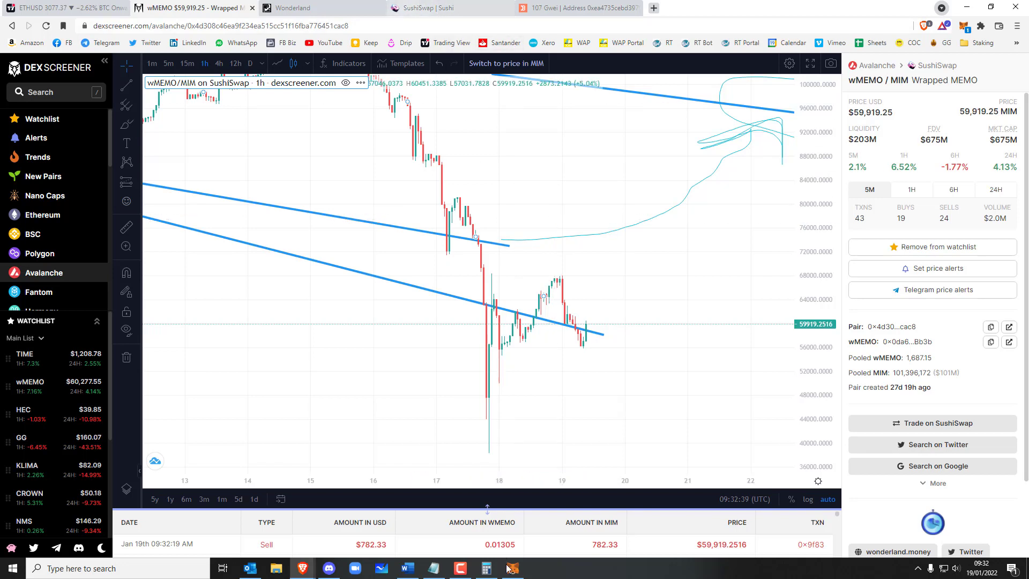
Step: Multiply 2.651 by 60000 to get 159,060, then return to the wMEMO/MIM hourly chart
{"action": "left_click", "coordinate": [485, 568]}
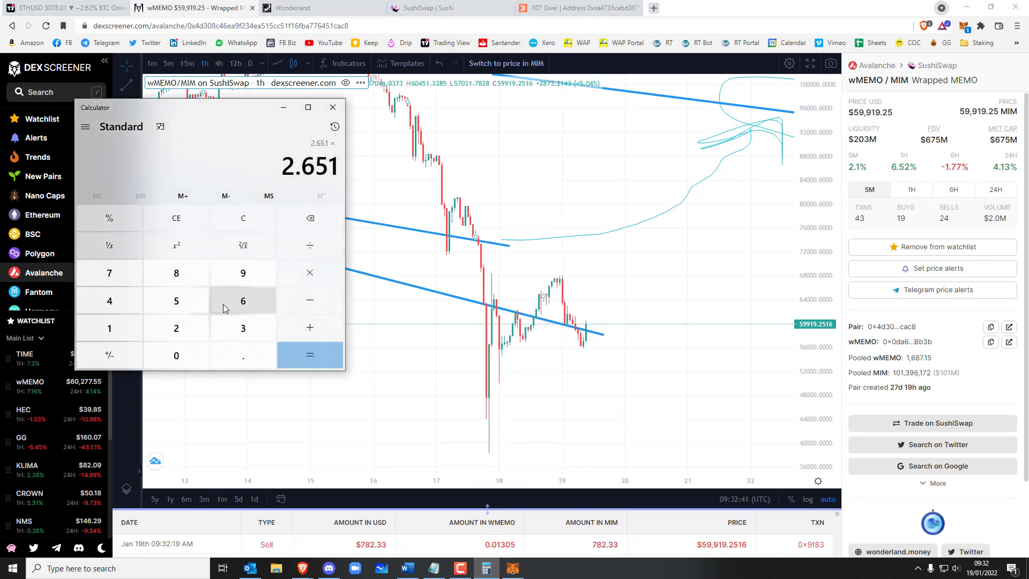
{"action": "left_click", "coordinate": [309, 355]}
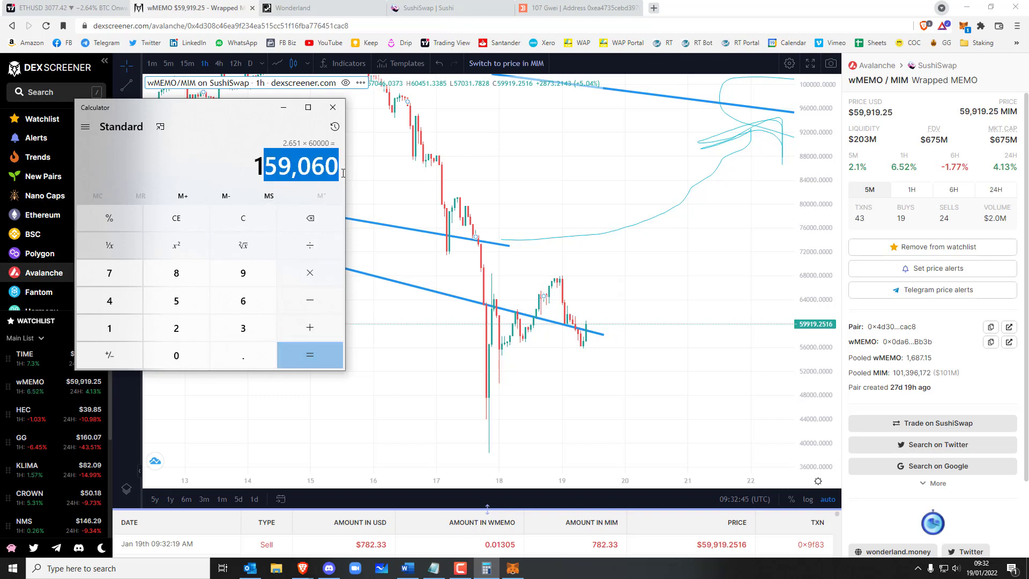
{"action": "left_click", "coordinate": [331, 107]}
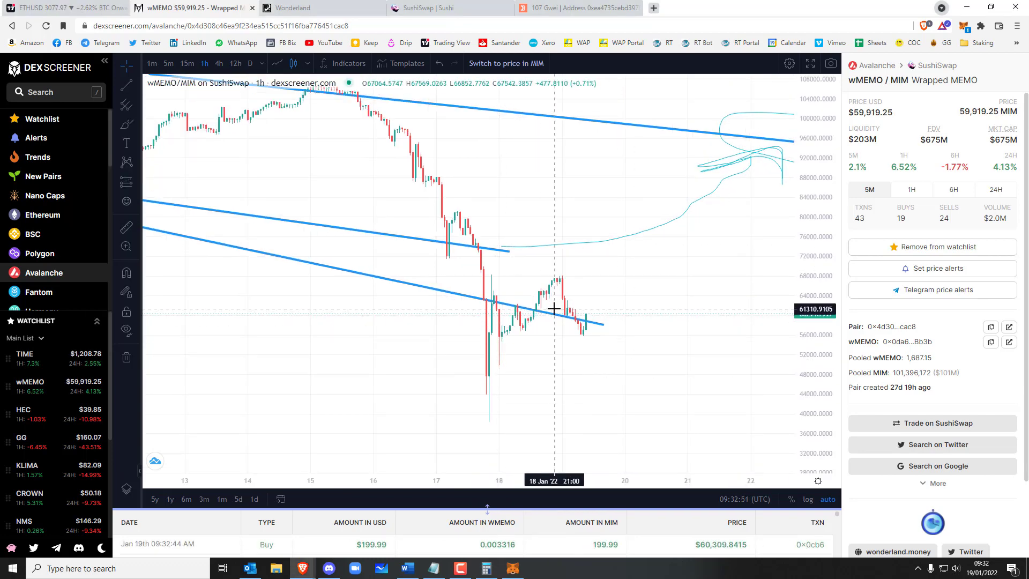
{"action": "mouse_move", "coordinate": [591, 307]}
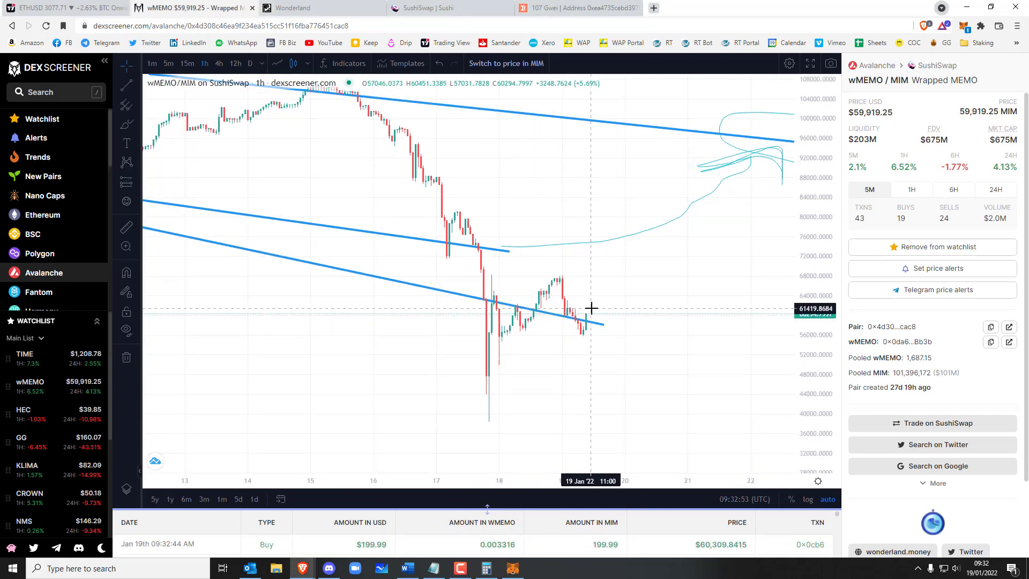
{"action": "scroll", "scroll_direction": "down", "scroll_amount": 3}
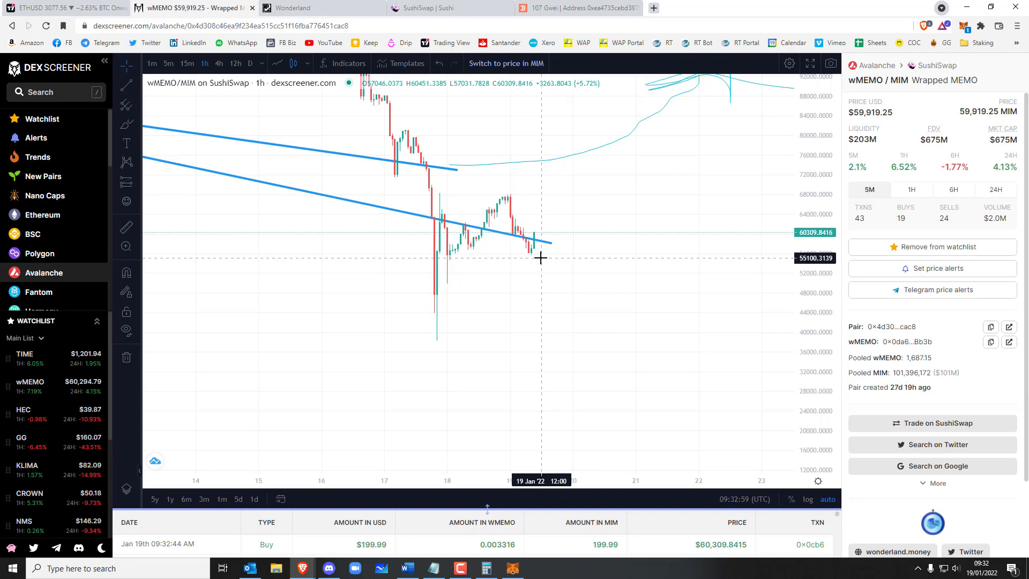
{"action": "mouse_move", "coordinate": [537, 251]}
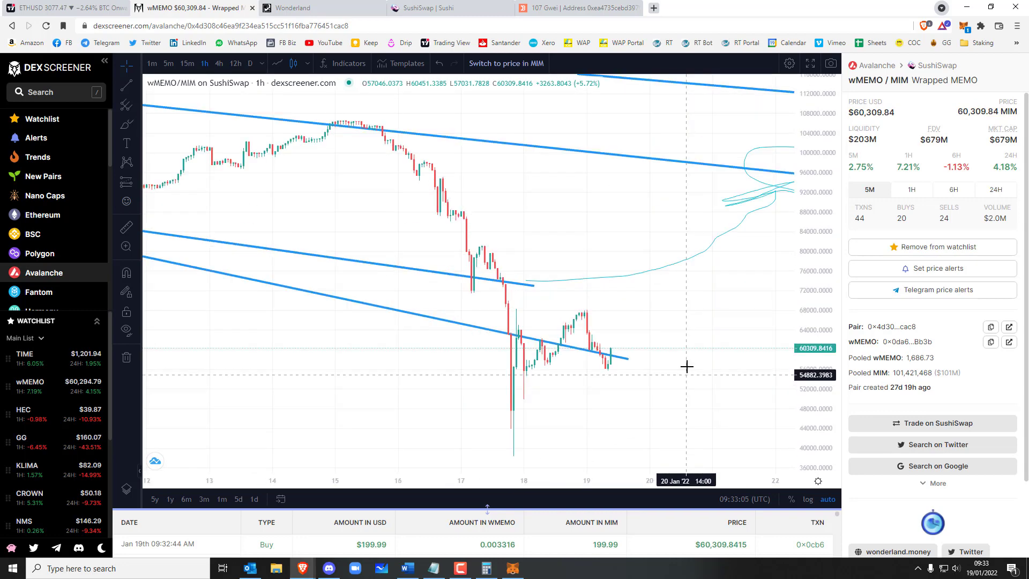
{"action": "mouse_move", "coordinate": [733, 351]}
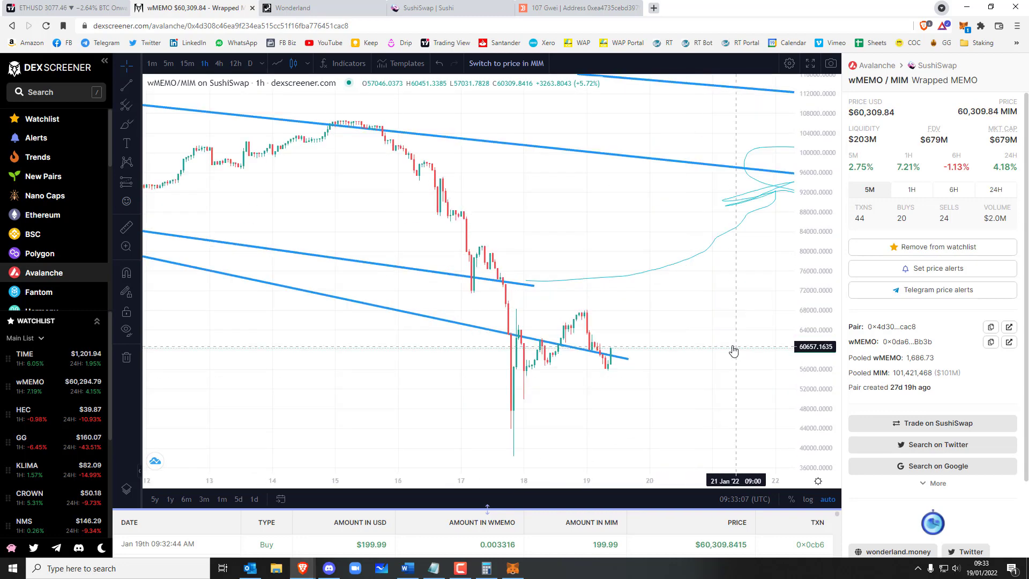
Step: Reload Wonderland to a $60,128.37 wMEMO price and show the staking page with 25.501840 wMEMO wrapped
{"action": "left_click", "coordinate": [292, 8]}
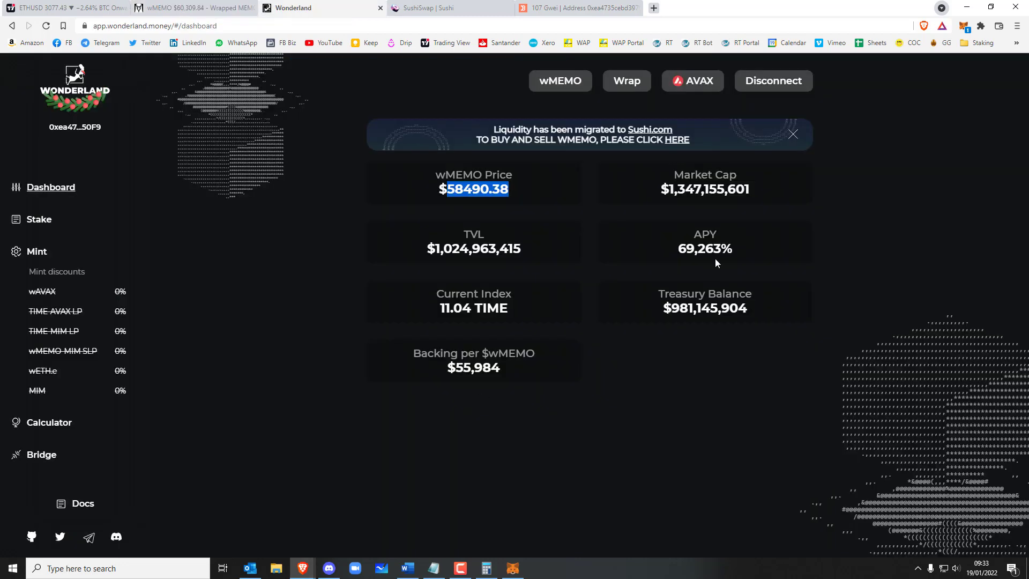
{"action": "left_click", "coordinate": [45, 26]}
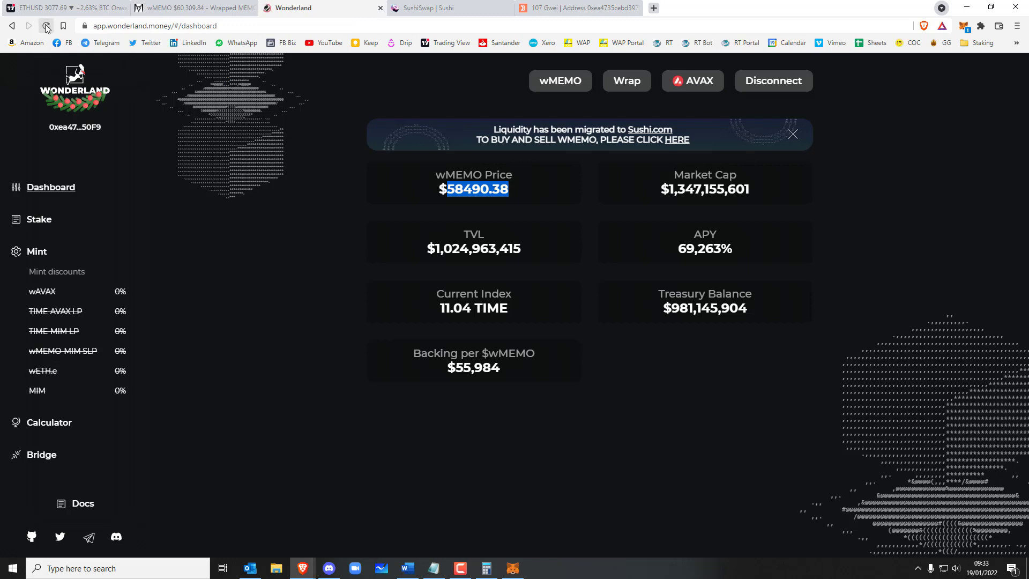
{"action": "left_click", "coordinate": [46, 26]}
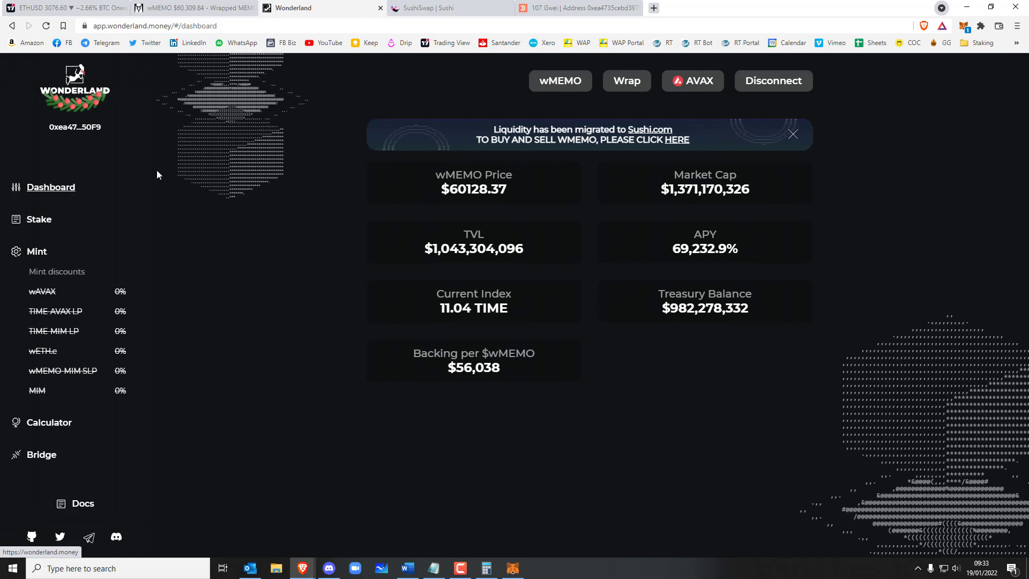
{"action": "left_click", "coordinate": [39, 219]}
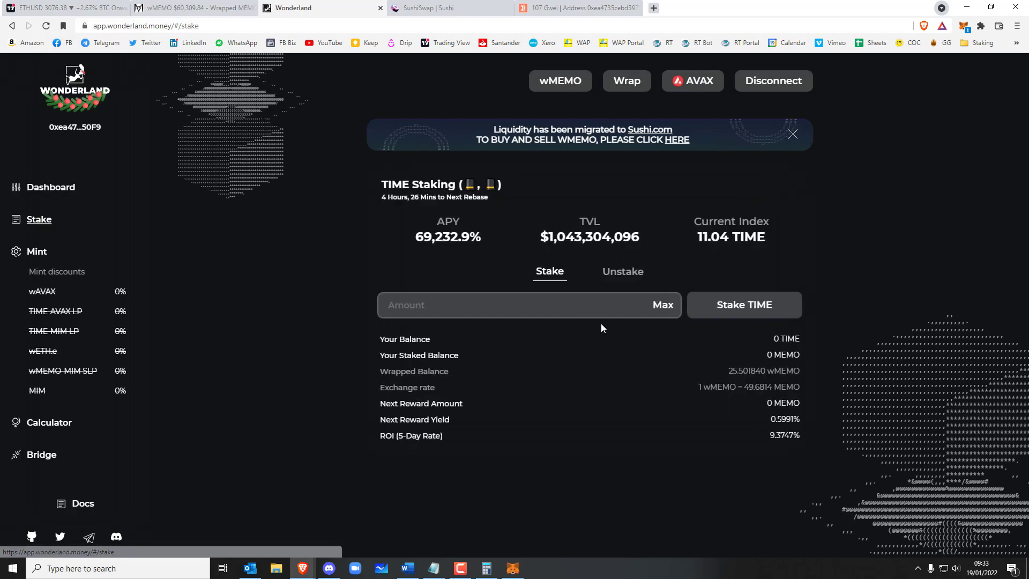
{"action": "mouse_move", "coordinate": [720, 376]}
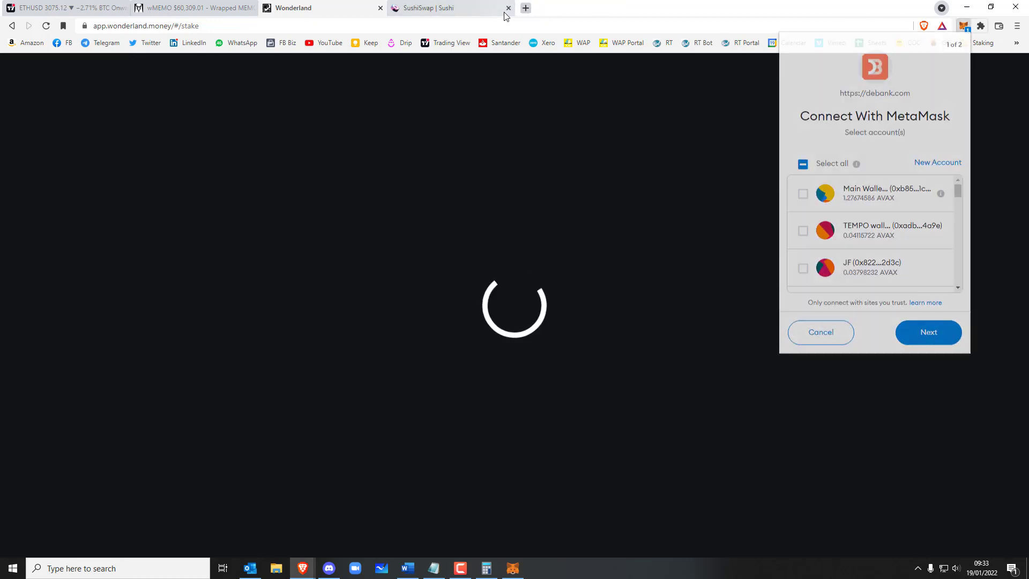
Step: From MetaMask's account options, begin disconnecting the wallet from app.wonderland.money
{"action": "left_click", "coordinate": [508, 7]}
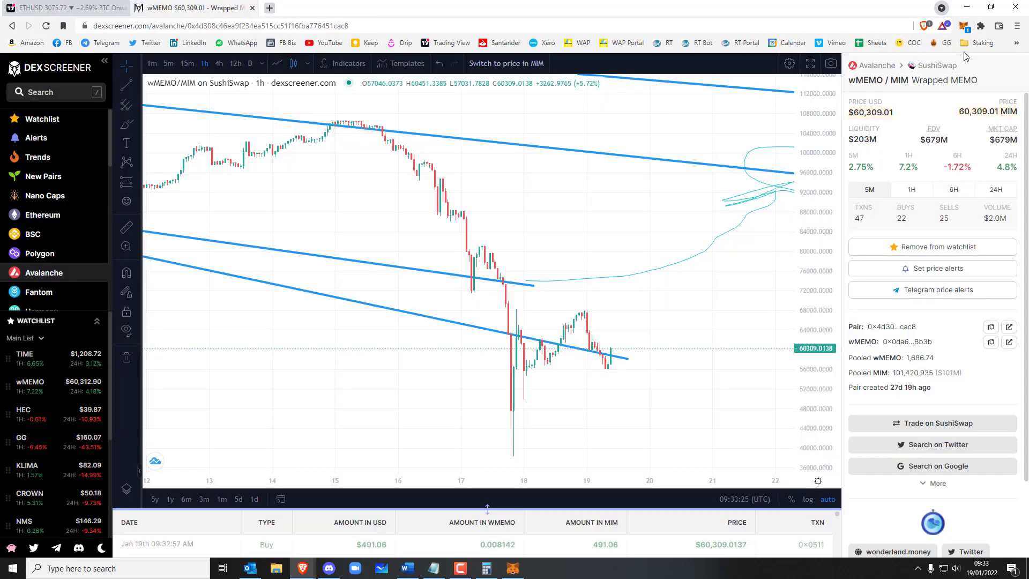
{"action": "left_click", "coordinate": [964, 26]}
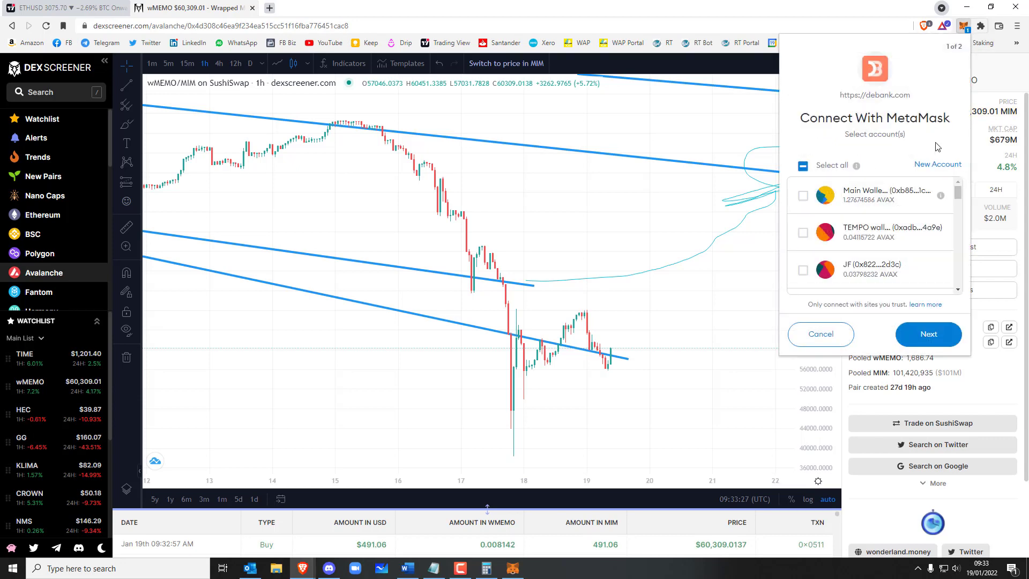
{"action": "left_click", "coordinate": [963, 90]}
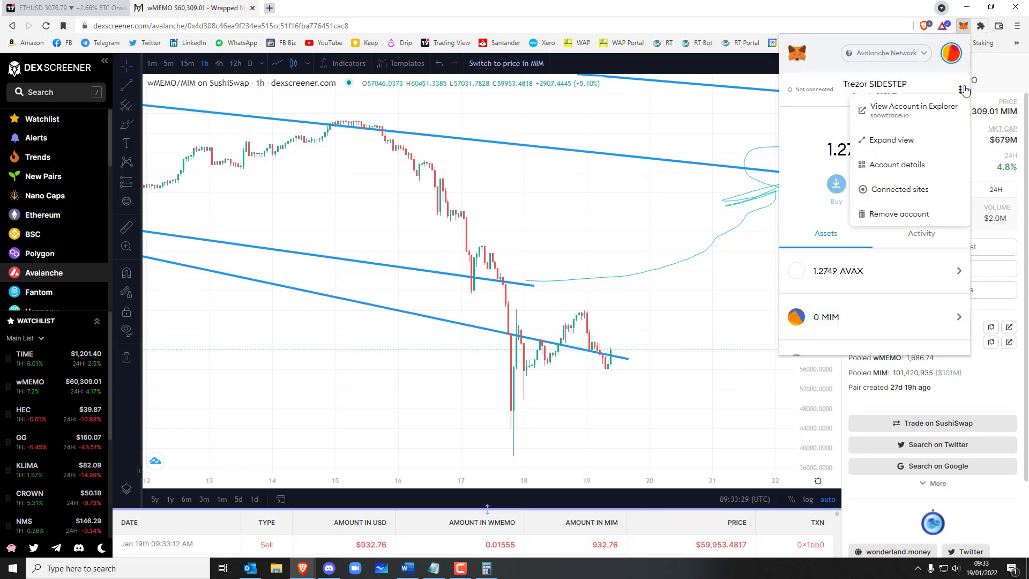
{"action": "left_click", "coordinate": [899, 188]}
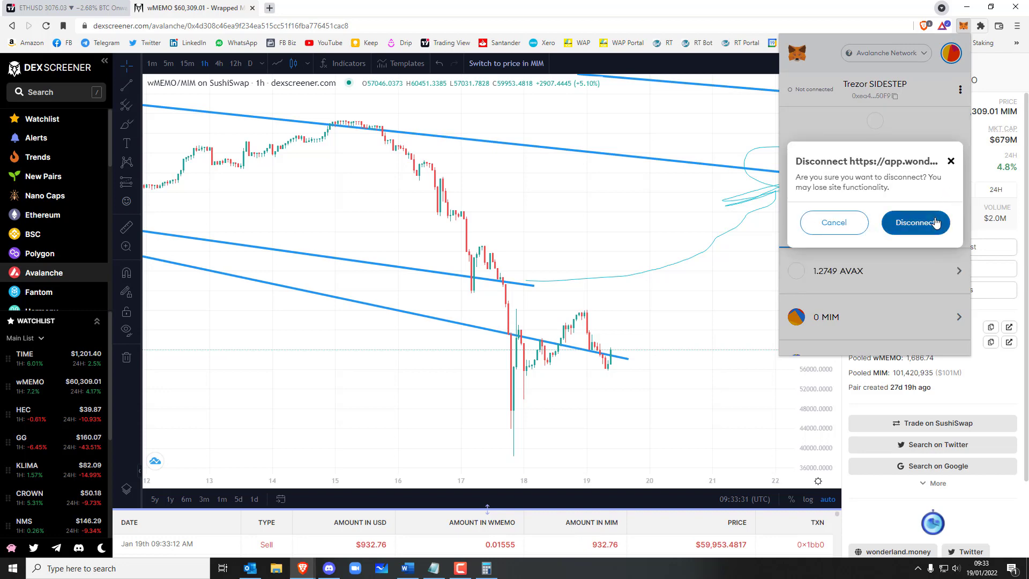